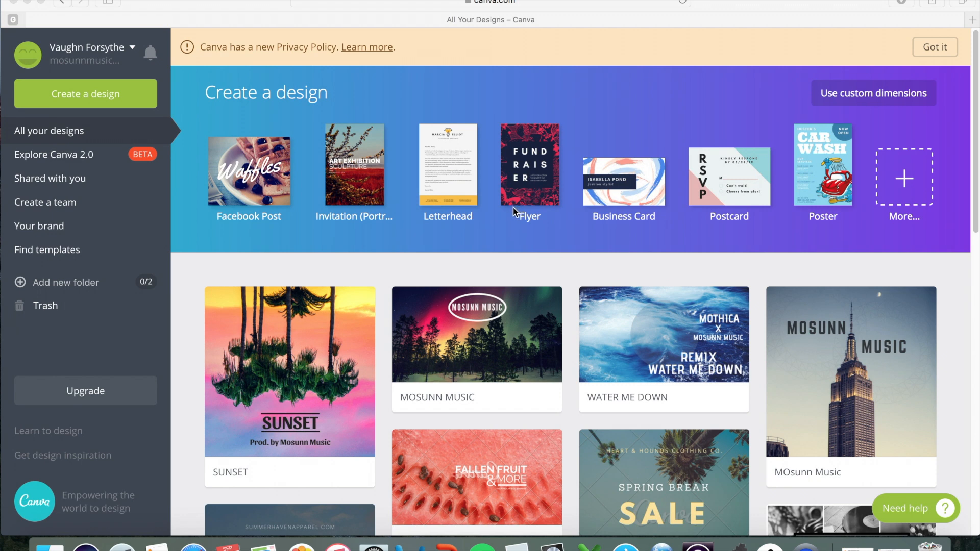
pyautogui.moveTo(515, 203)
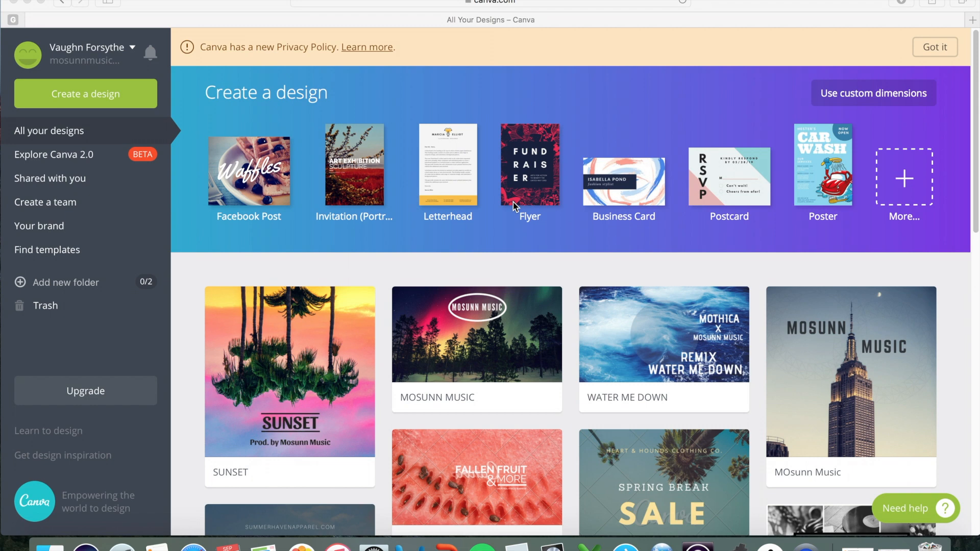
pyautogui.moveTo(639, 123)
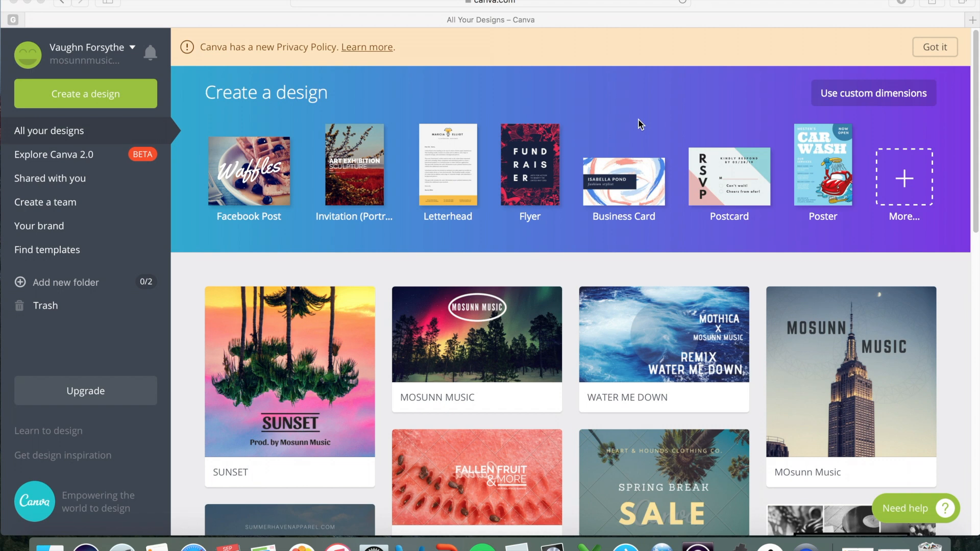
pyautogui.moveTo(827, 124)
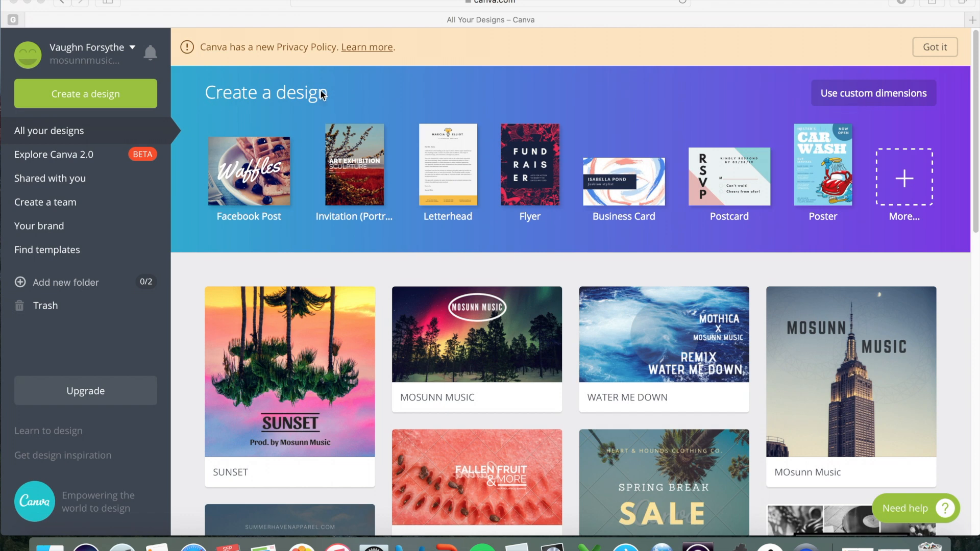
pyautogui.moveTo(909, 123)
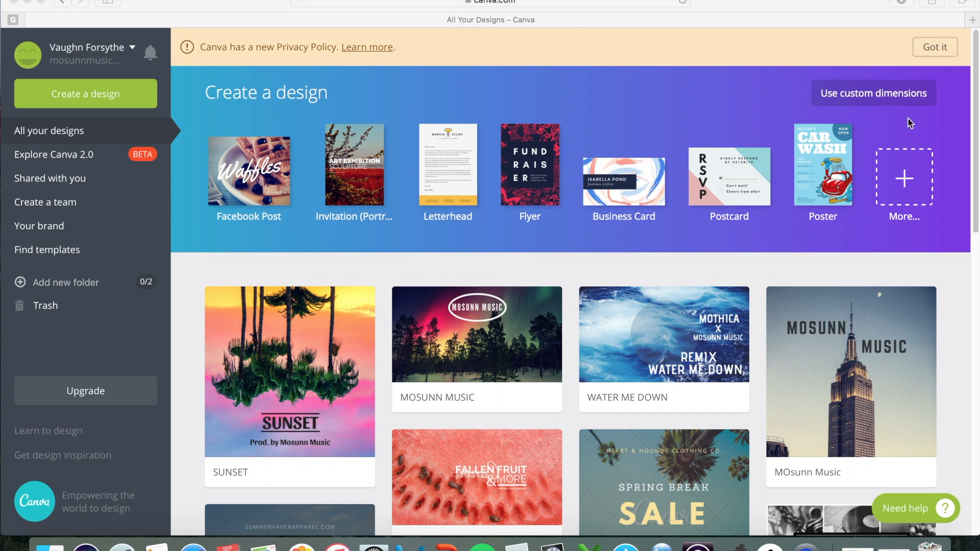
pyautogui.moveTo(882, 152)
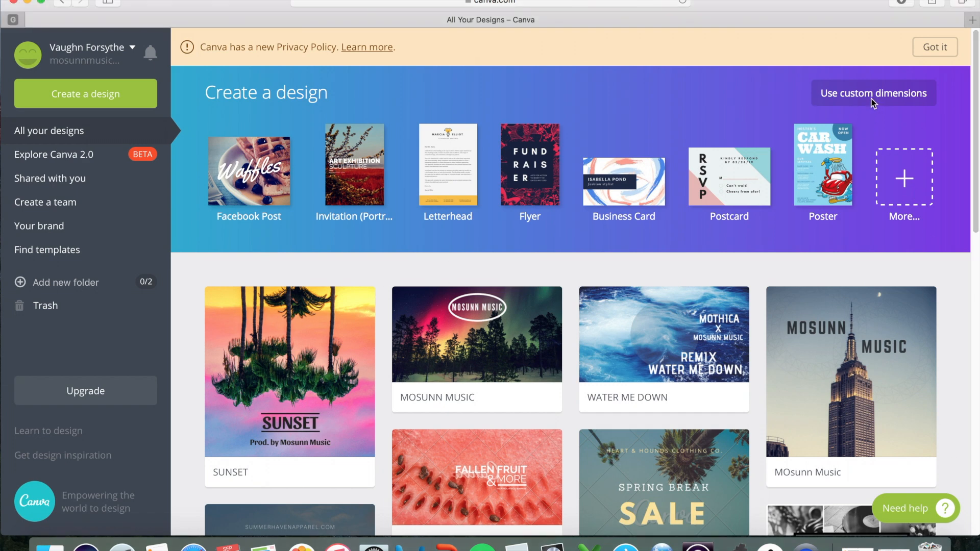
# Create a blank custom-size design of 3000 × 3000 pixels.
pyautogui.click(874, 92)
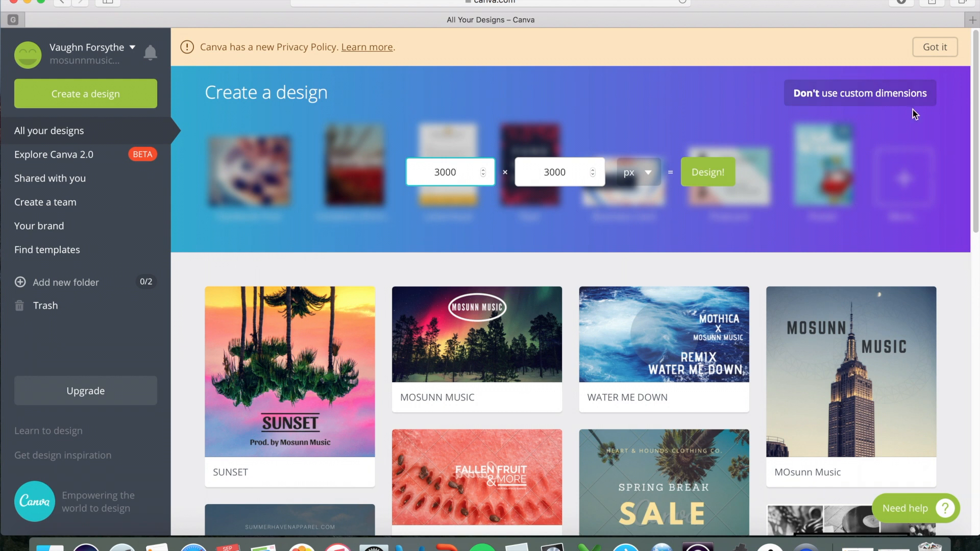
pyautogui.moveTo(350, 200)
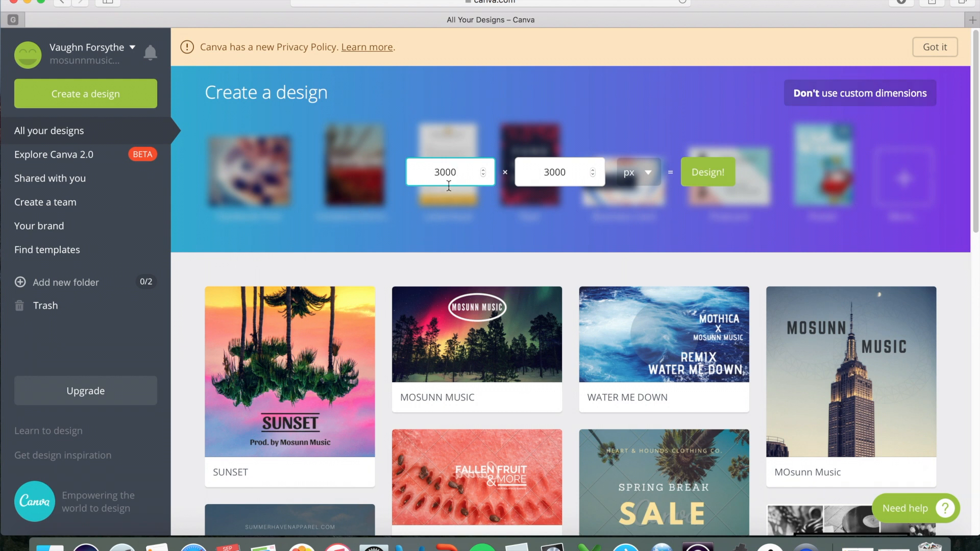
pyautogui.moveTo(507, 195)
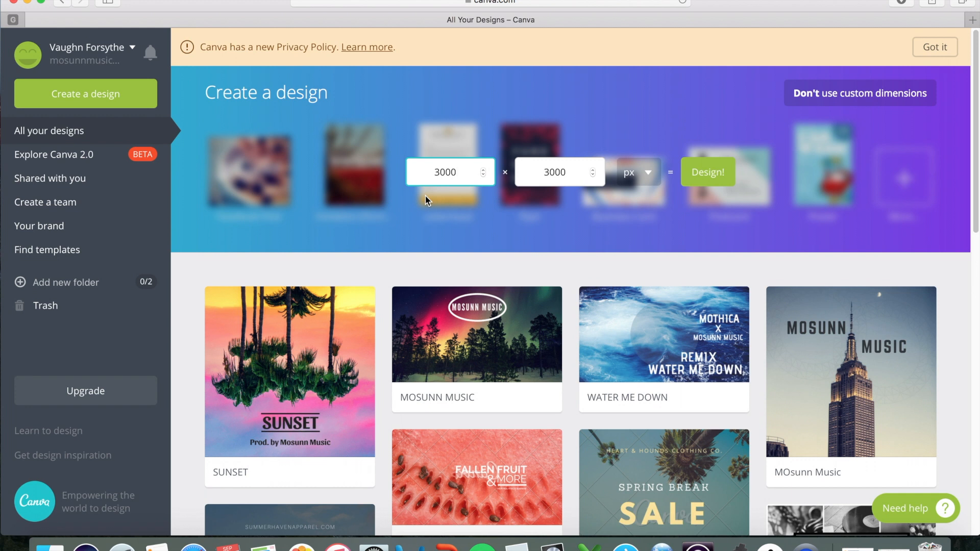
pyautogui.moveTo(676, 149)
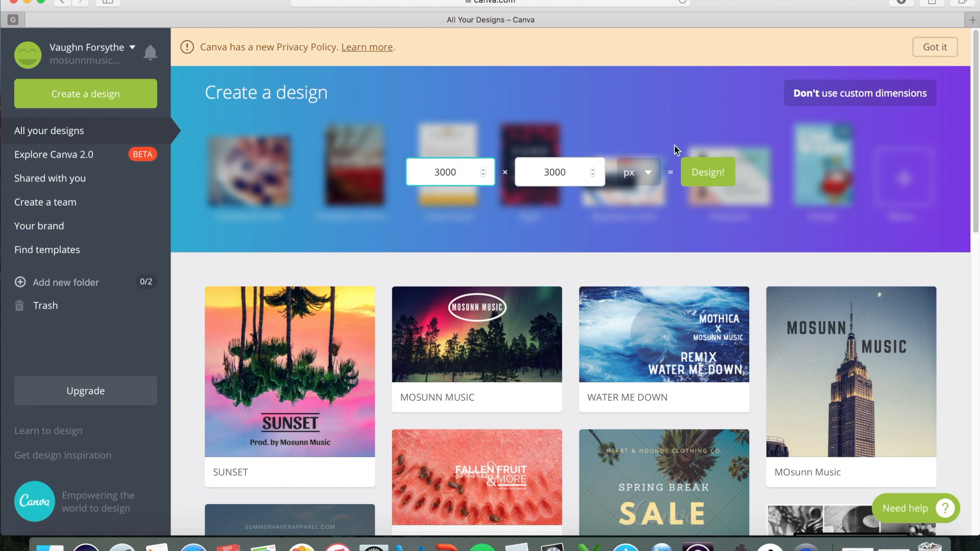
pyautogui.moveTo(738, 158)
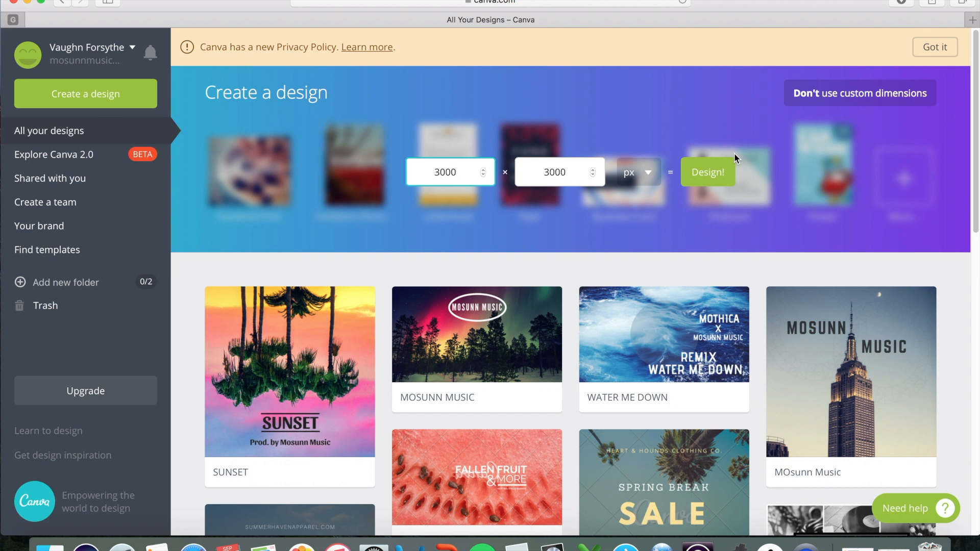
pyautogui.click(569, 179)
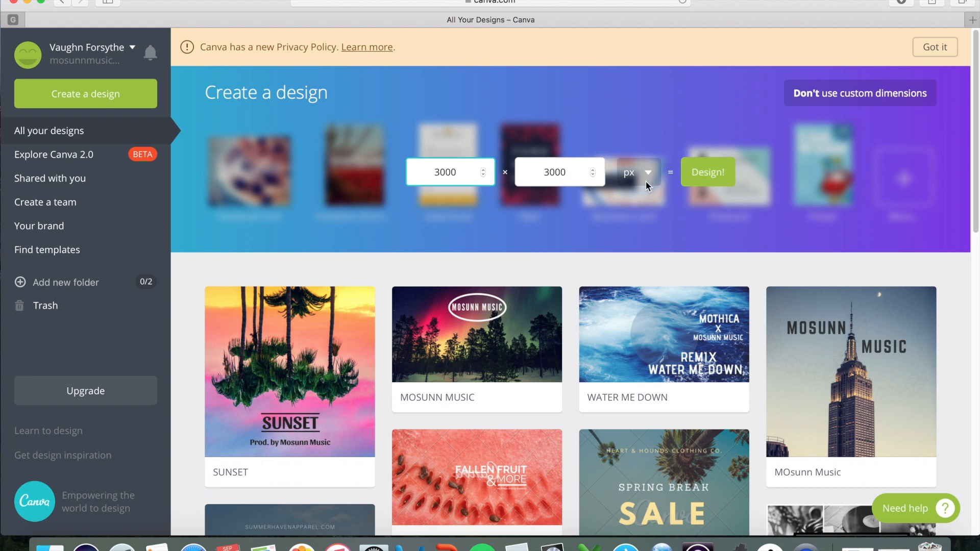
pyautogui.click(638, 172)
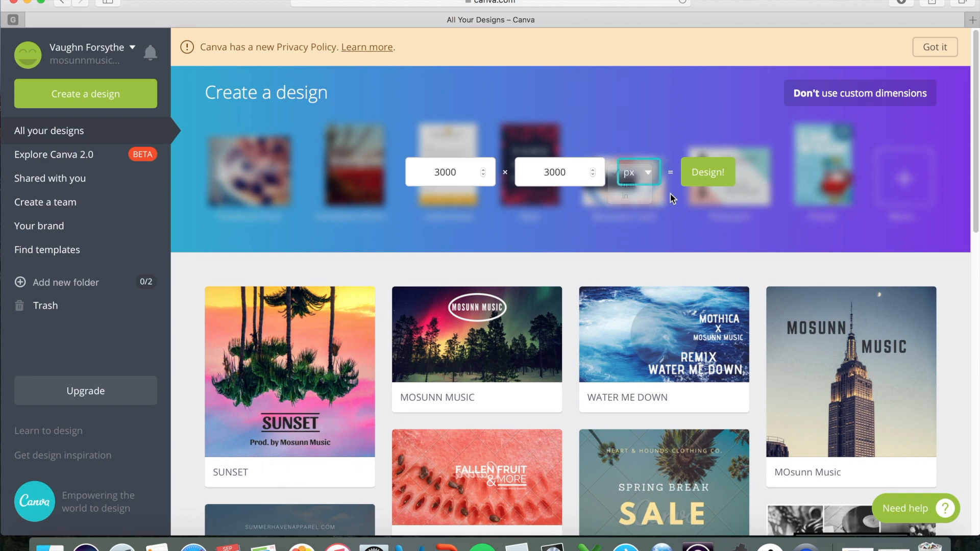
pyautogui.click(708, 171)
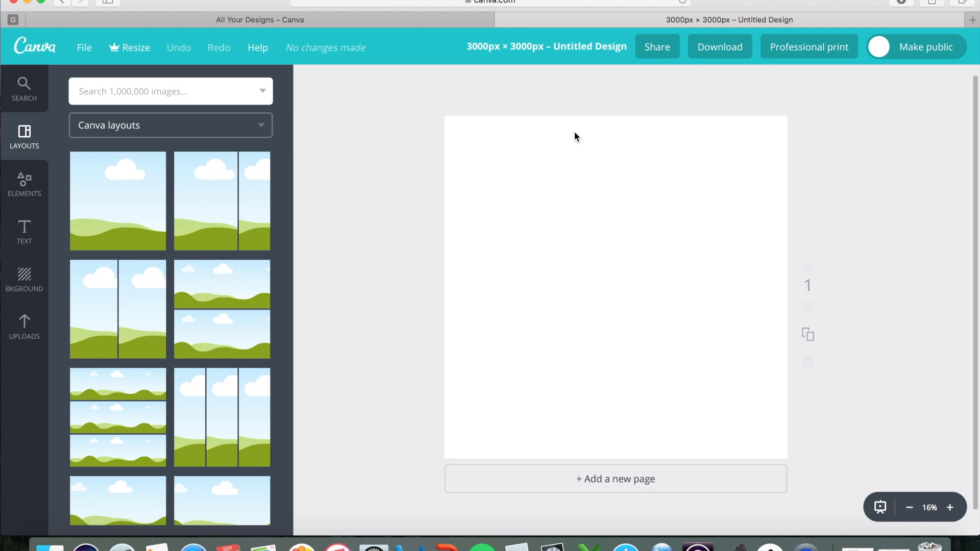
pyautogui.moveTo(263, 93)
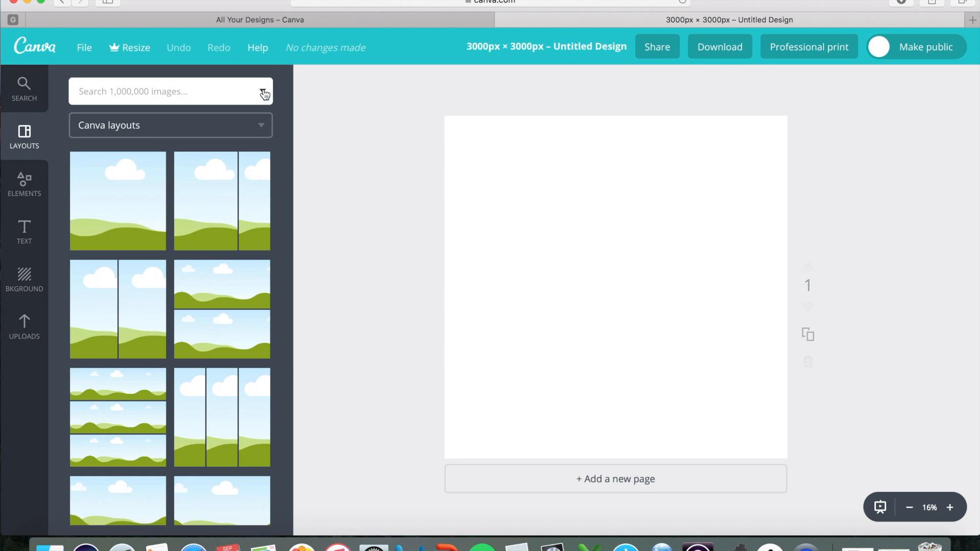
# Search the stock images for 'sunset' and browse the results.
pyautogui.click(169, 92)
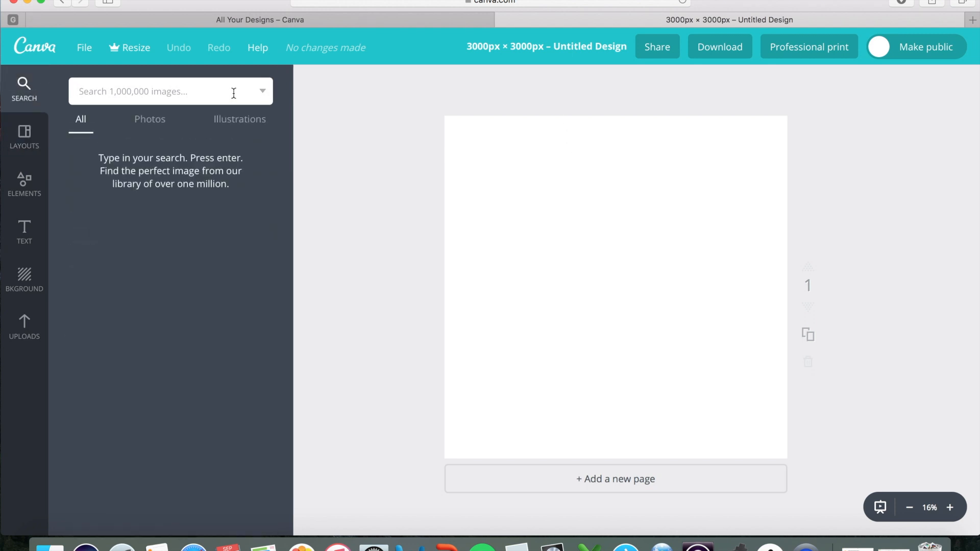
pyautogui.moveTo(166, 129)
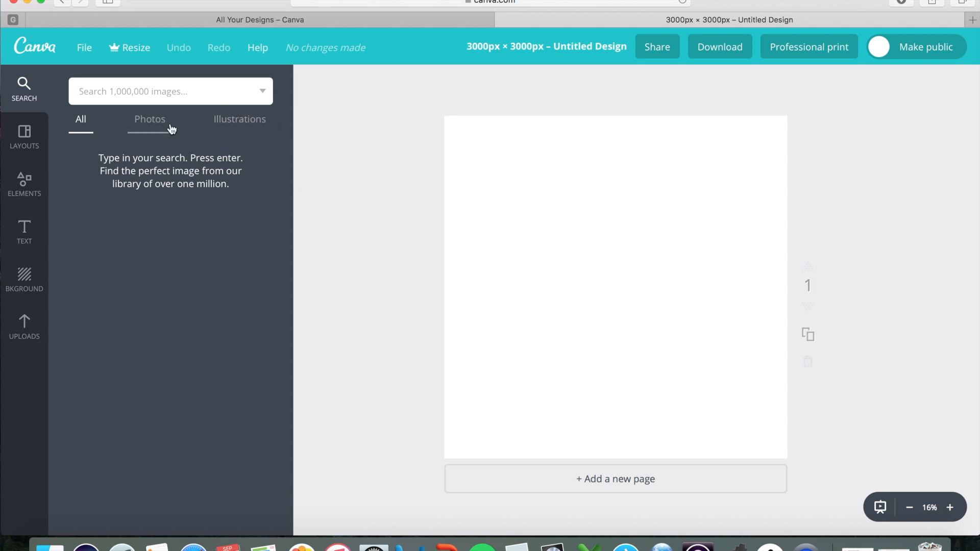
pyautogui.moveTo(105, 200)
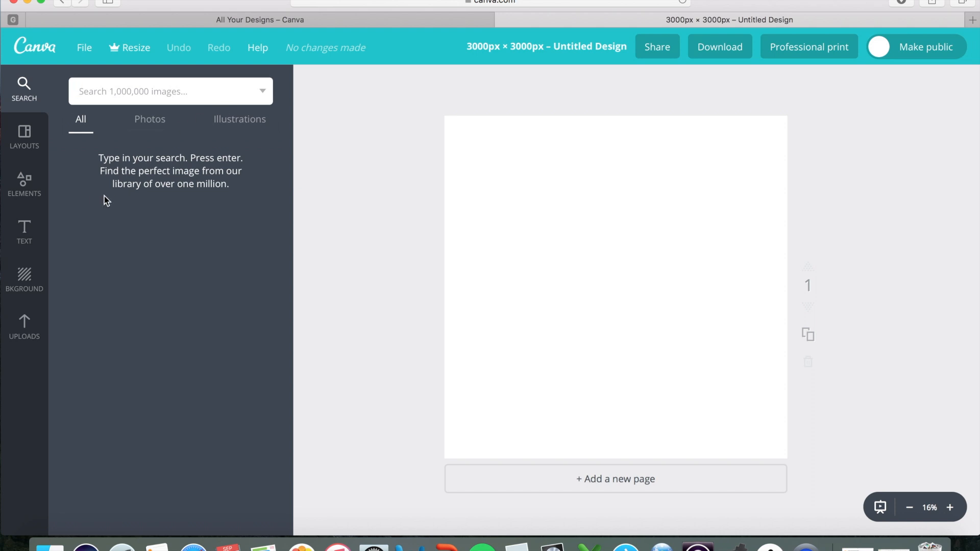
pyautogui.moveTo(98, 202)
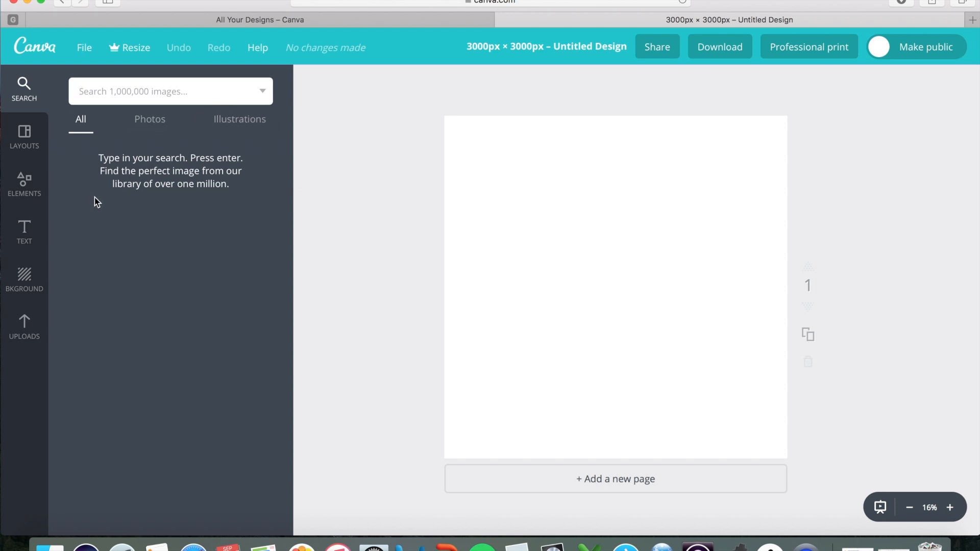
pyautogui.write('s')
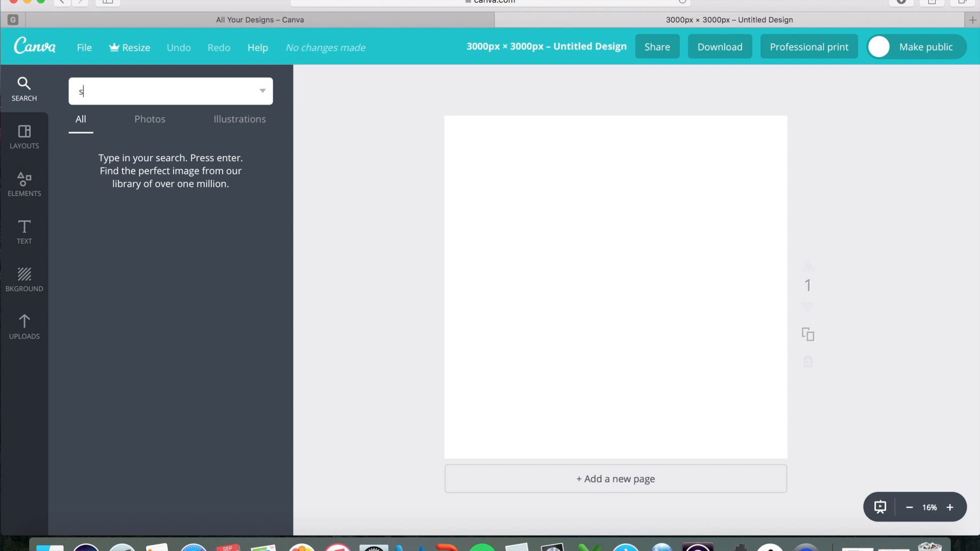
pyautogui.write('unset')
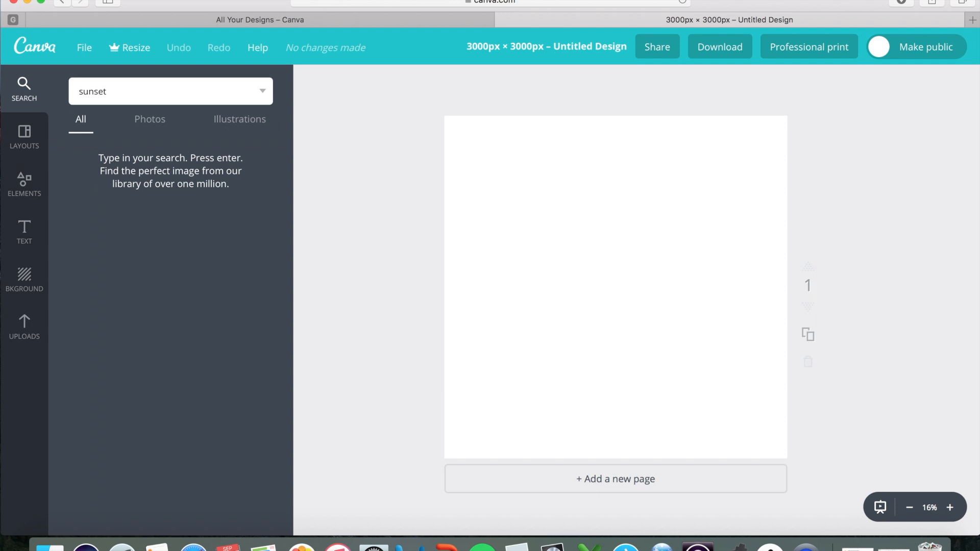
pyautogui.press('Enter')
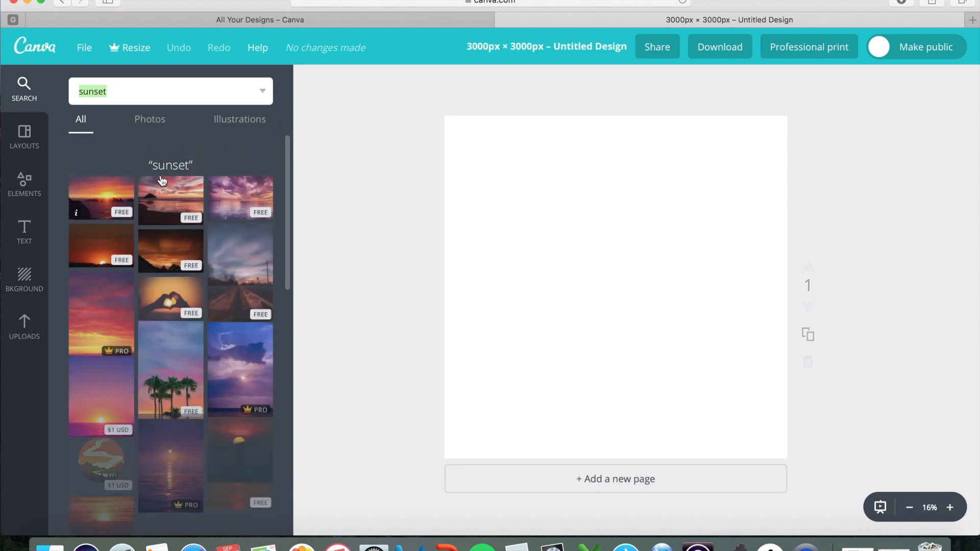
pyautogui.scroll(-3)
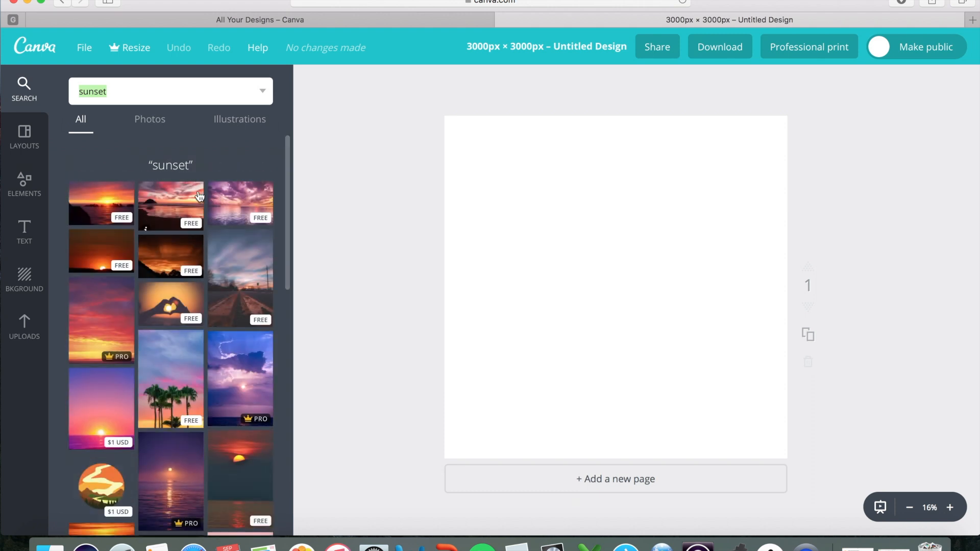
pyautogui.moveTo(198, 397)
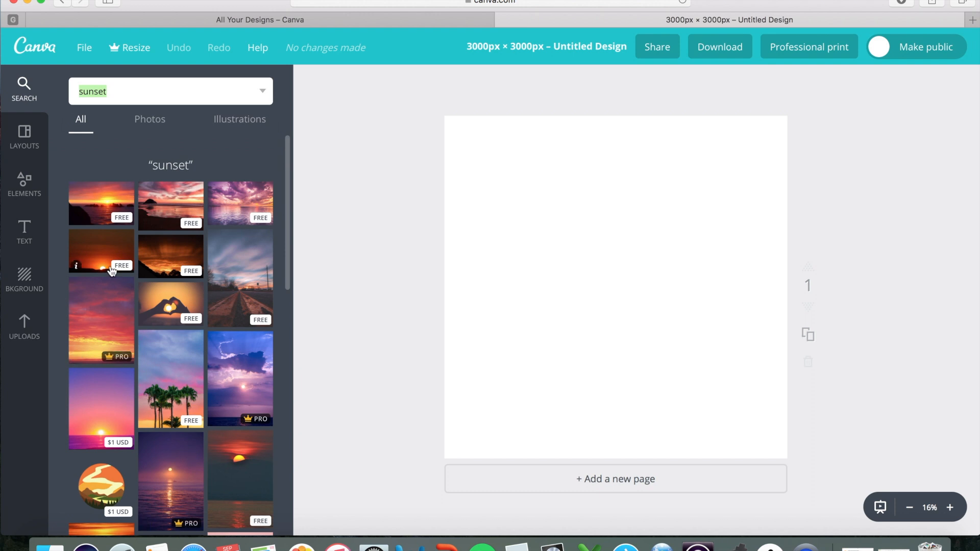
pyautogui.scroll(-3)
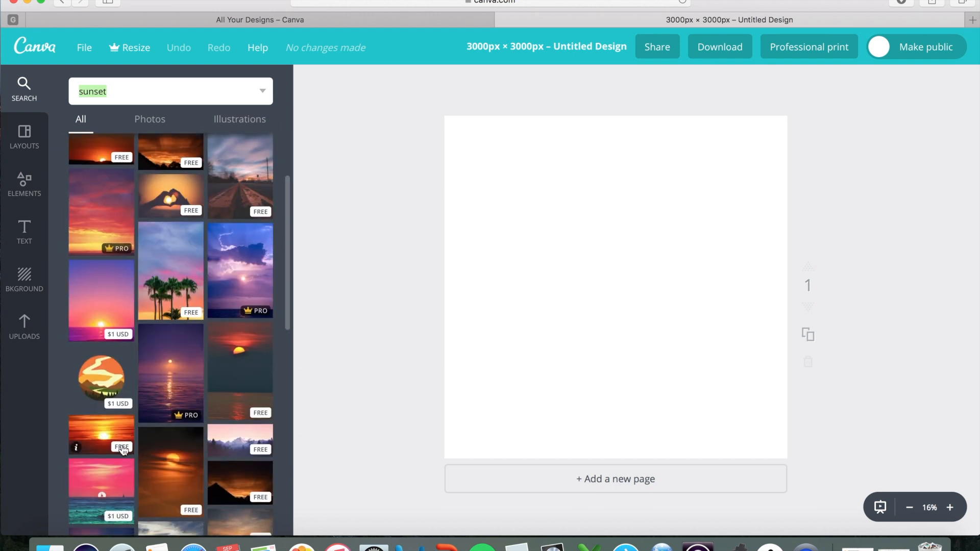
pyautogui.scroll(-3)
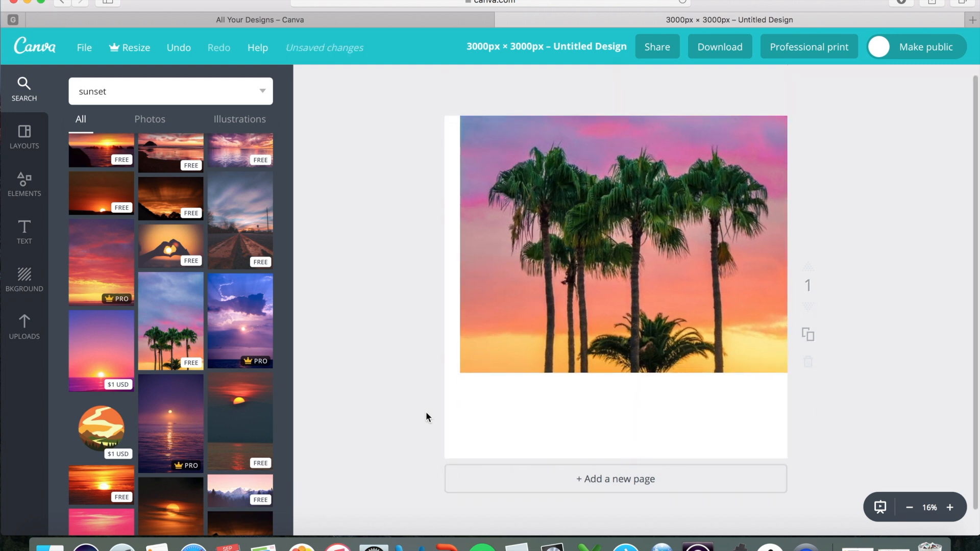
# Place the palm-tree sunset photo so it covers the whole square page.
pyautogui.click(623, 248)
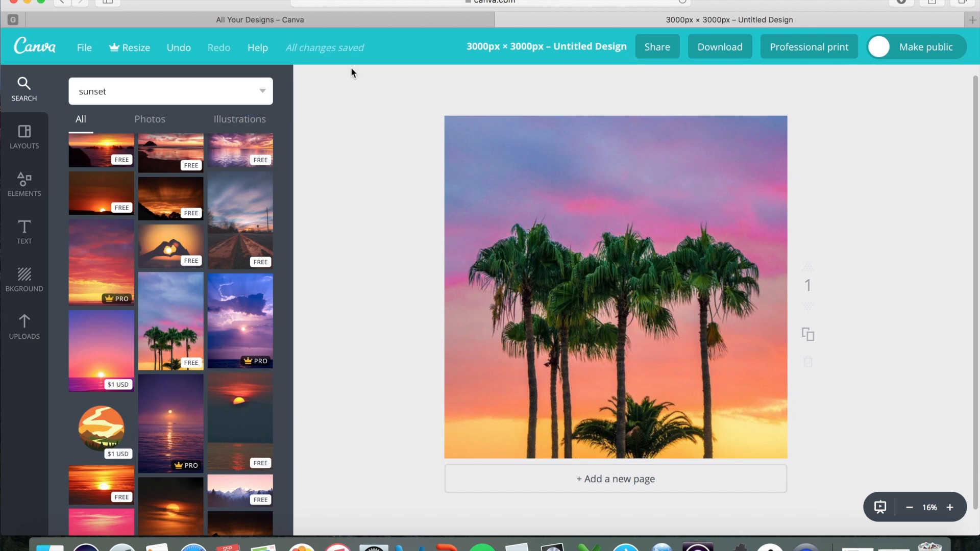
pyautogui.moveTo(911, 247)
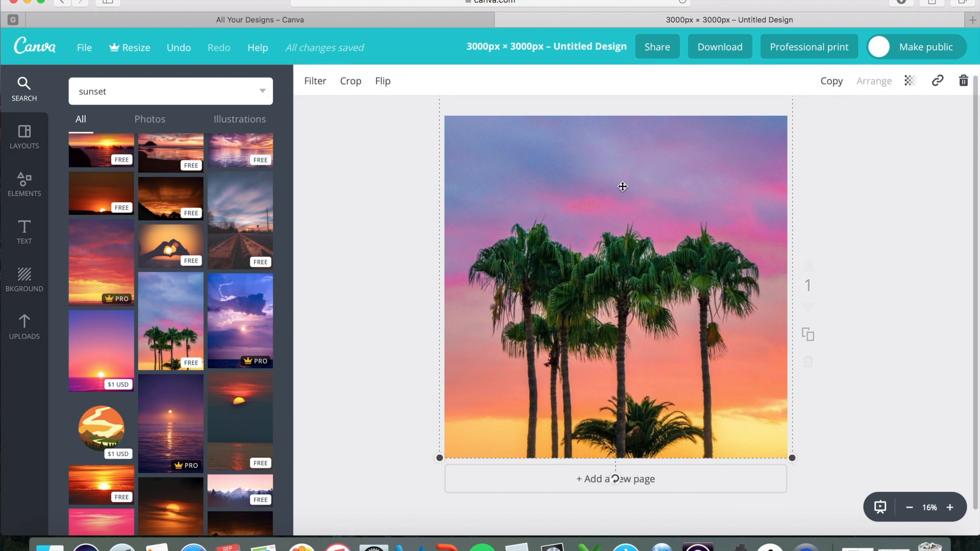
pyautogui.moveTo(633, 178)
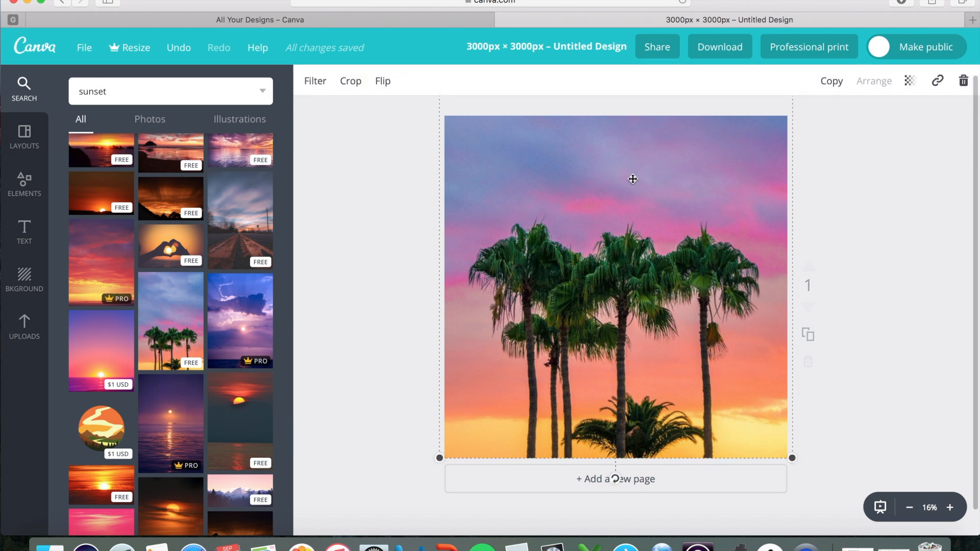
pyautogui.moveTo(839, 329)
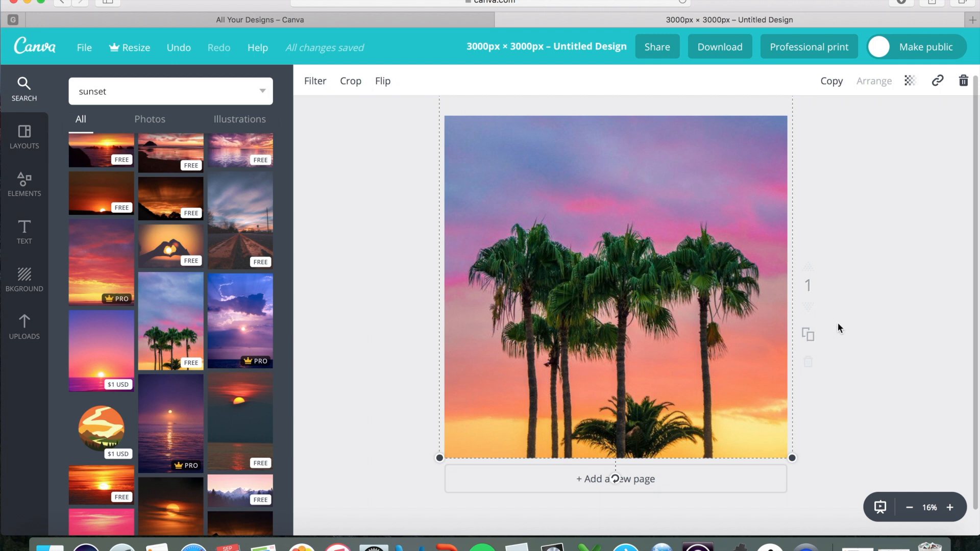
pyautogui.moveTo(837, 326)
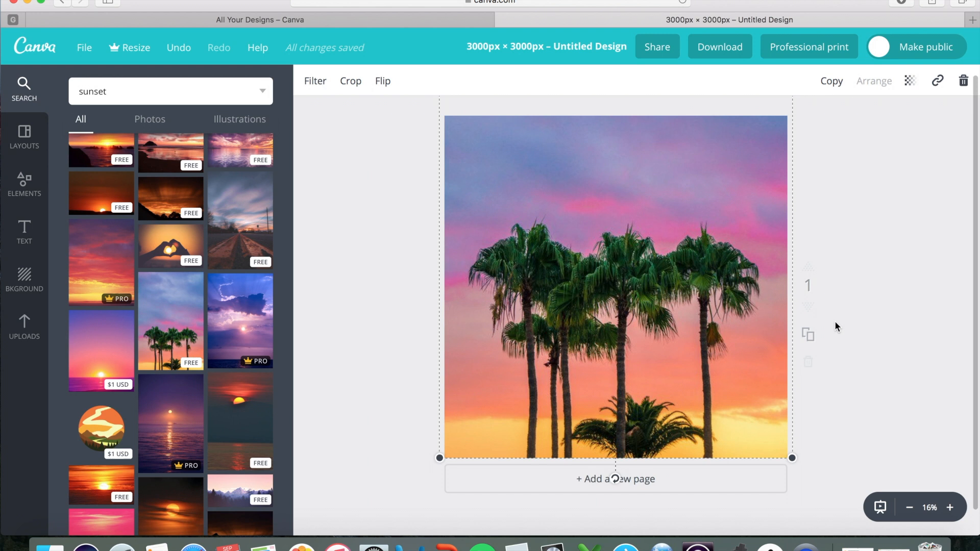
pyautogui.moveTo(899, 299)
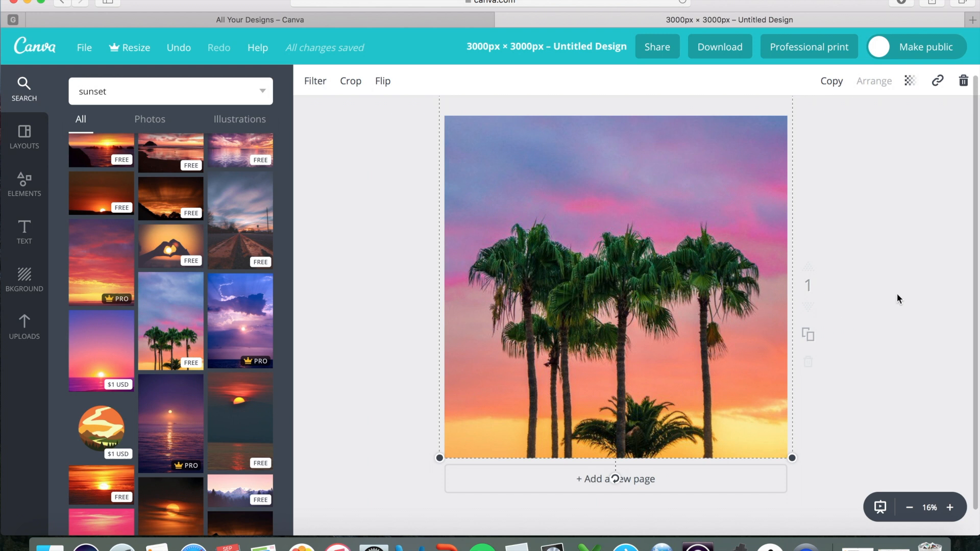
pyautogui.moveTo(873, 255)
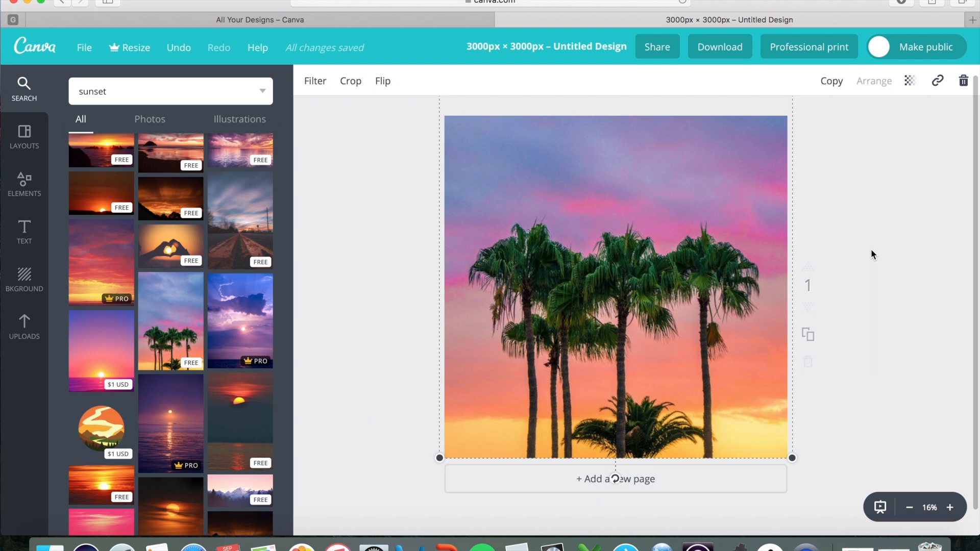
pyautogui.moveTo(737, 190)
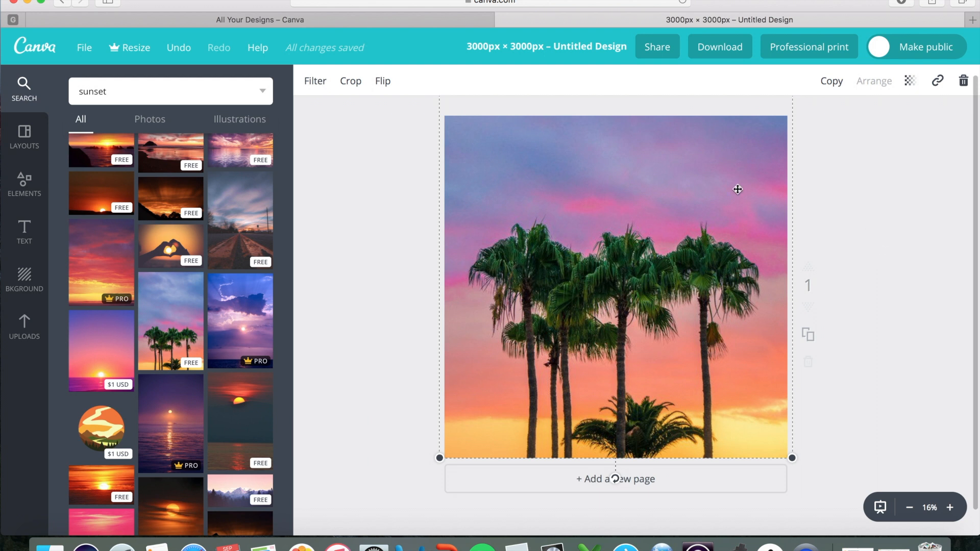
pyautogui.moveTo(730, 190)
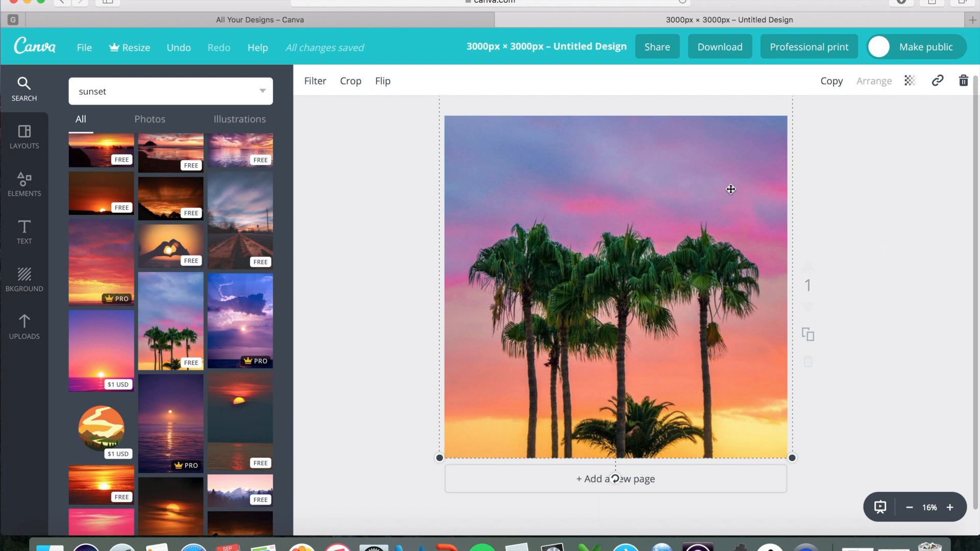
pyautogui.moveTo(718, 237)
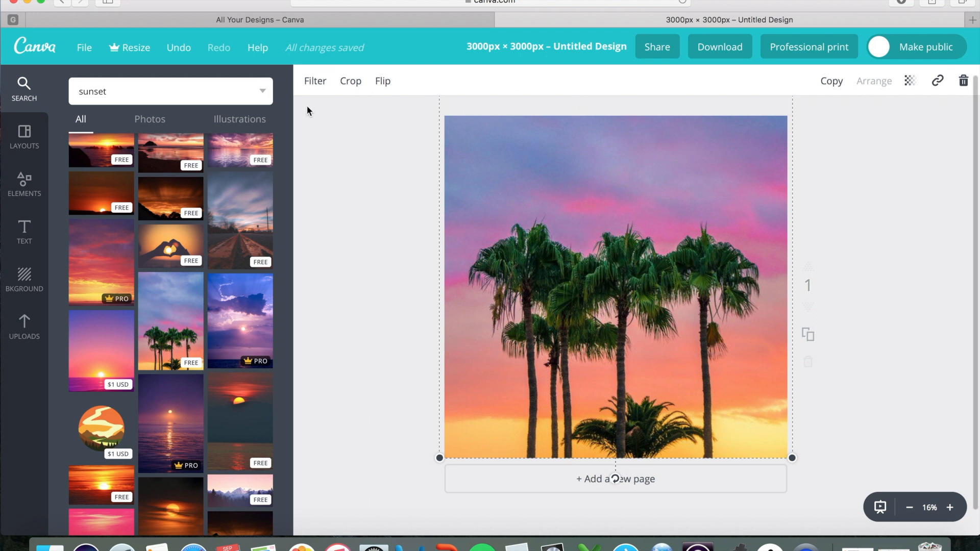
pyautogui.moveTo(364, 163)
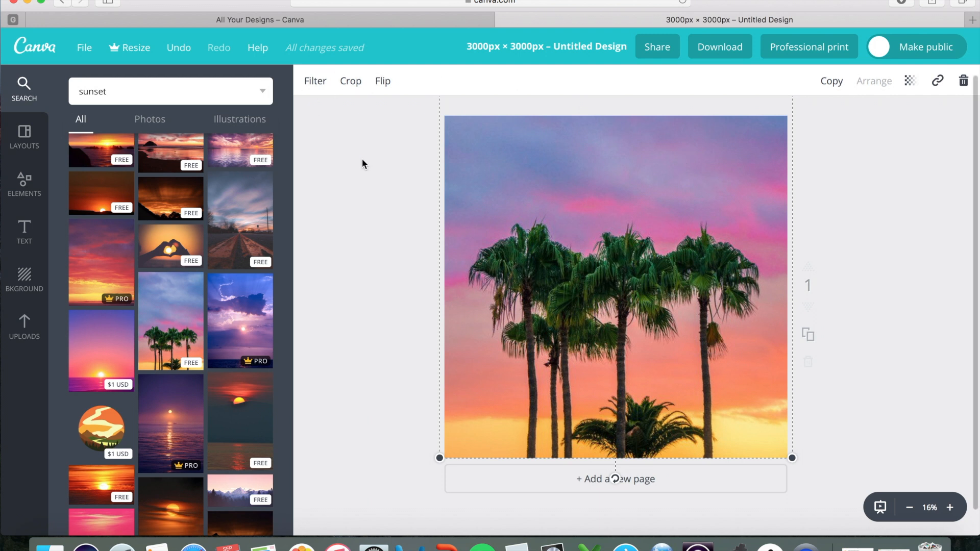
pyautogui.moveTo(643, 281)
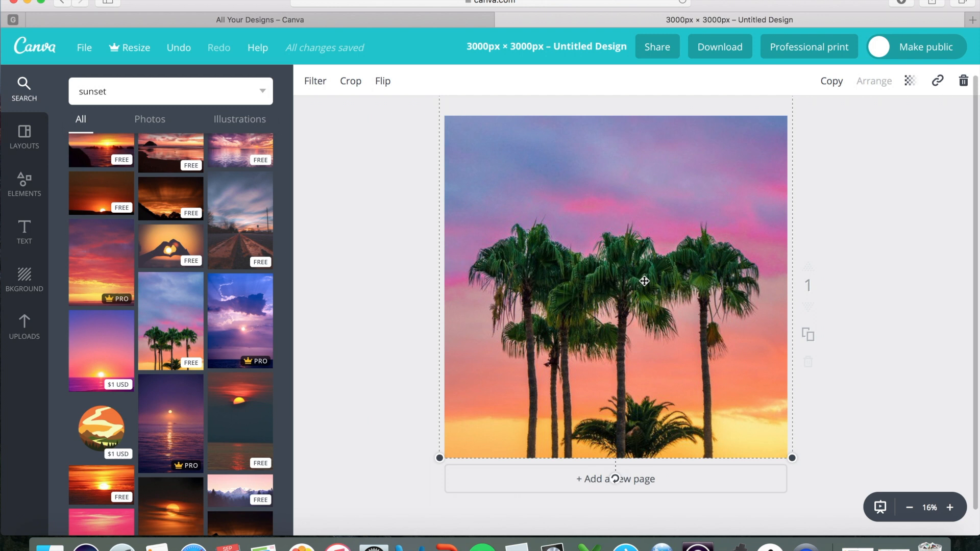
pyautogui.moveTo(637, 189)
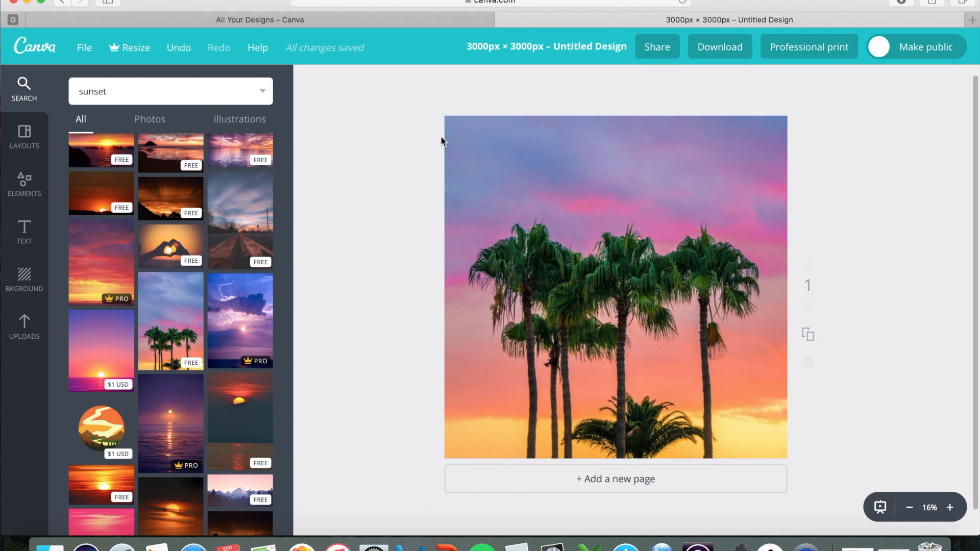
pyautogui.click(616, 288)
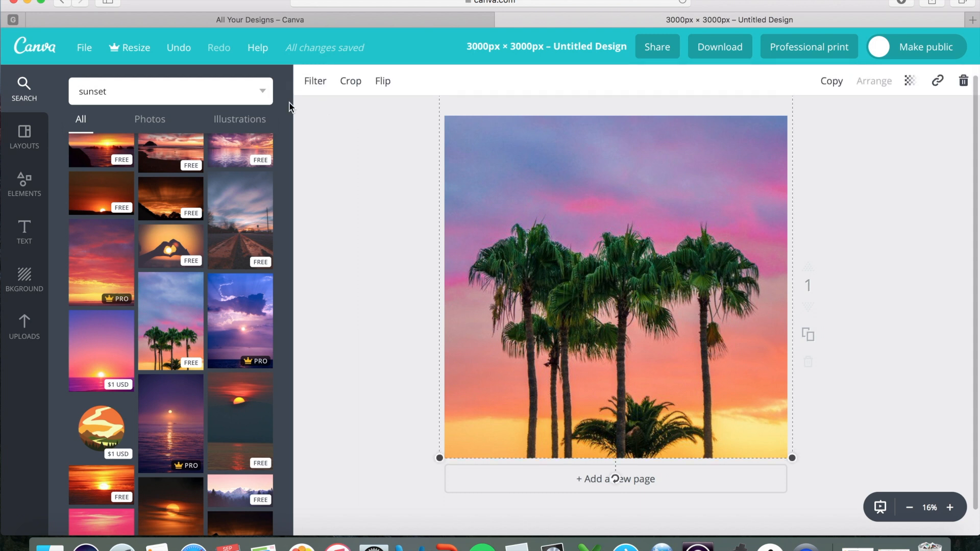
# Apply the Festive filter to the sunset photo at +76 intensity.
pyautogui.click(315, 80)
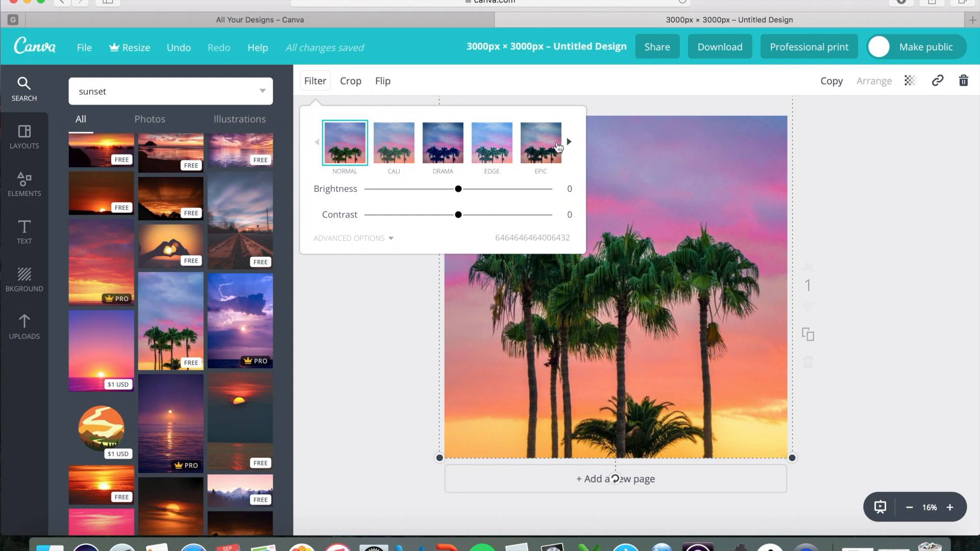
pyautogui.moveTo(342, 192)
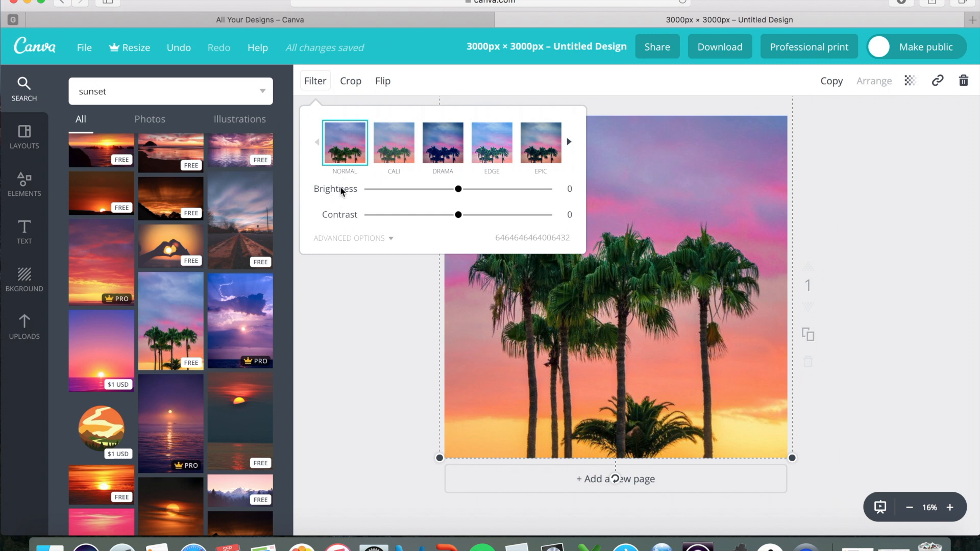
pyautogui.moveTo(572, 146)
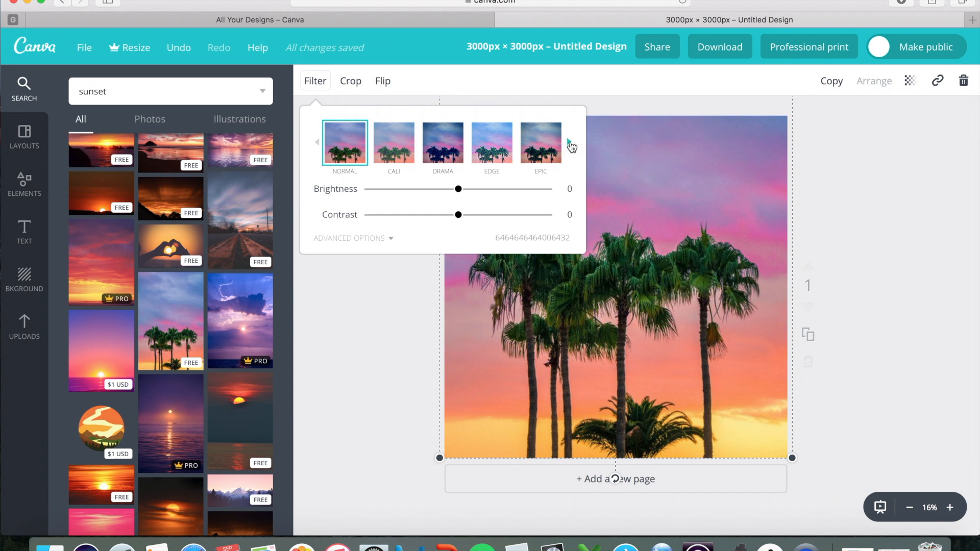
pyautogui.click(573, 145)
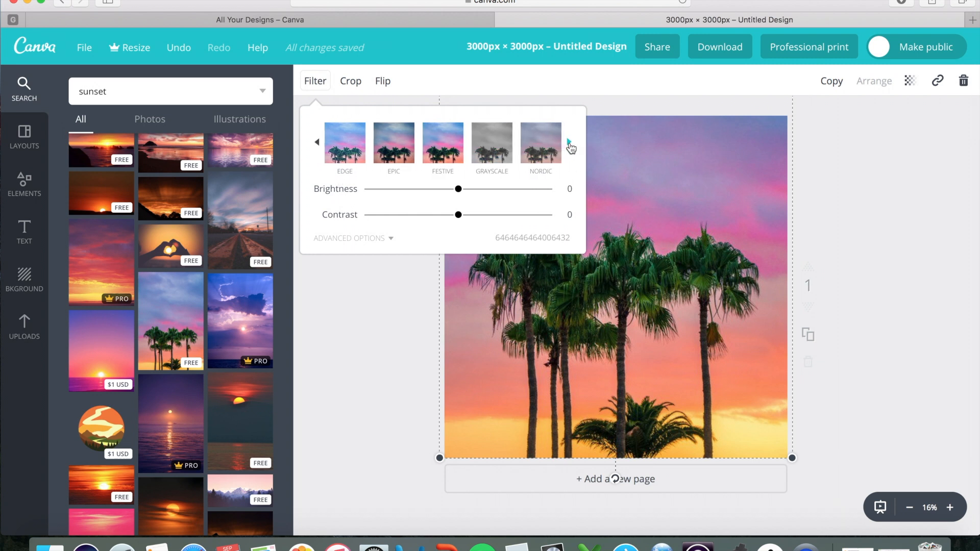
pyautogui.click(443, 143)
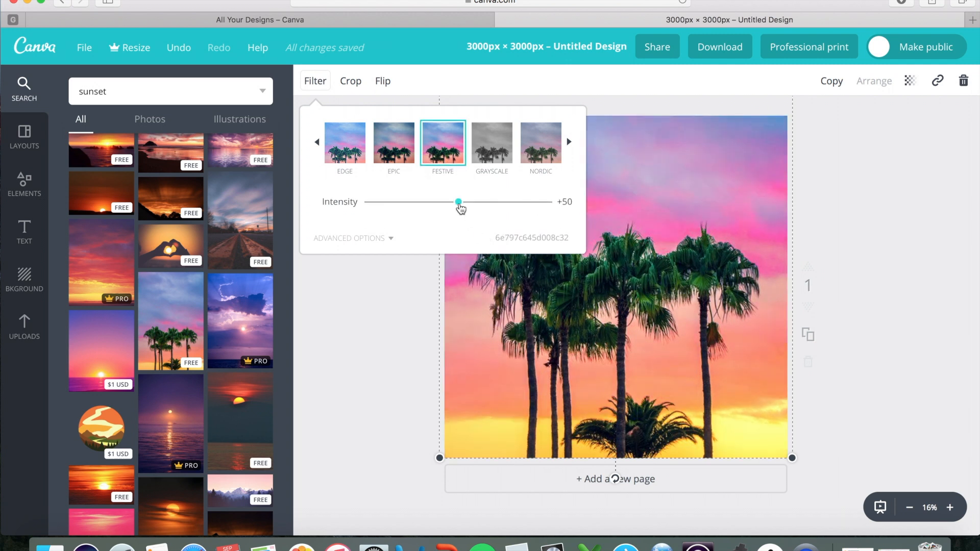
pyautogui.moveTo(460, 202); pyautogui.dragTo(503, 202)
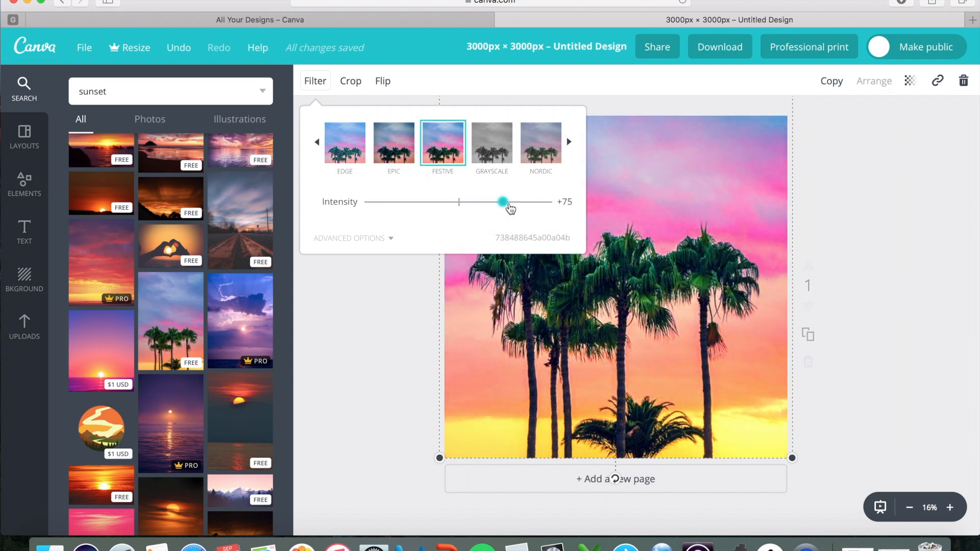
pyautogui.moveTo(504, 202); pyautogui.dragTo(504, 202)
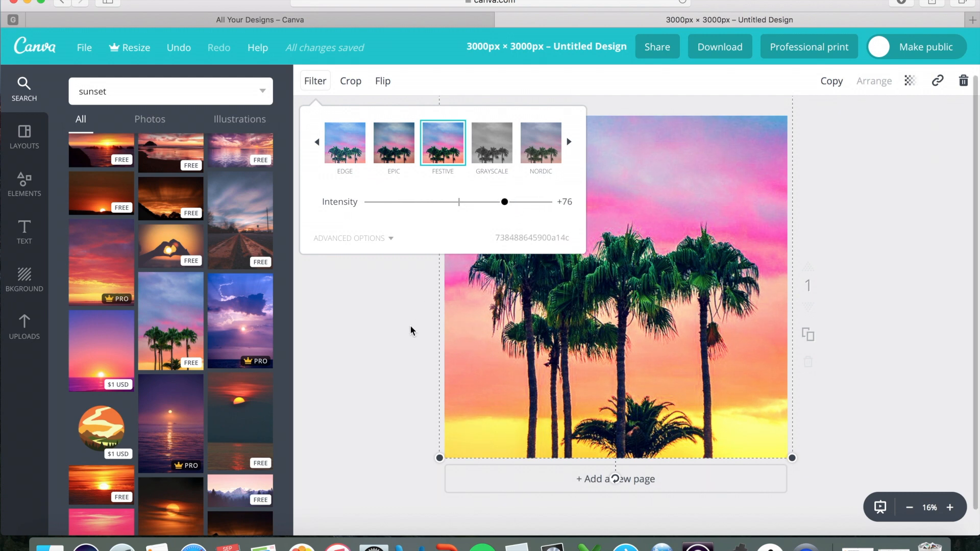
pyautogui.click(412, 330)
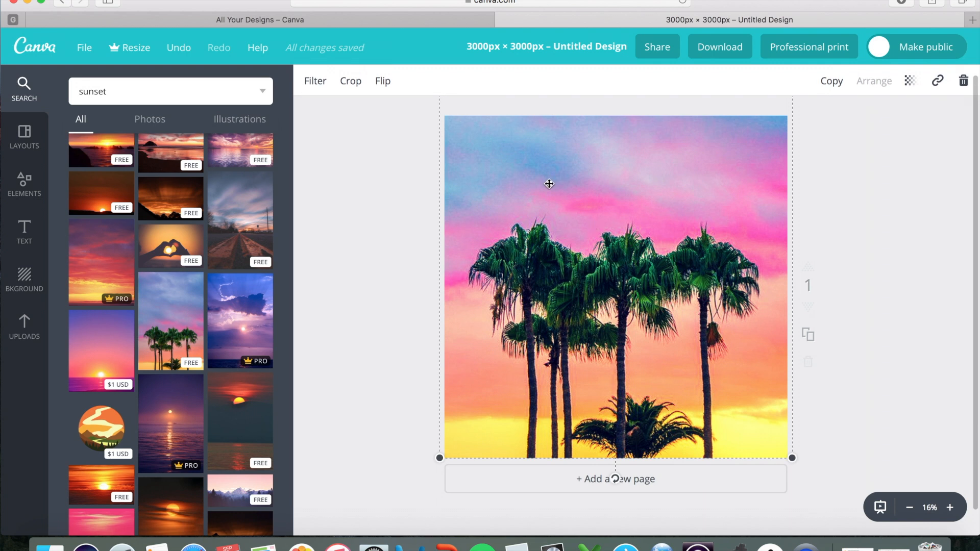
pyautogui.moveTo(315, 87)
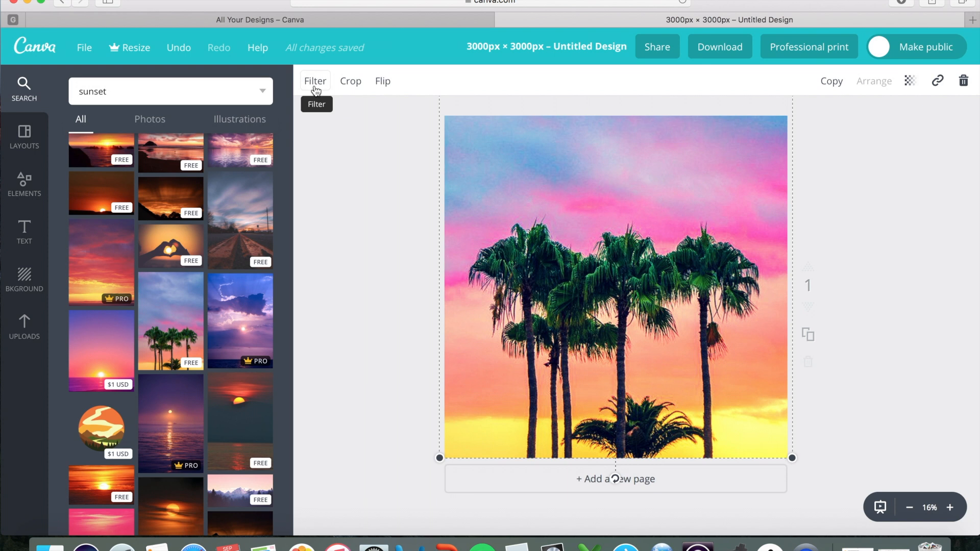
pyautogui.moveTo(343, 88)
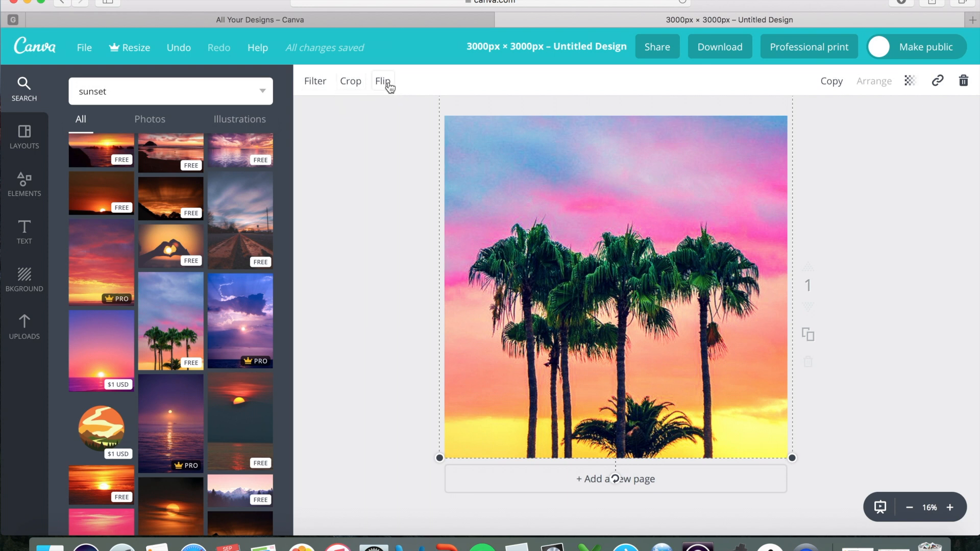
# Flip the sunset photo vertically so the palm trees hang upside down.
pyautogui.click(382, 81)
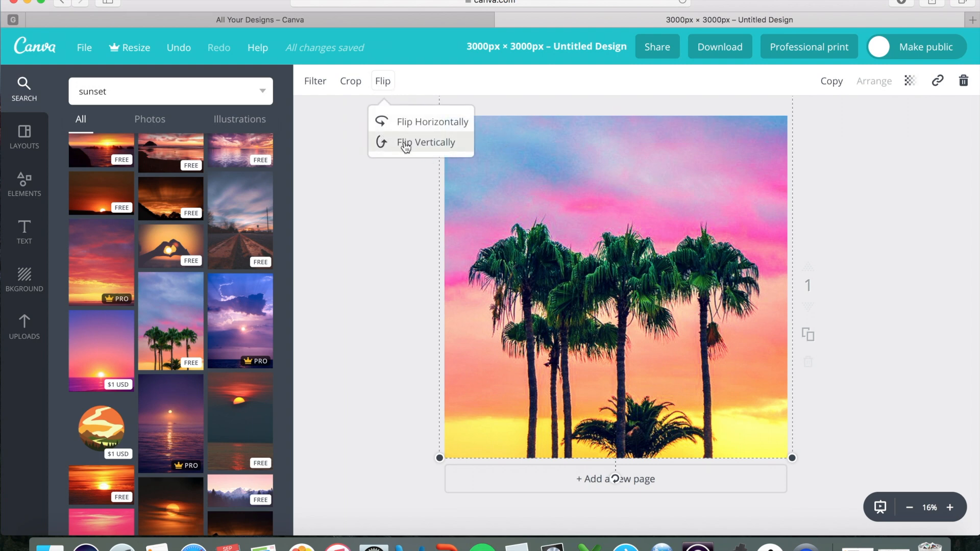
pyautogui.click(426, 142)
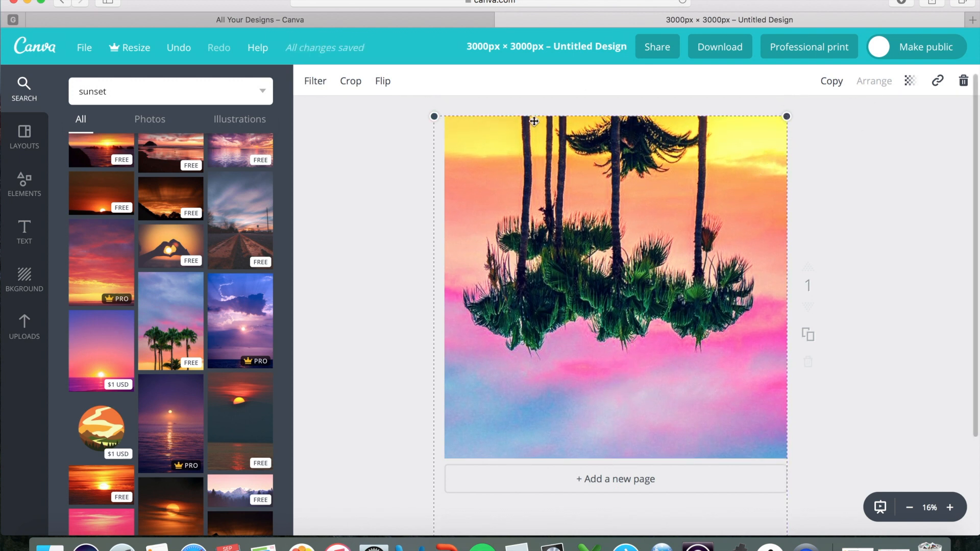
pyautogui.click(392, 201)
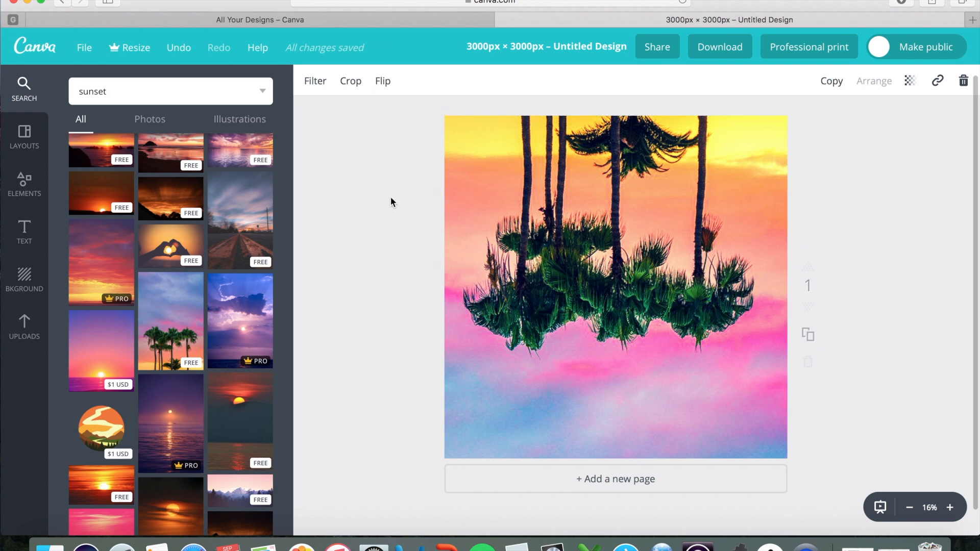
pyautogui.click(660, 283)
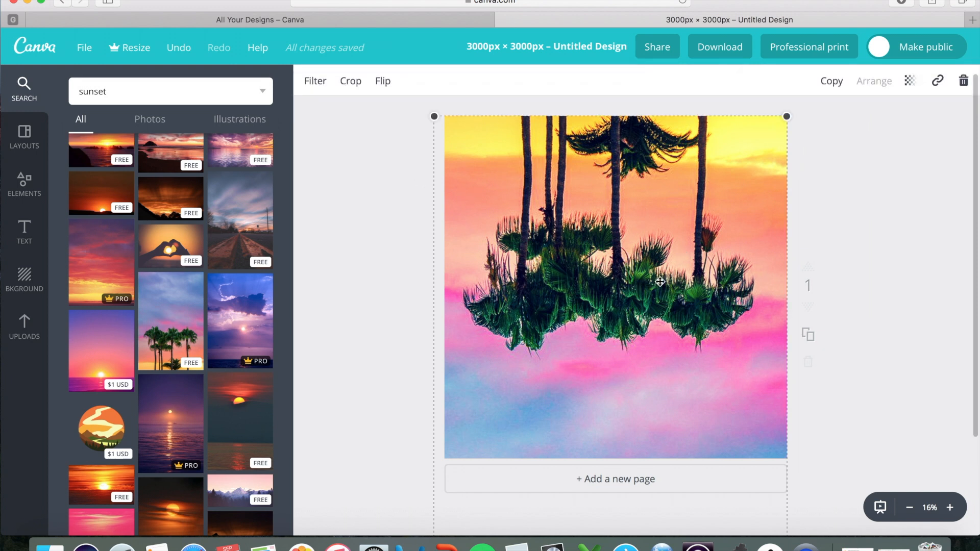
pyautogui.moveTo(400, 248)
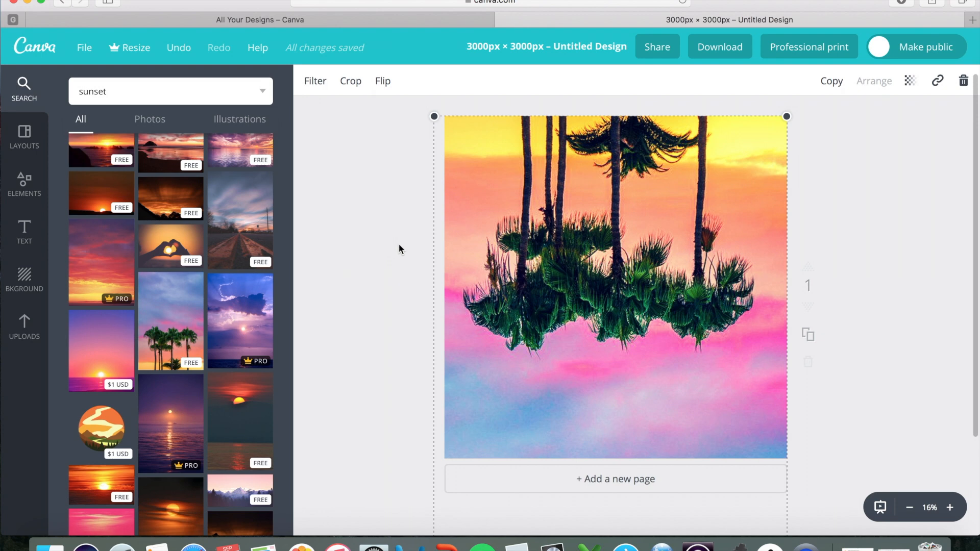
pyautogui.moveTo(396, 274)
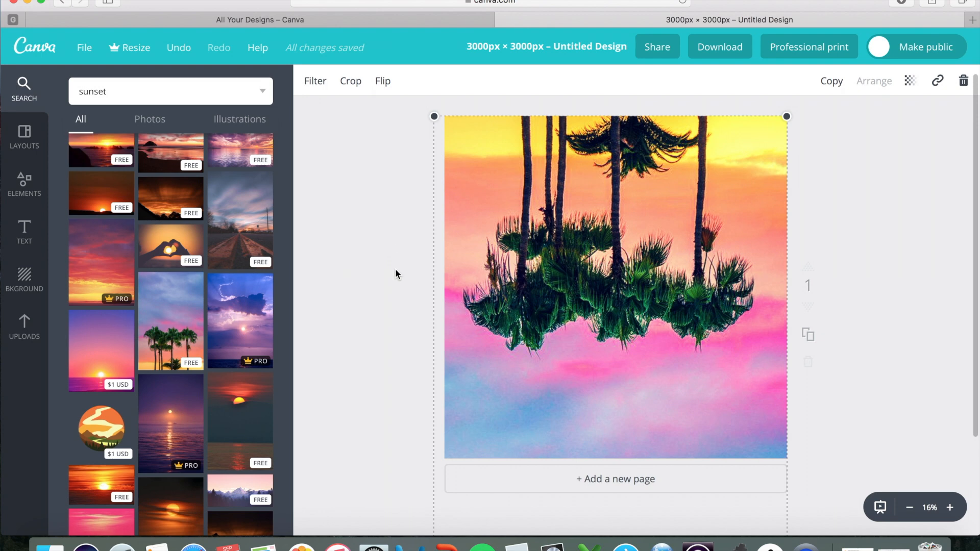
pyautogui.click(24, 233)
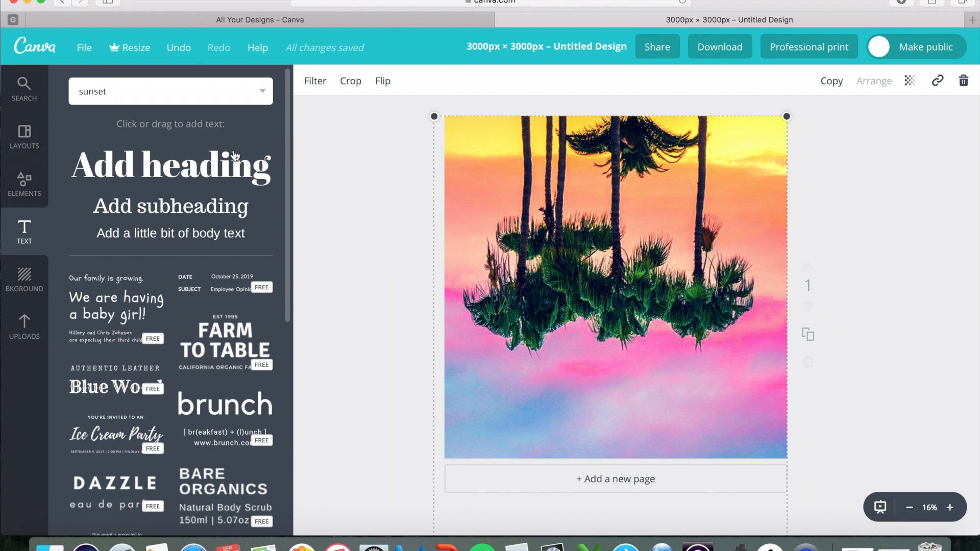
# Add a subheading text box to the lower part of the cover.
pyautogui.scroll(-3)
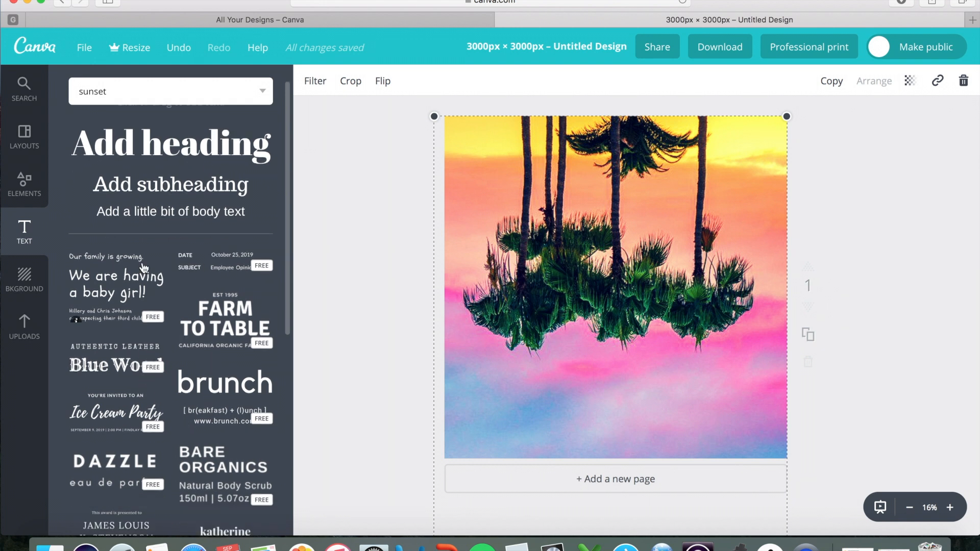
pyautogui.moveTo(201, 348)
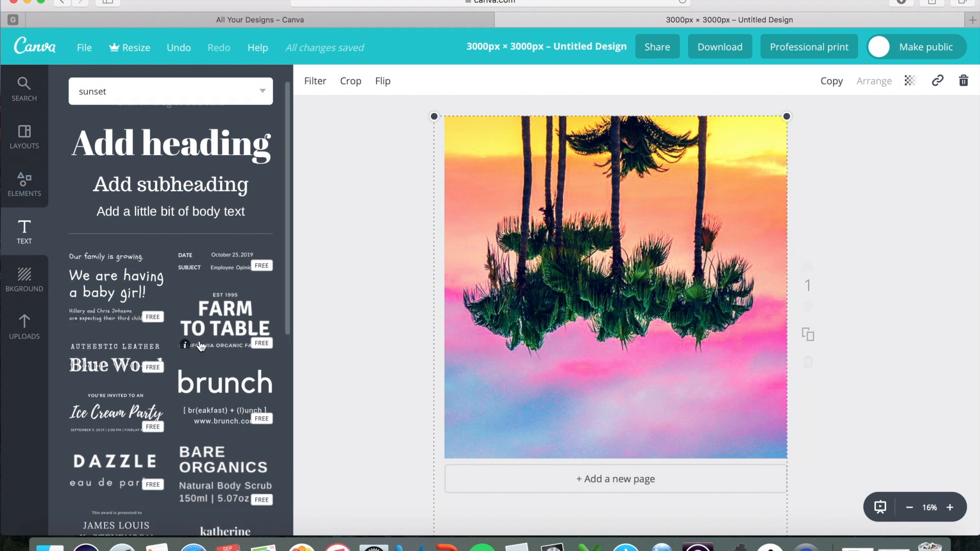
pyautogui.scroll(-3)
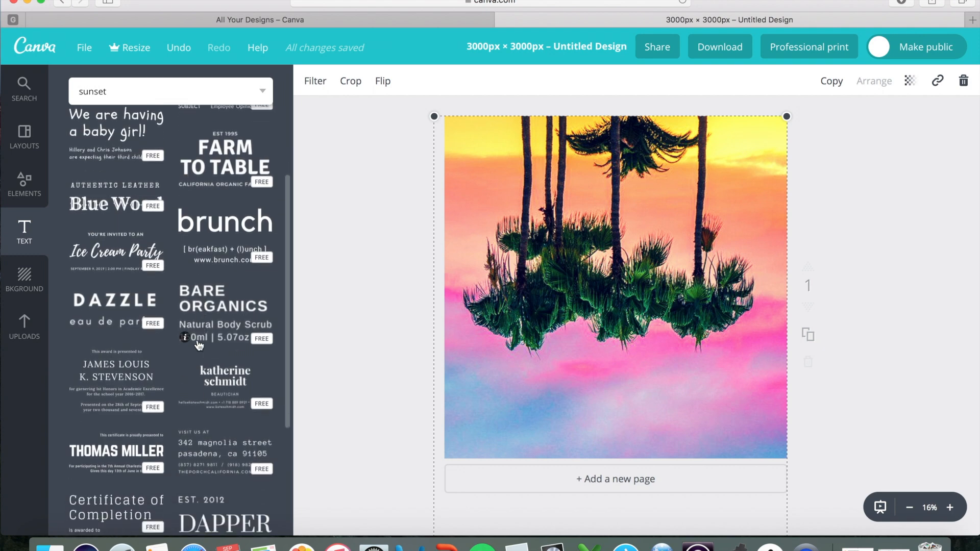
pyautogui.scroll(-3)
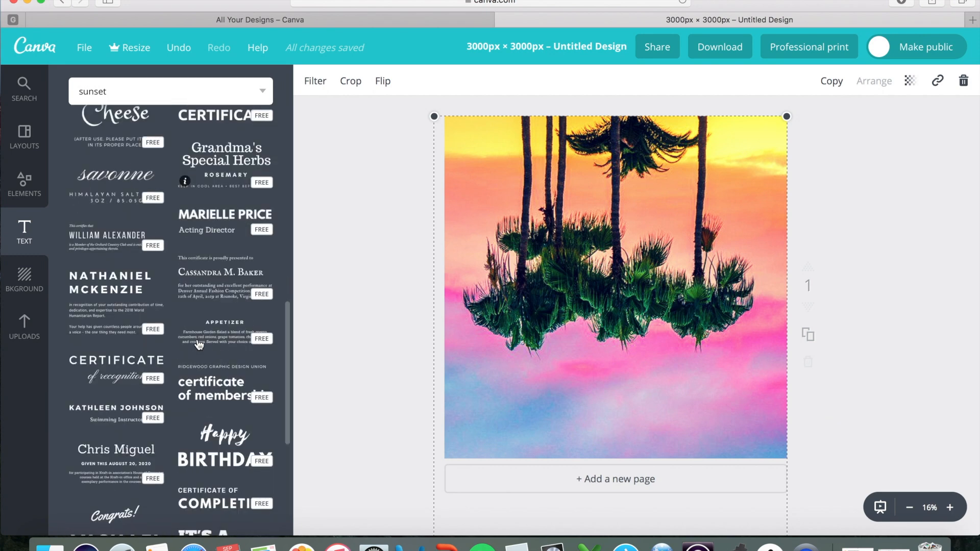
pyautogui.scroll(-3)
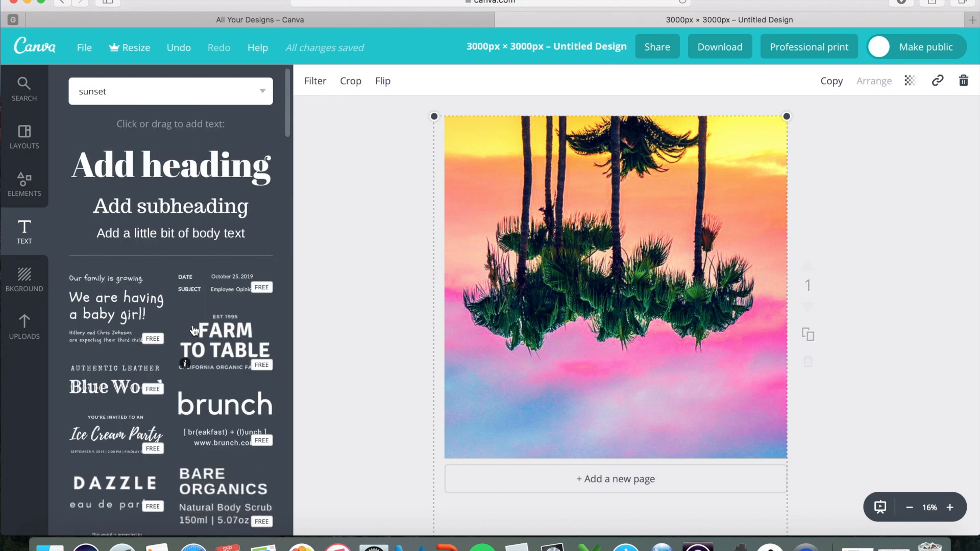
pyautogui.moveTo(159, 214)
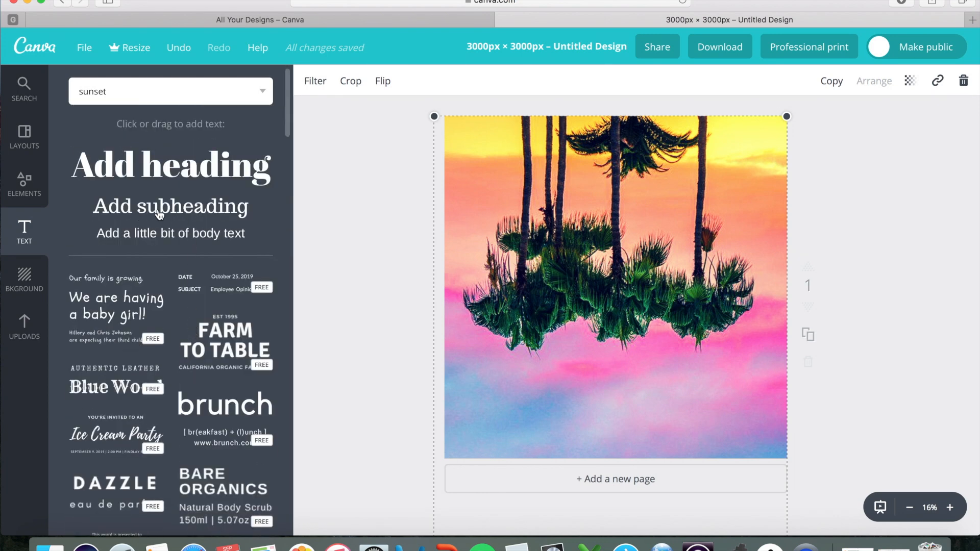
pyautogui.click(170, 206)
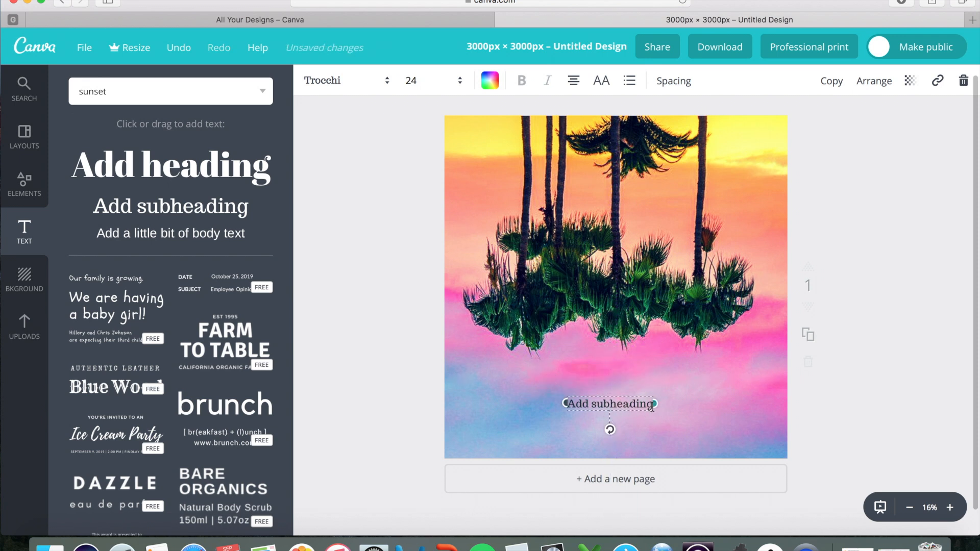
# Replace the subheading placeholder wording with SUNSET.
pyautogui.doubleClick(609, 405)
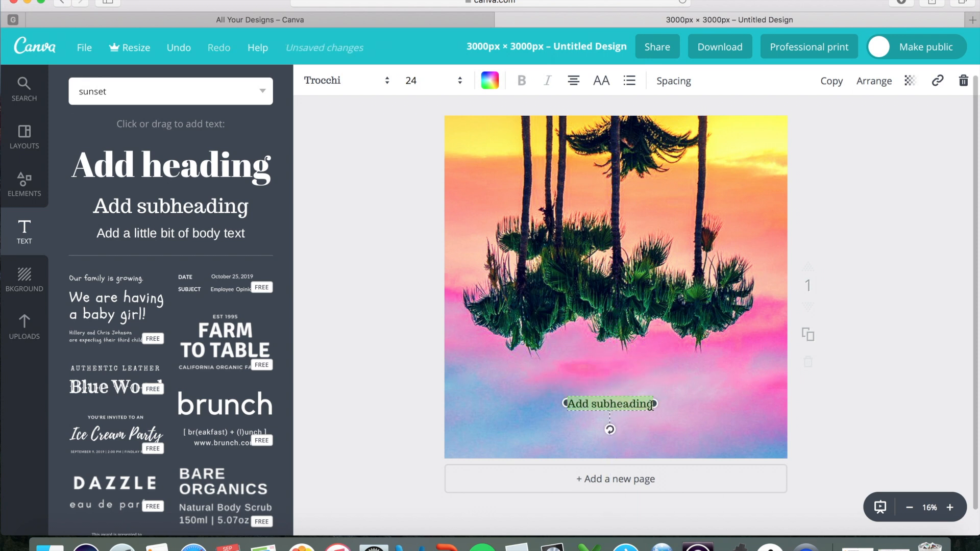
pyautogui.write('SUNSET')
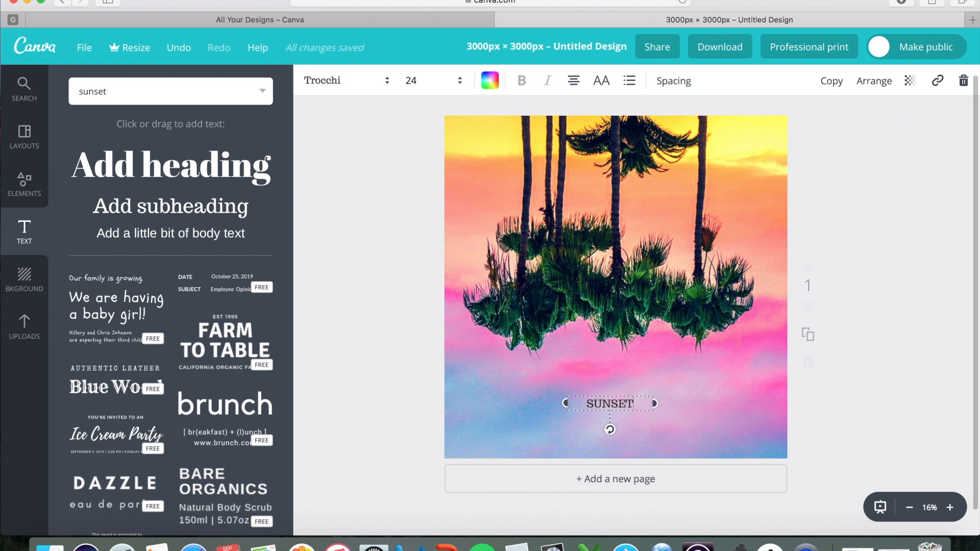
pyautogui.moveTo(627, 328)
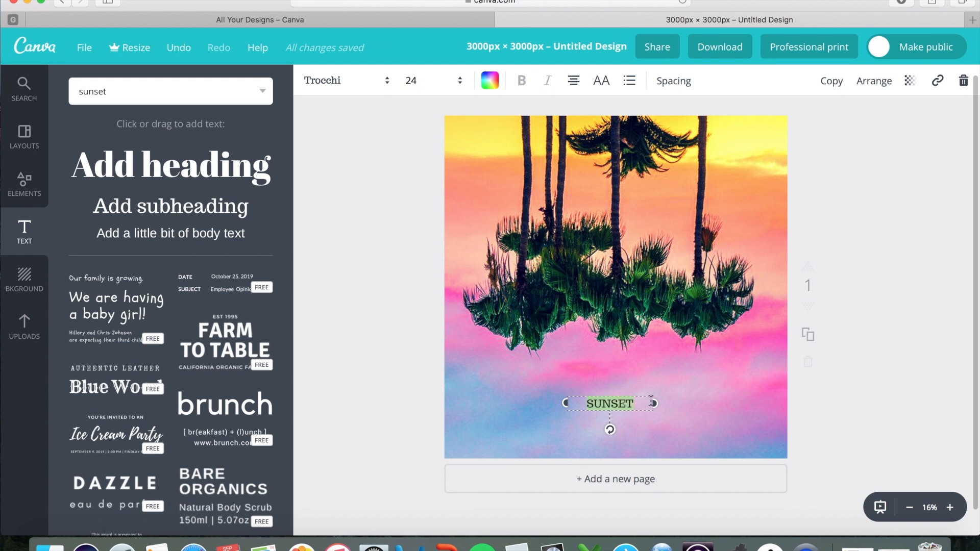
pyautogui.moveTo(403, 109)
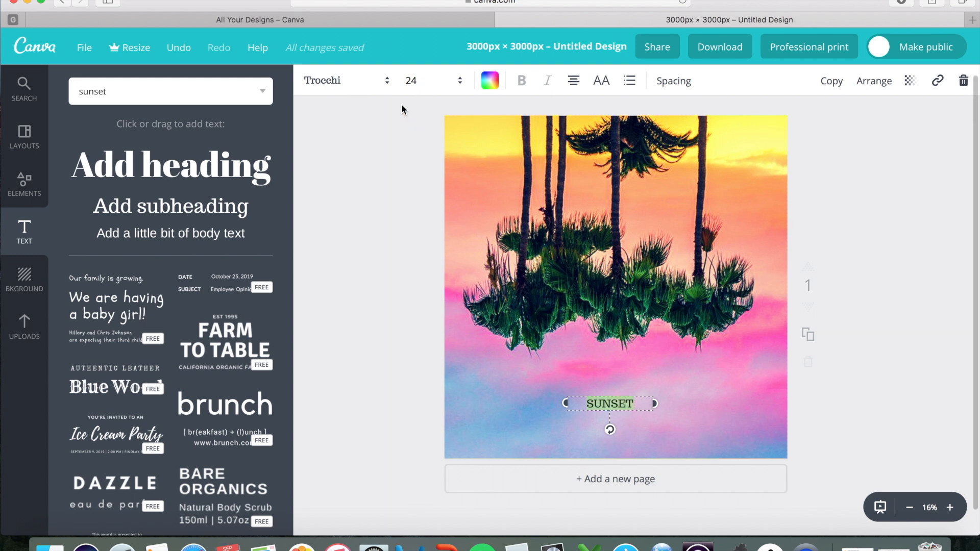
pyautogui.click(343, 81)
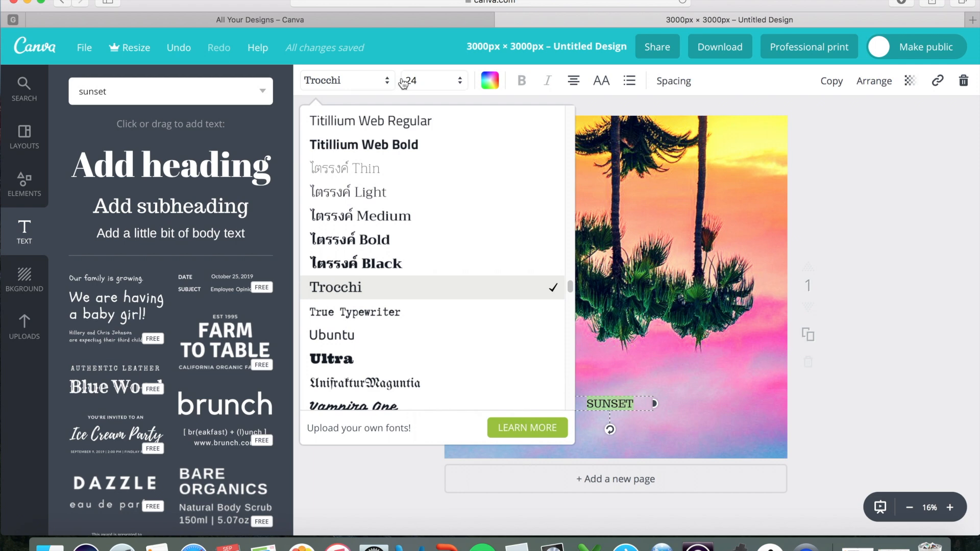
# Set the SUNSET title in Sansita Regular at size 80.
pyautogui.scroll(-3)
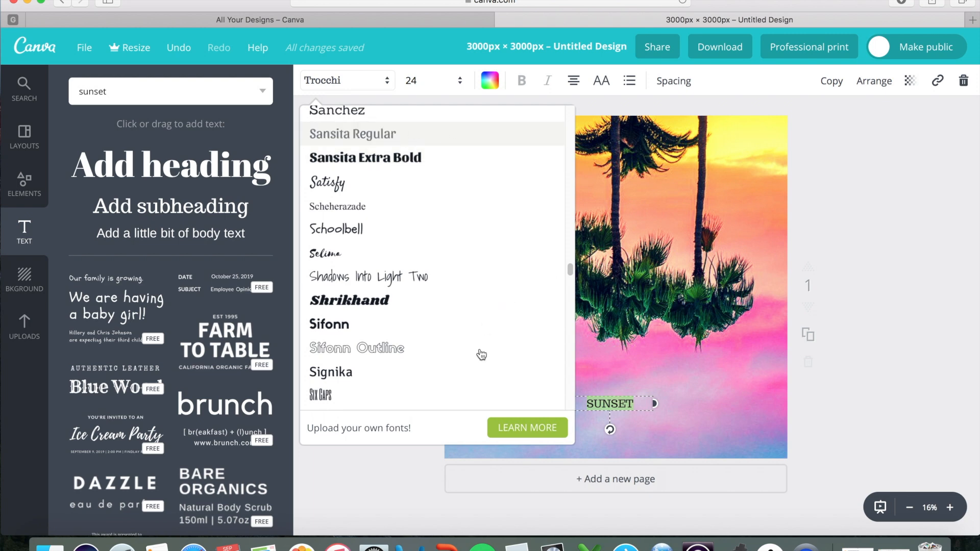
pyautogui.click(351, 134)
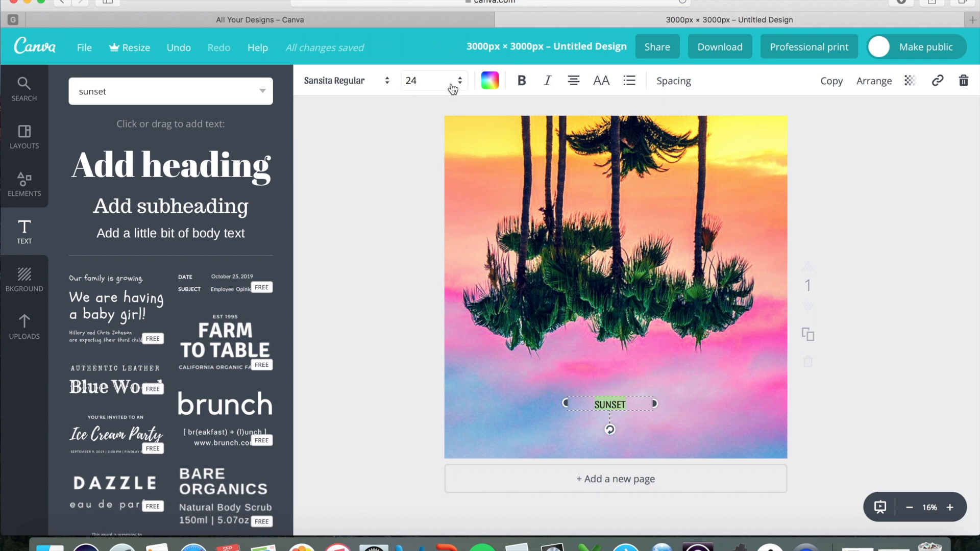
pyautogui.click(459, 80)
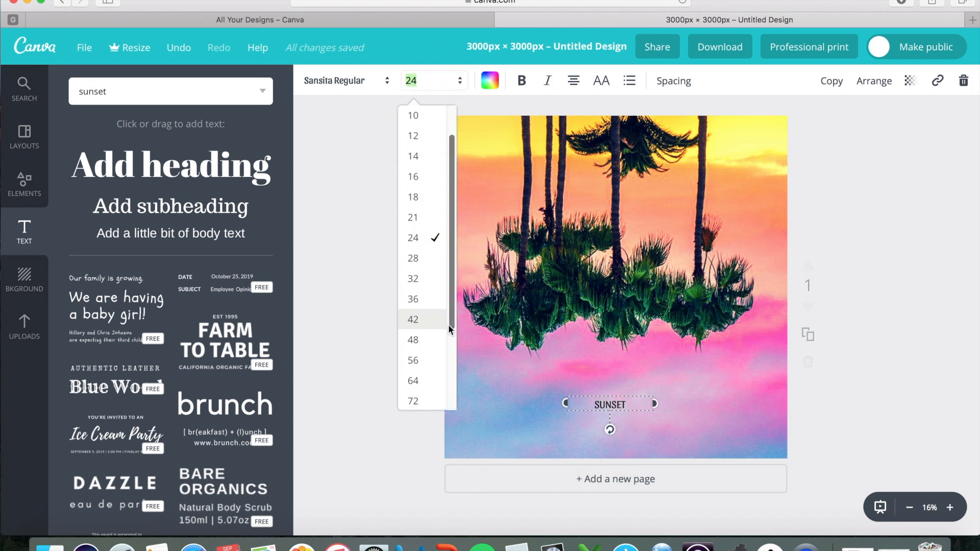
pyautogui.scroll(-3)
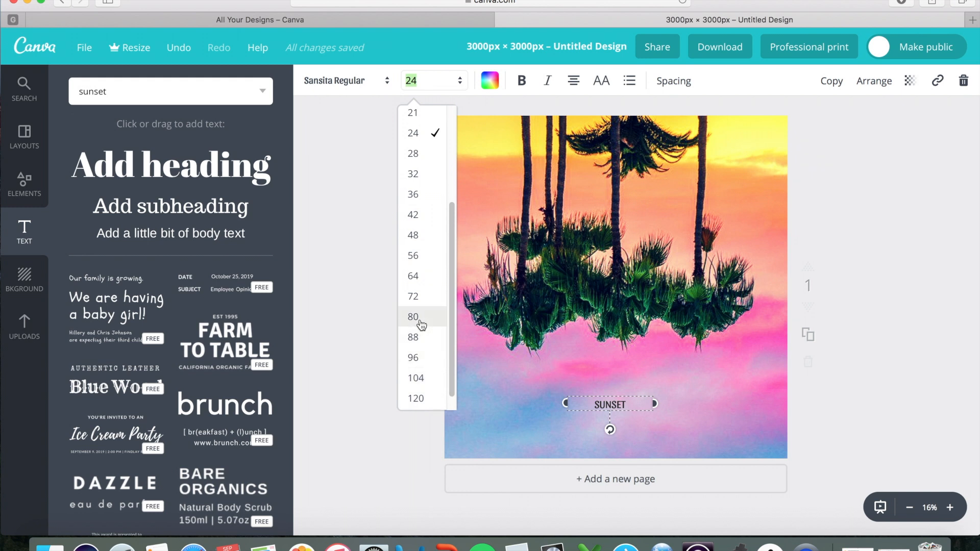
pyautogui.click(413, 317)
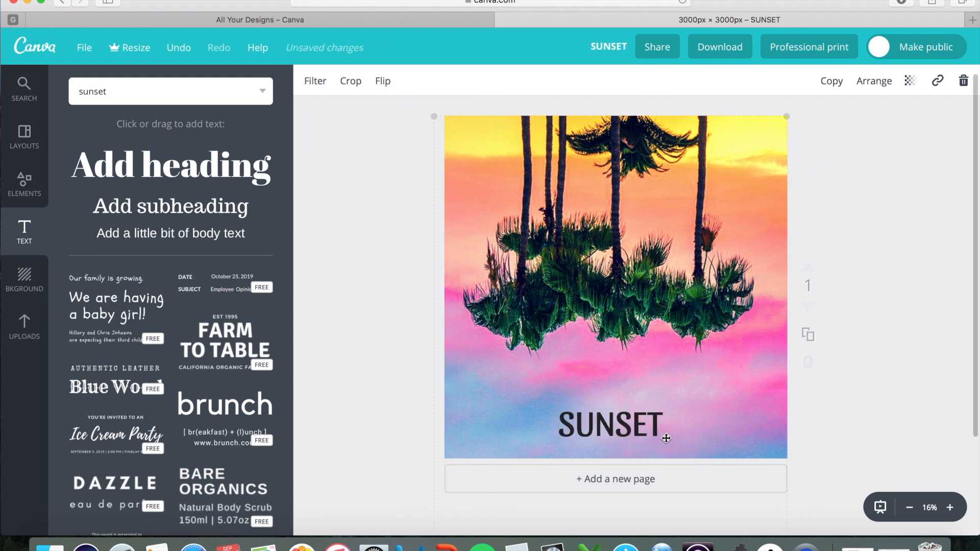
pyautogui.click(610, 426)
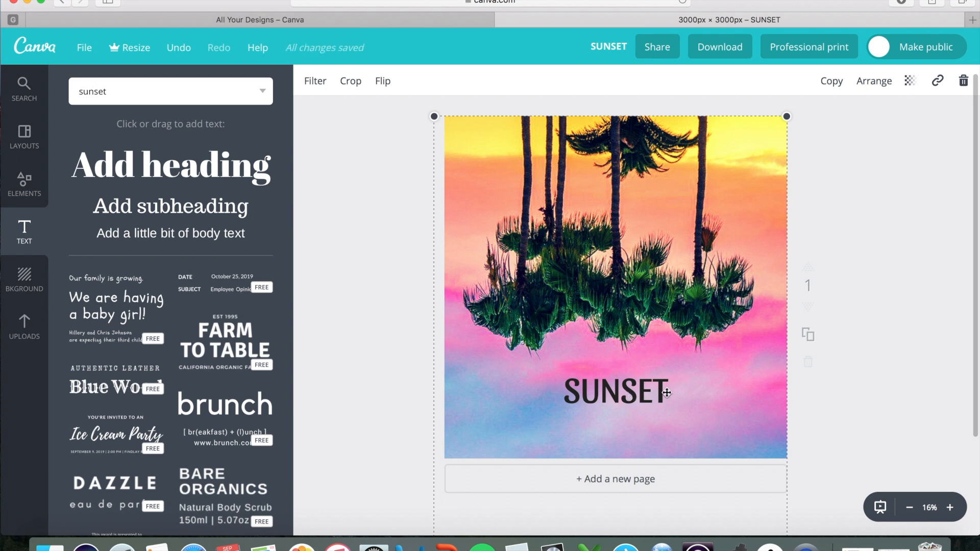
pyautogui.moveTo(673, 384)
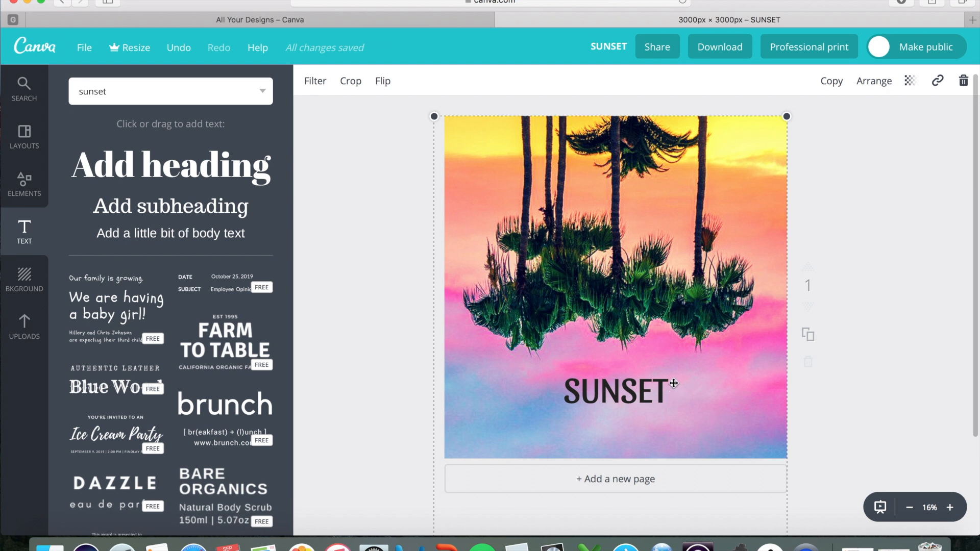
pyautogui.moveTo(695, 297)
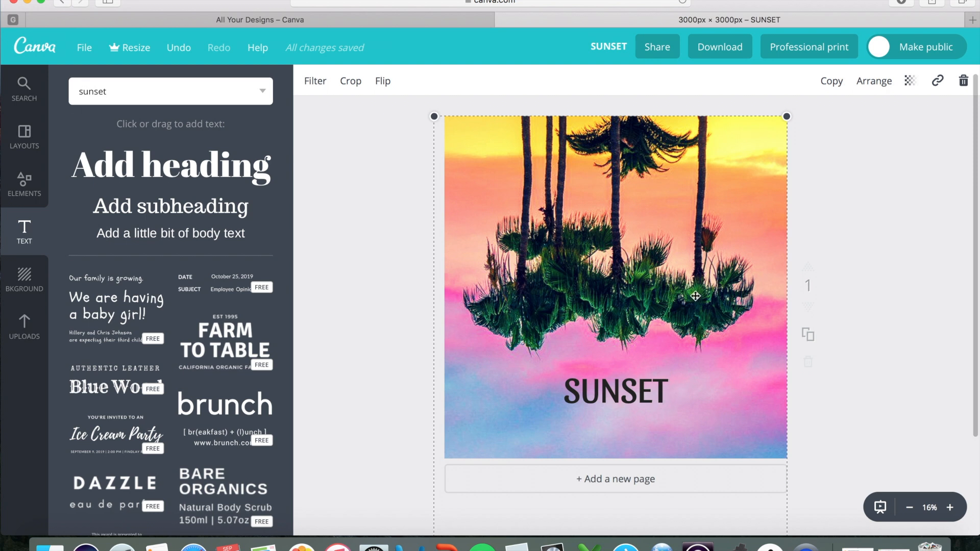
pyautogui.moveTo(469, 95)
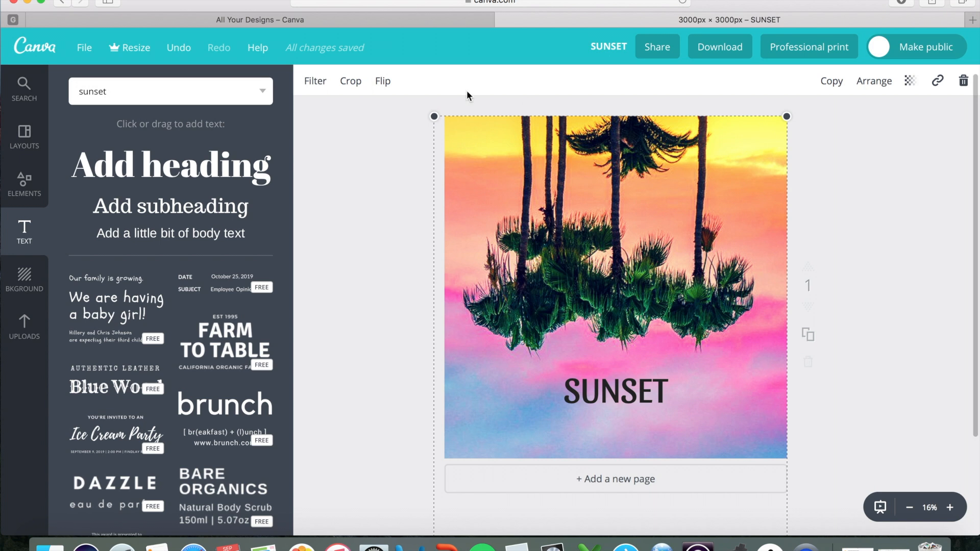
pyautogui.moveTo(380, 245)
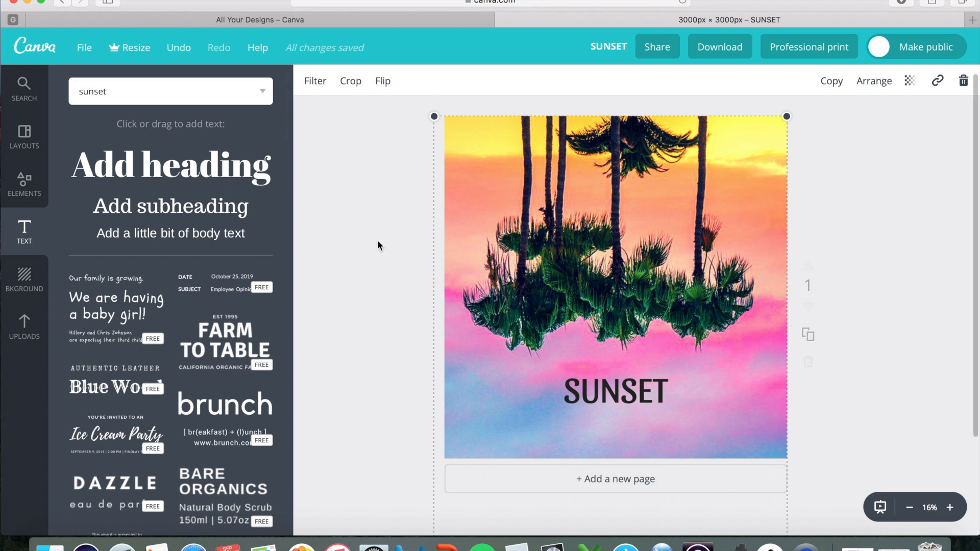
pyautogui.moveTo(637, 397)
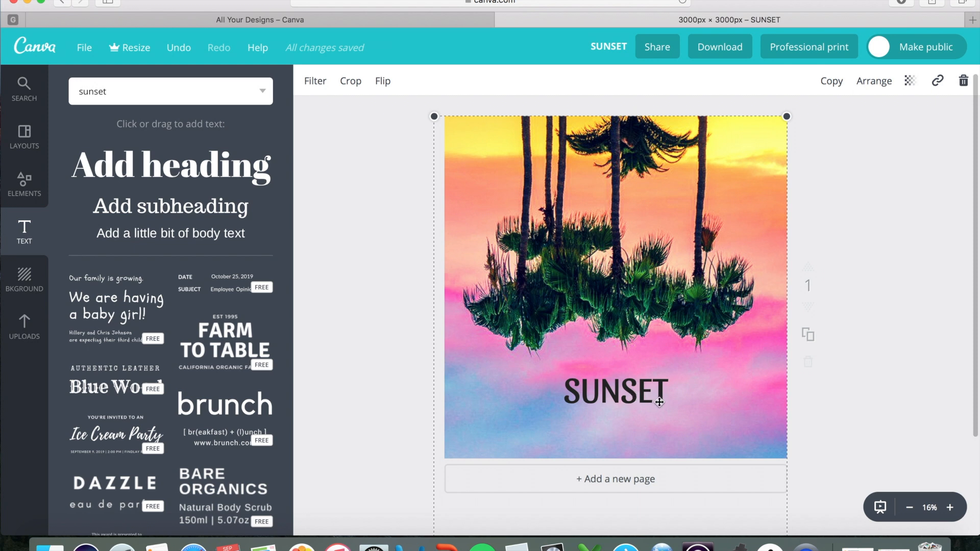
# Position the SUNSET title centred just beneath the palms.
pyautogui.click(614, 392)
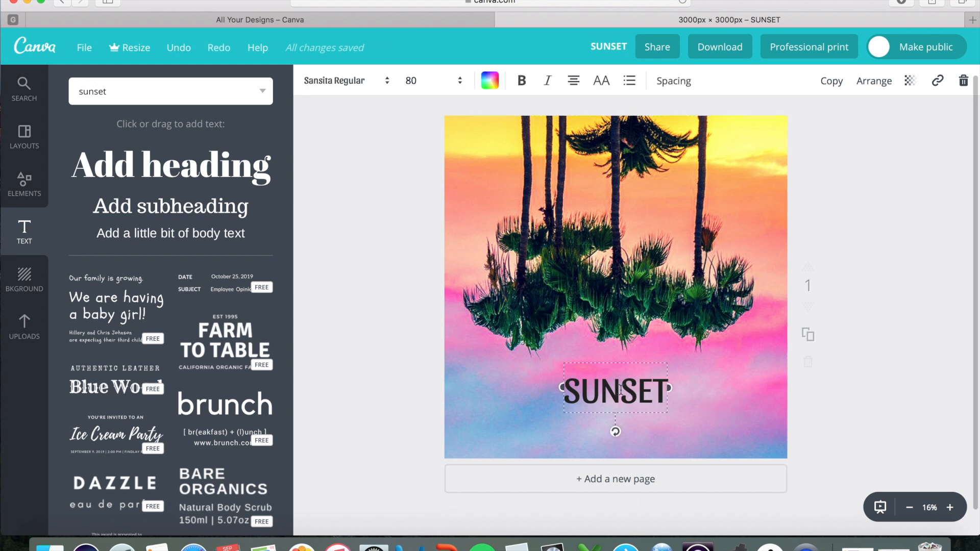
pyautogui.moveTo(876, 77)
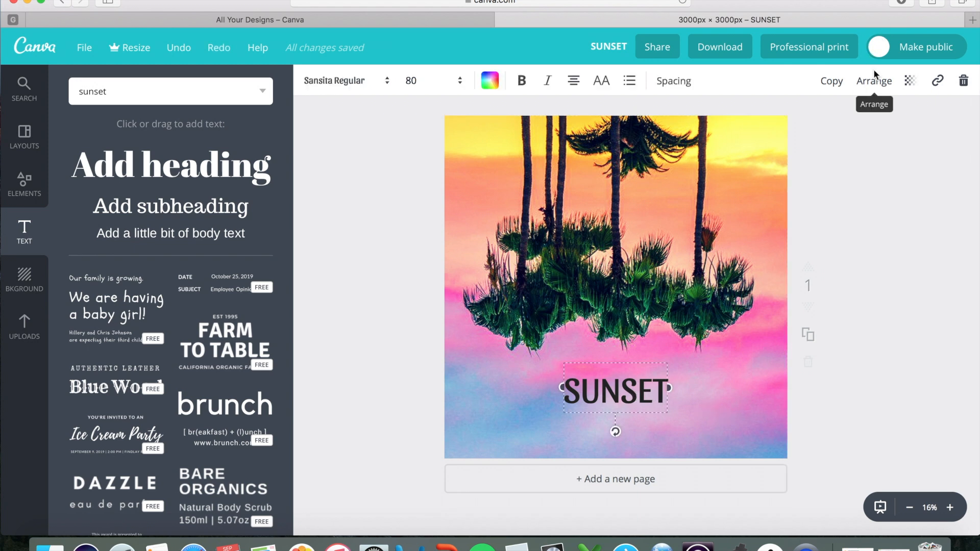
pyautogui.moveTo(872, 92)
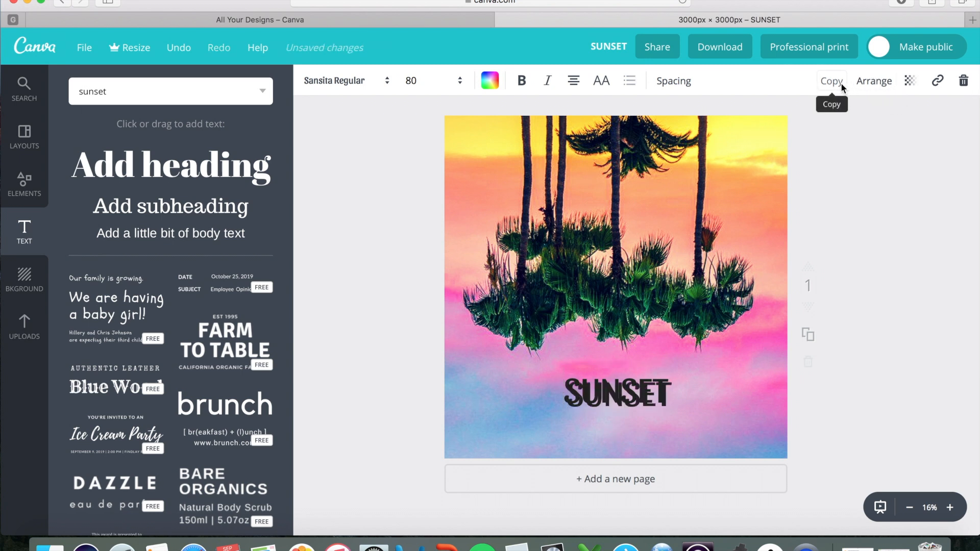
# Duplicate the title below it and retype it as 'Prod. By Mosunn Music'.
pyautogui.click(617, 395)
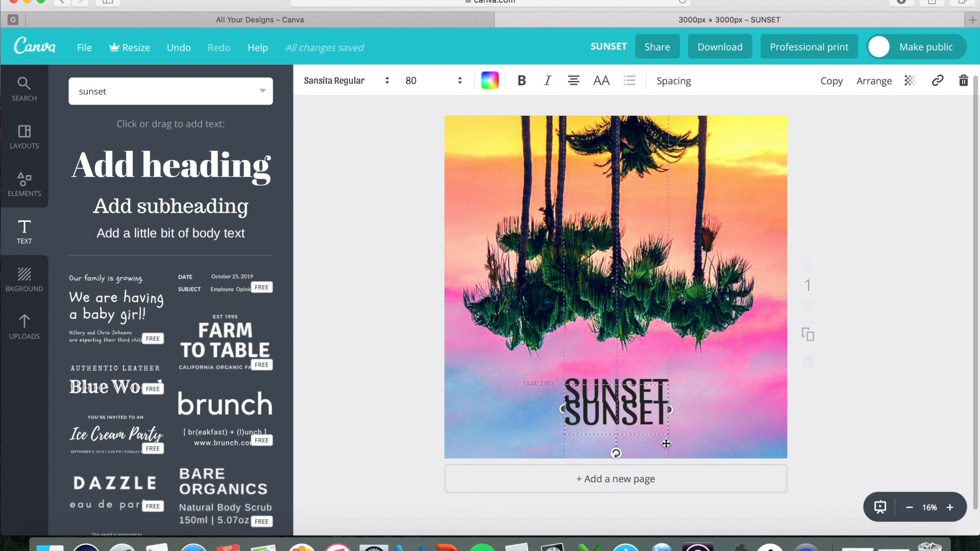
pyautogui.moveTo(615, 409); pyautogui.dragTo(522, 430)
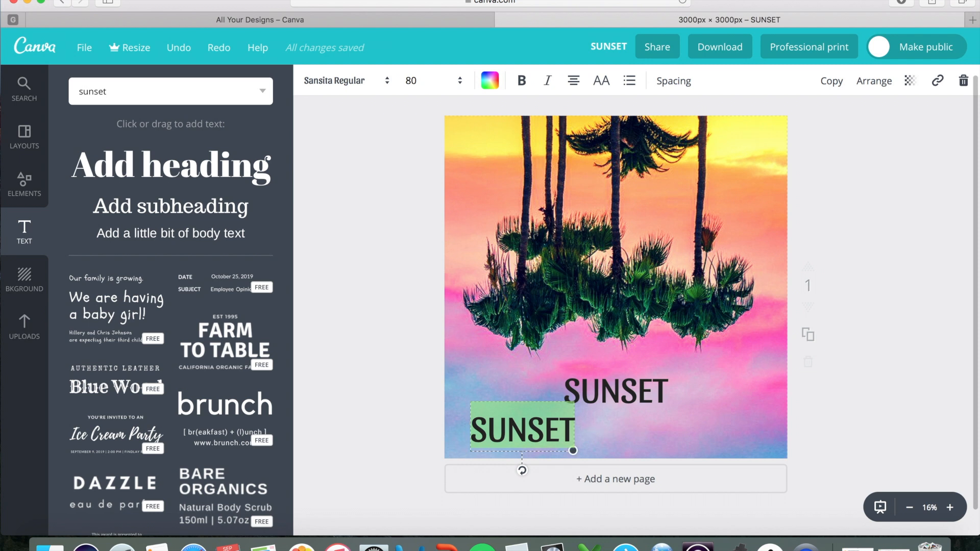
pyautogui.write('Prod.')
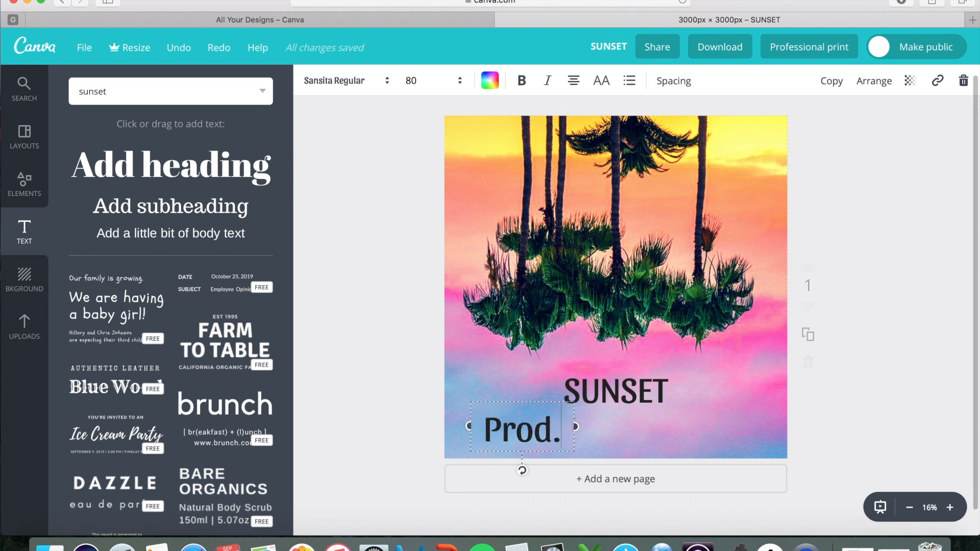
pyautogui.write('By Mos')
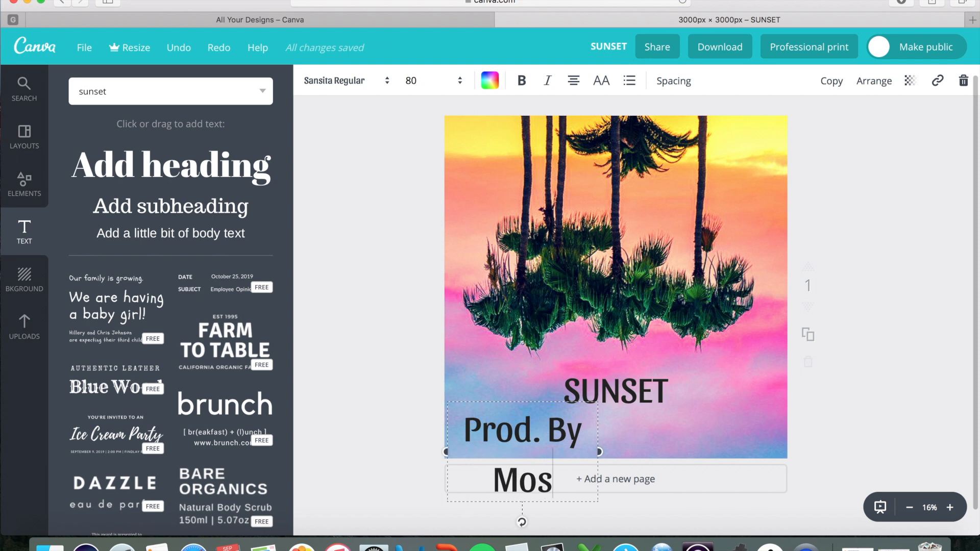
pyautogui.write('unn Music')
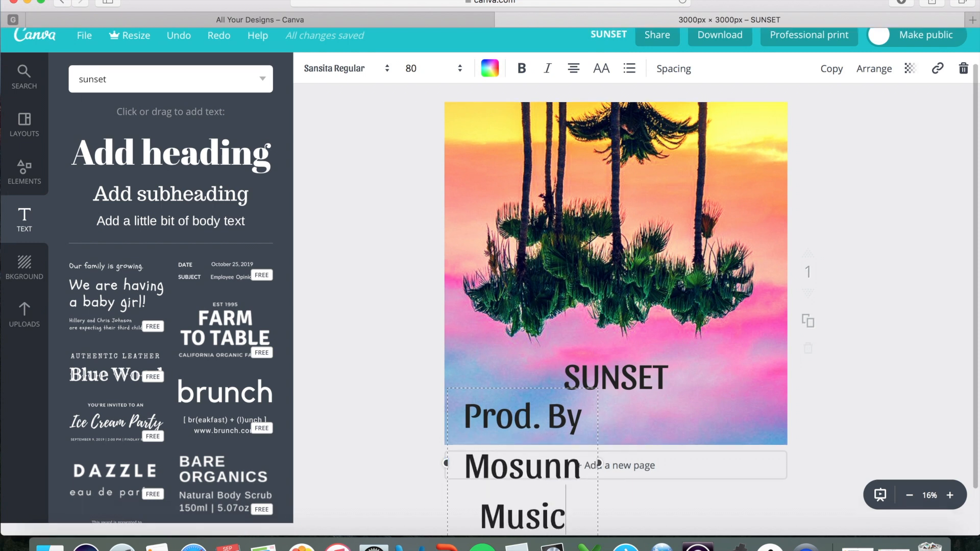
pyautogui.moveTo(602, 465)
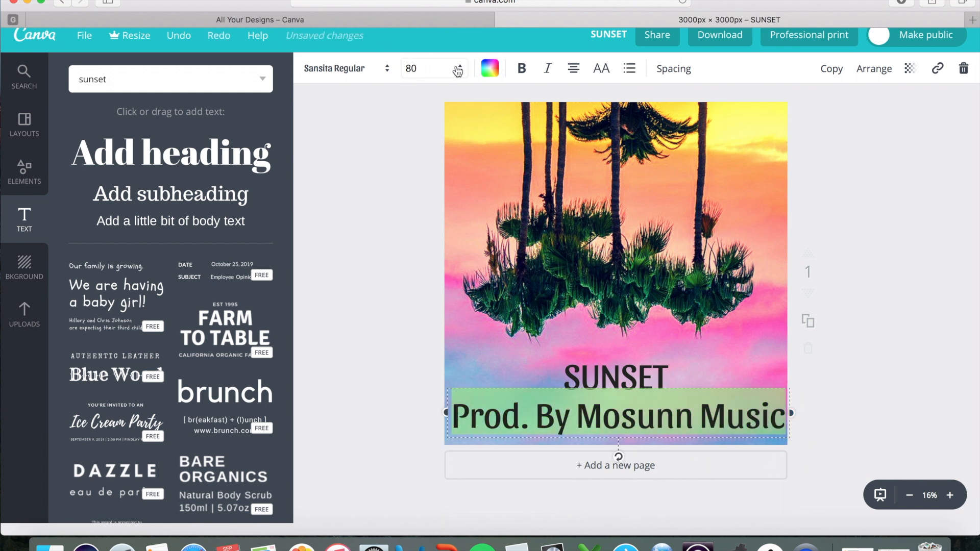
# Try credit text sizes 28, 36, 48 and 42, then settle on size 44.
pyautogui.click(458, 68)
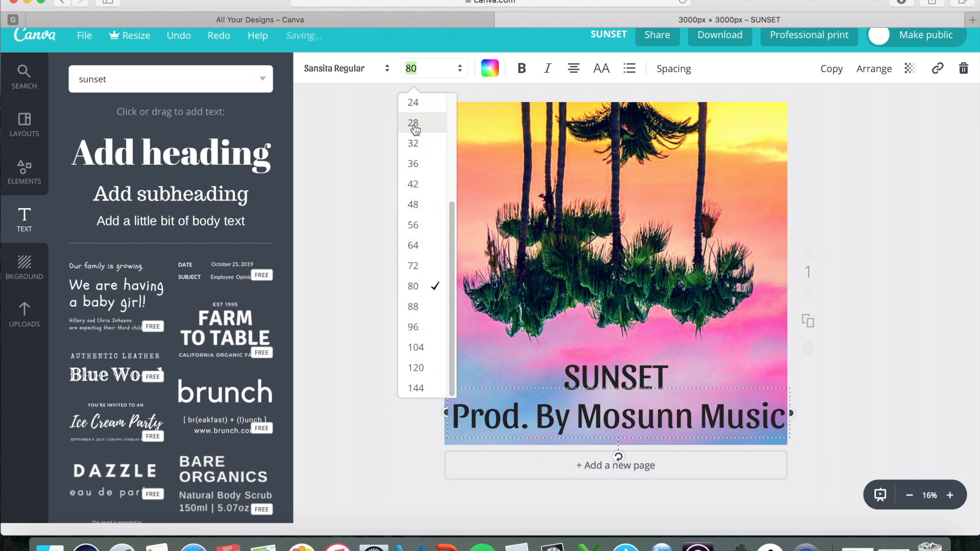
pyautogui.click(412, 122)
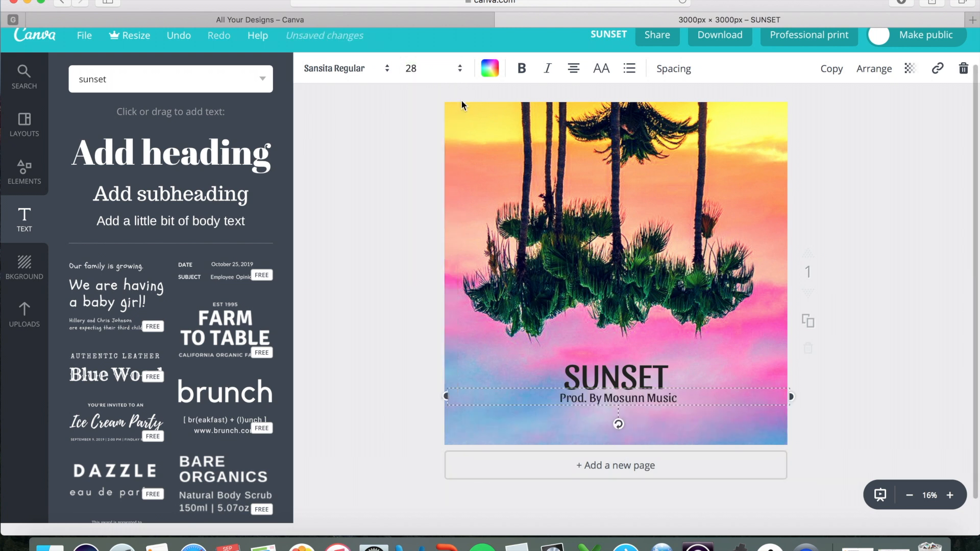
pyautogui.click(457, 67)
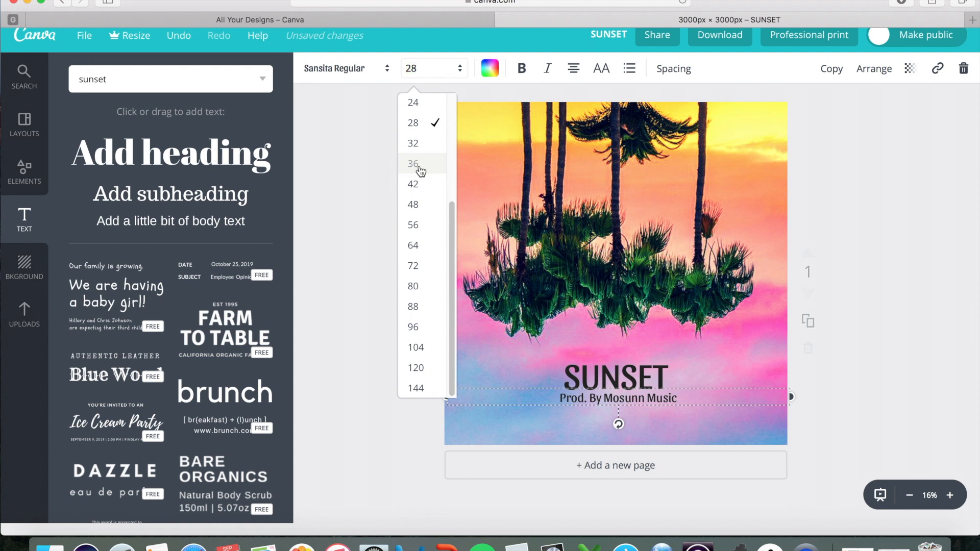
pyautogui.click(413, 164)
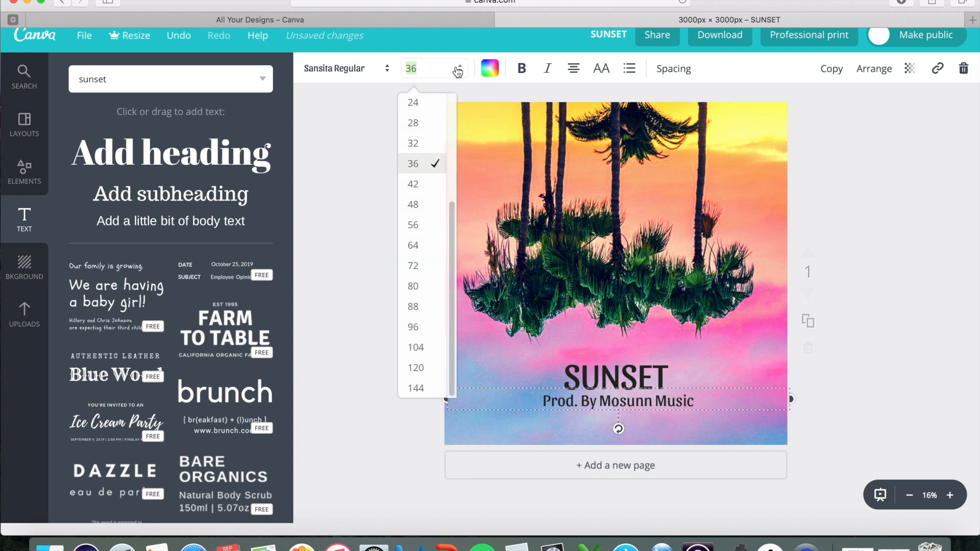
pyautogui.click(413, 204)
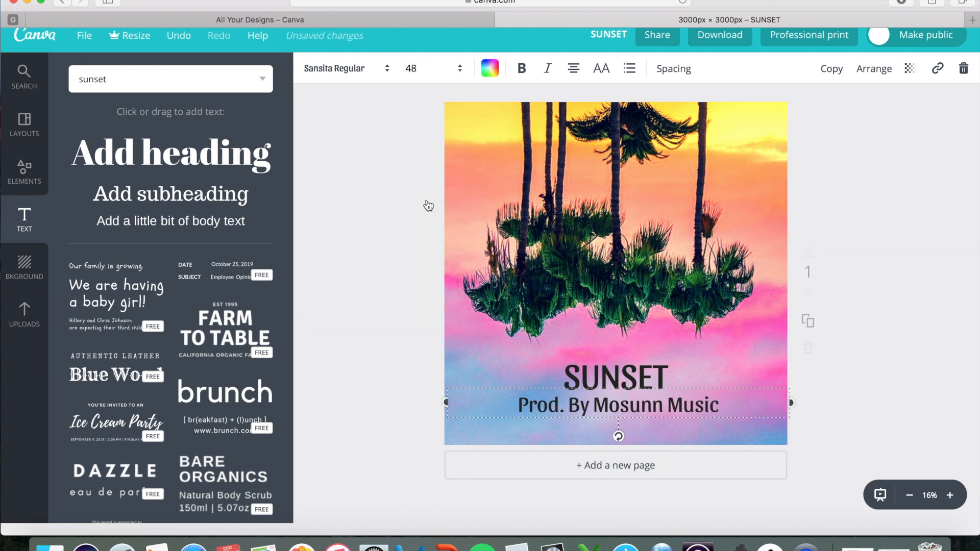
pyautogui.click(460, 67)
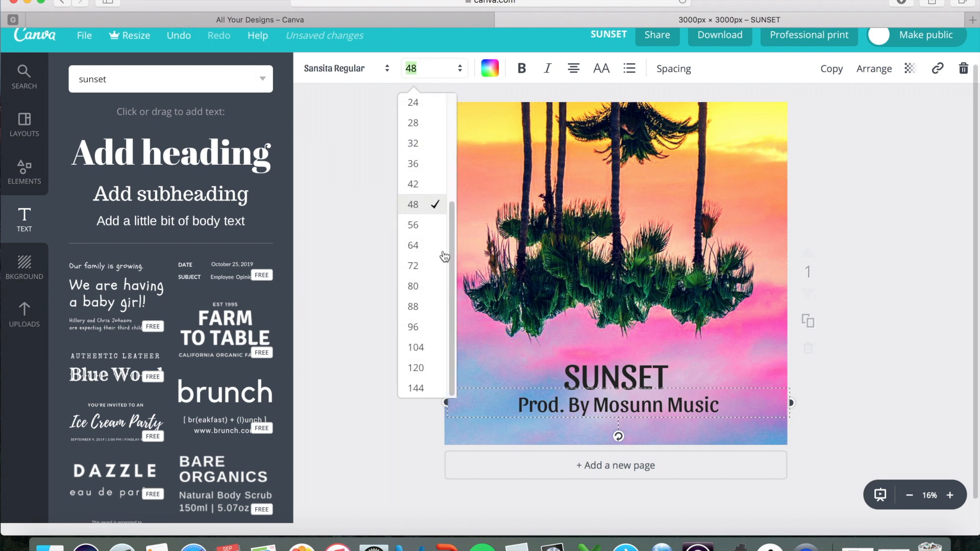
pyautogui.click(413, 184)
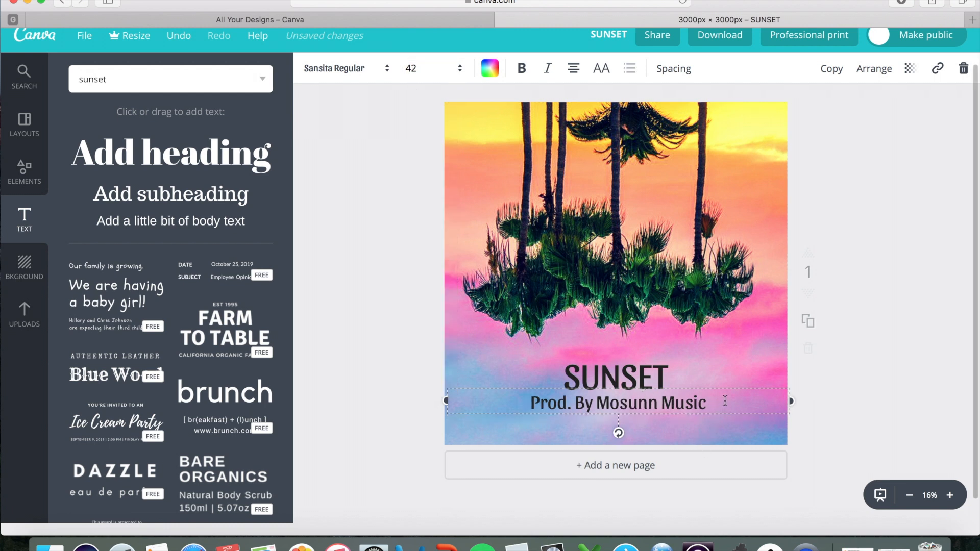
pyautogui.click(411, 67)
pyautogui.write('44')
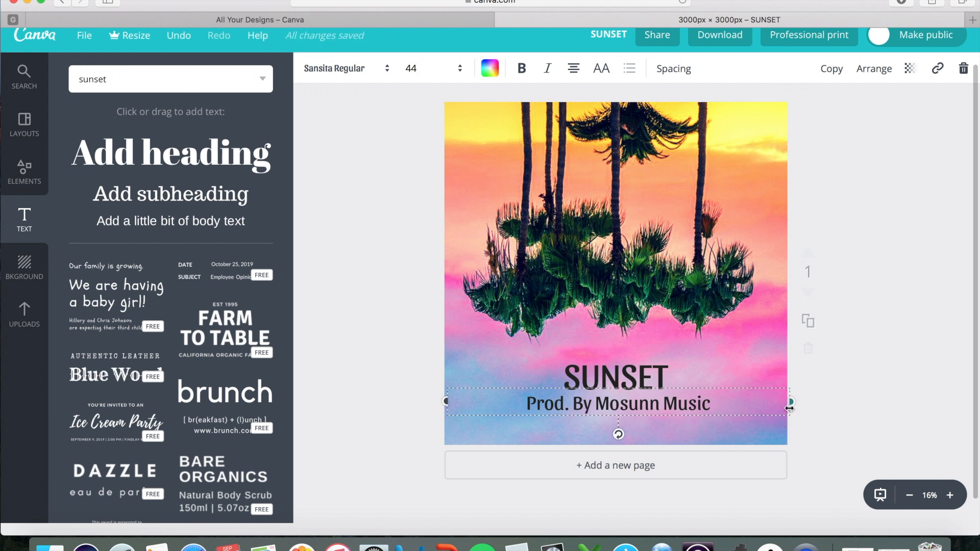
# Move the 'Prod. By Mosunn Music' credit slightly lower beneath SUNSET and deselect it.
pyautogui.moveTo(789, 409); pyautogui.dragTo(722, 416)
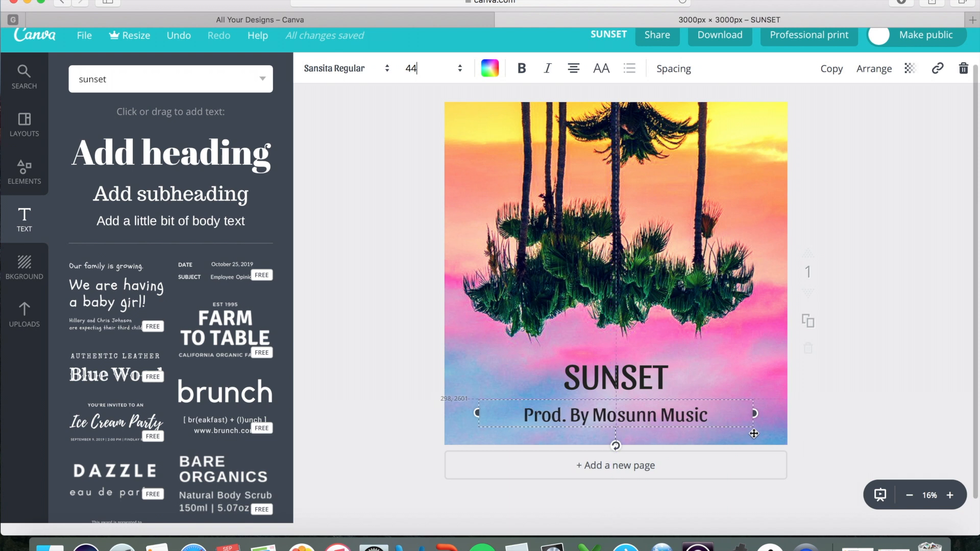
pyautogui.click(841, 418)
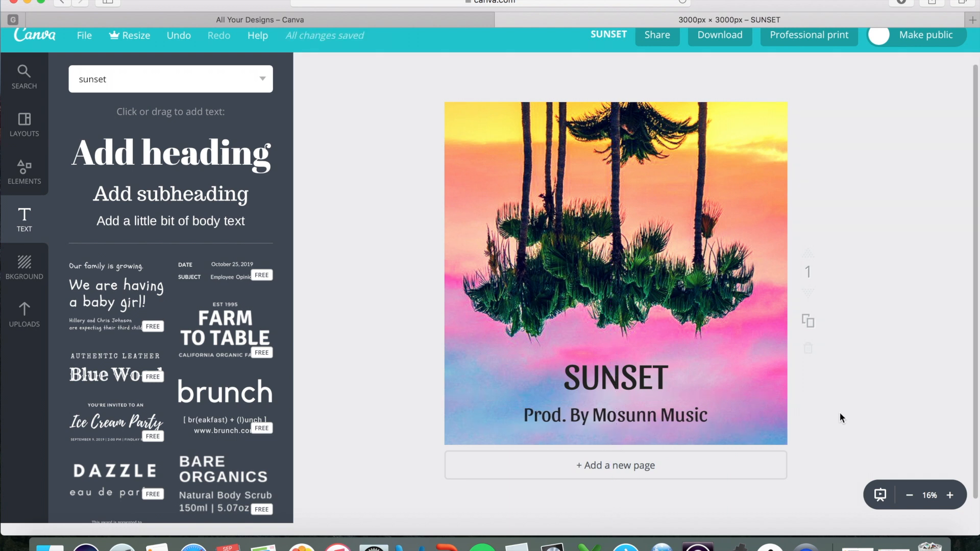
pyautogui.moveTo(821, 428)
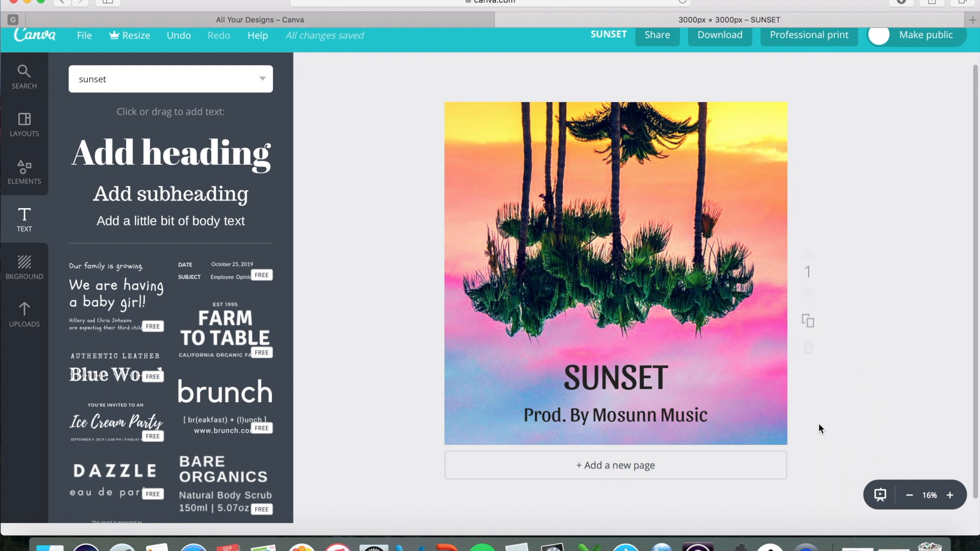
pyautogui.moveTo(599, 429)
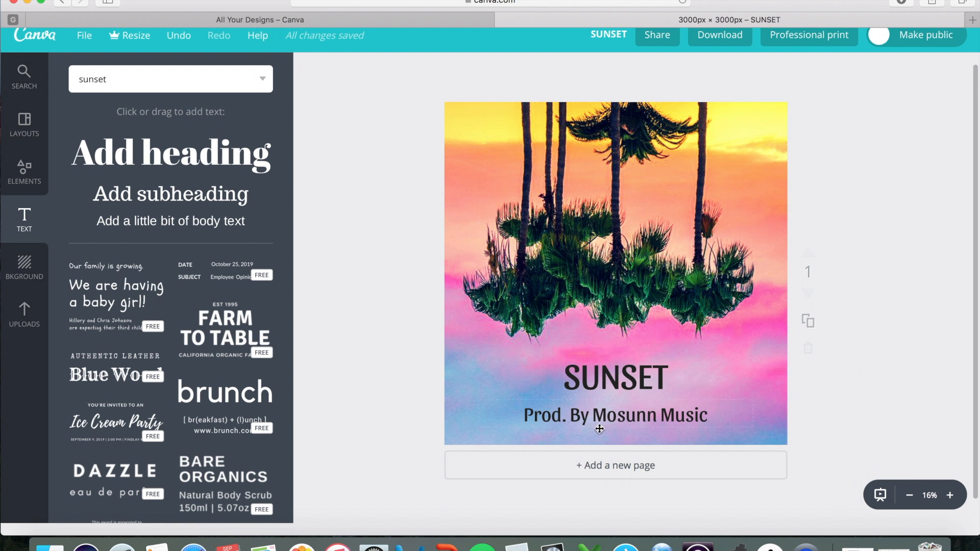
pyautogui.moveTo(579, 227)
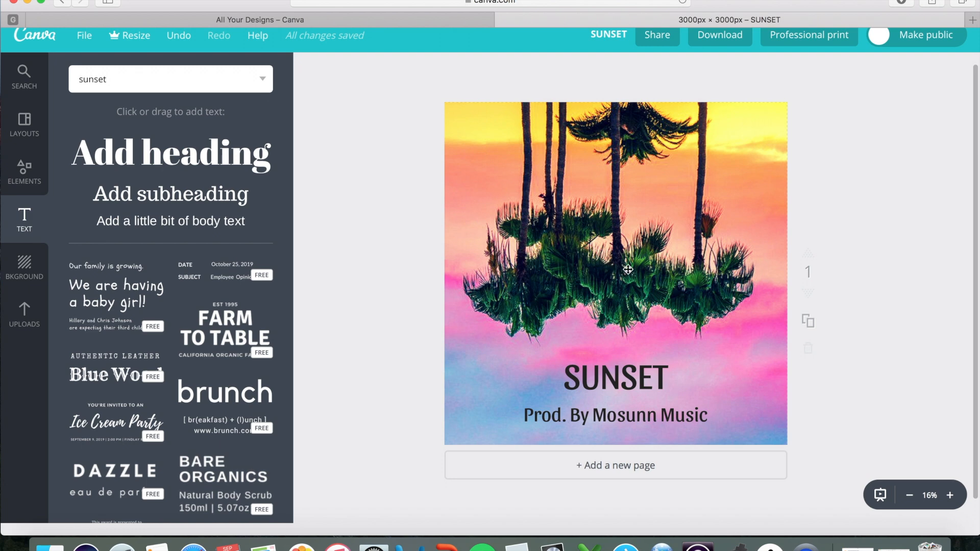
pyautogui.moveTo(690, 370)
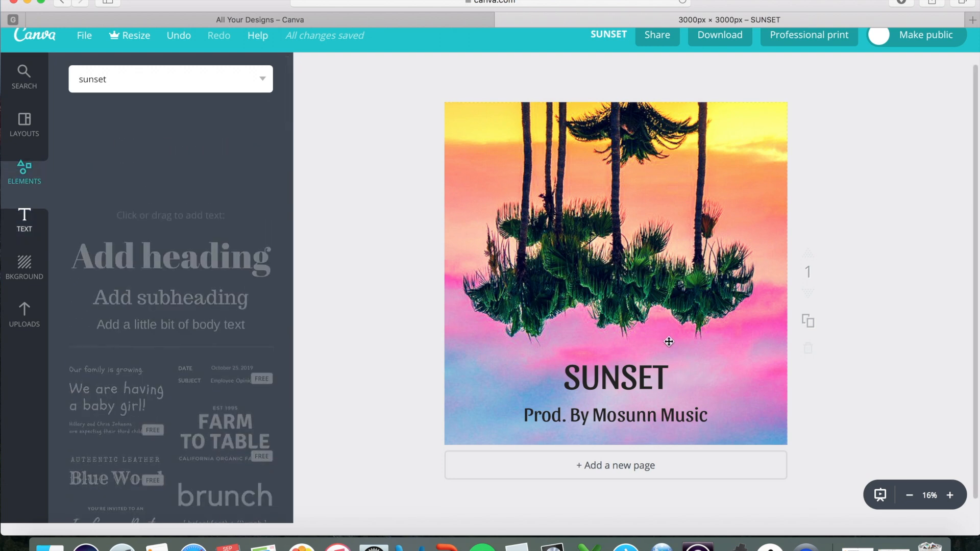
# Show the Elements panel and browse its Free Photos category beside the cover.
pyautogui.click(25, 173)
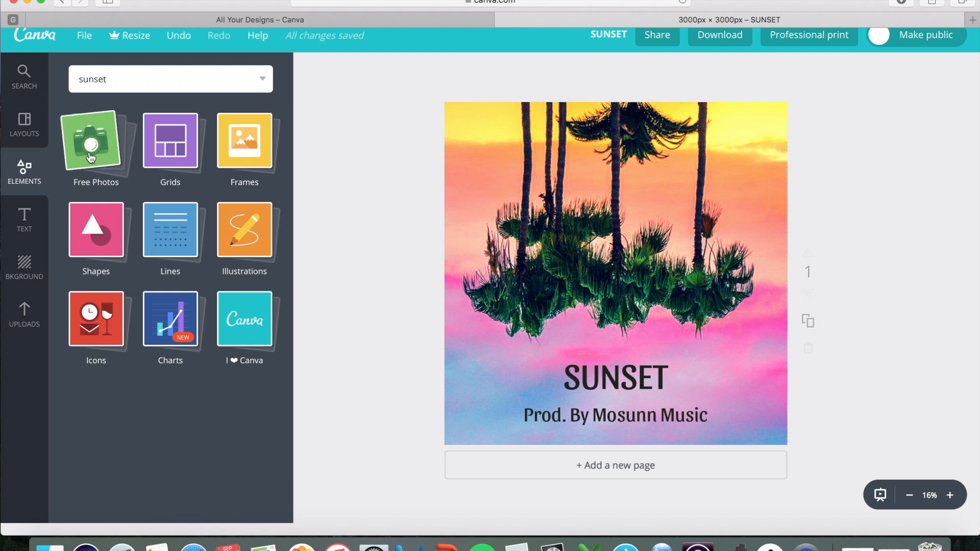
pyautogui.click(96, 147)
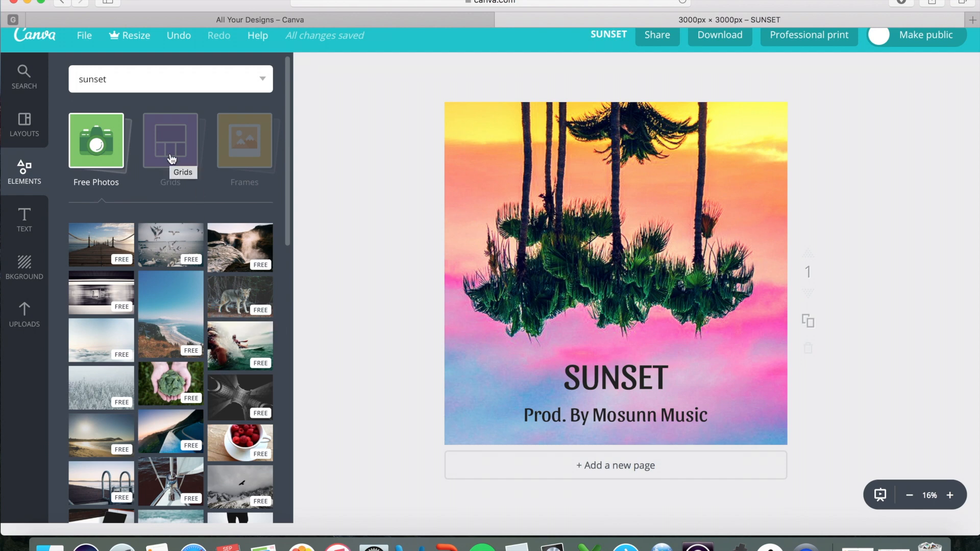
pyautogui.moveTo(659, 470)
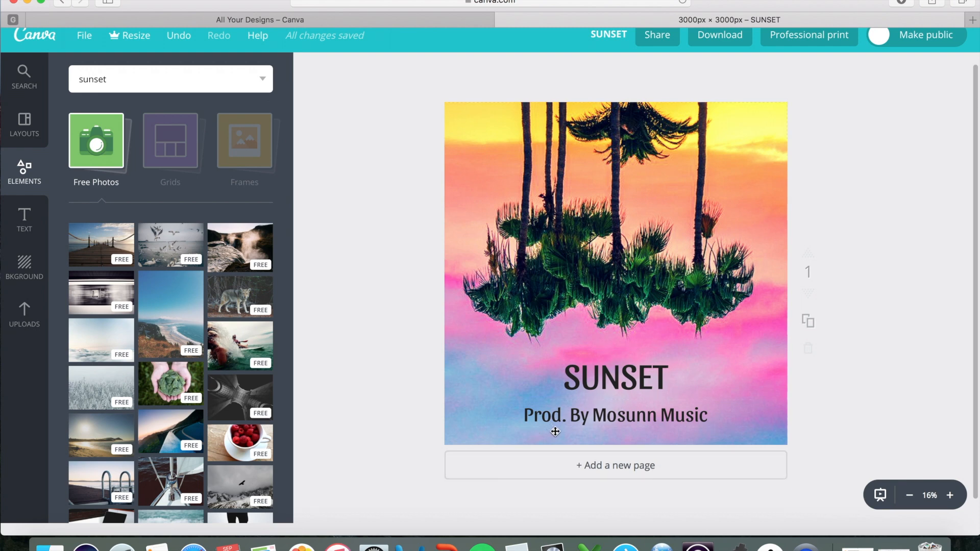
pyautogui.moveTo(79, 243)
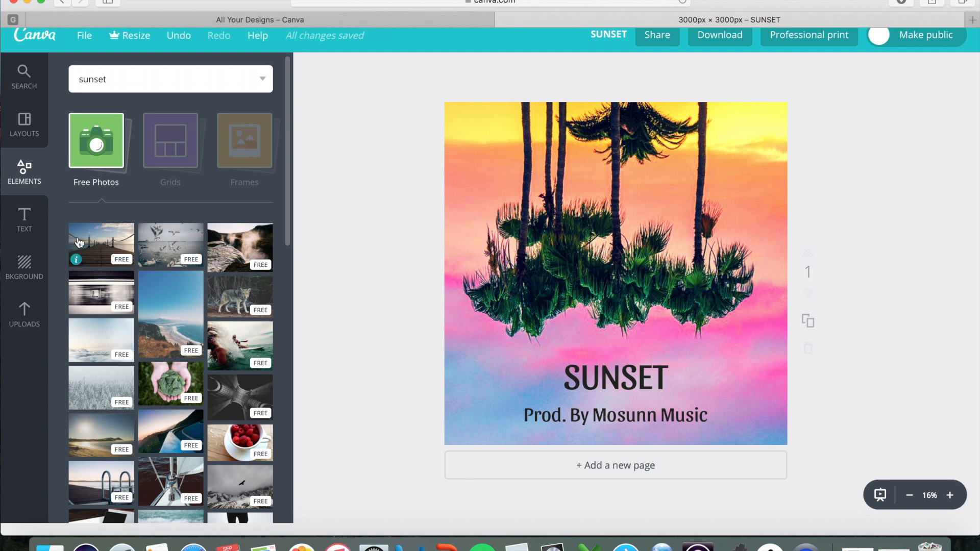
pyautogui.moveTo(147, 154)
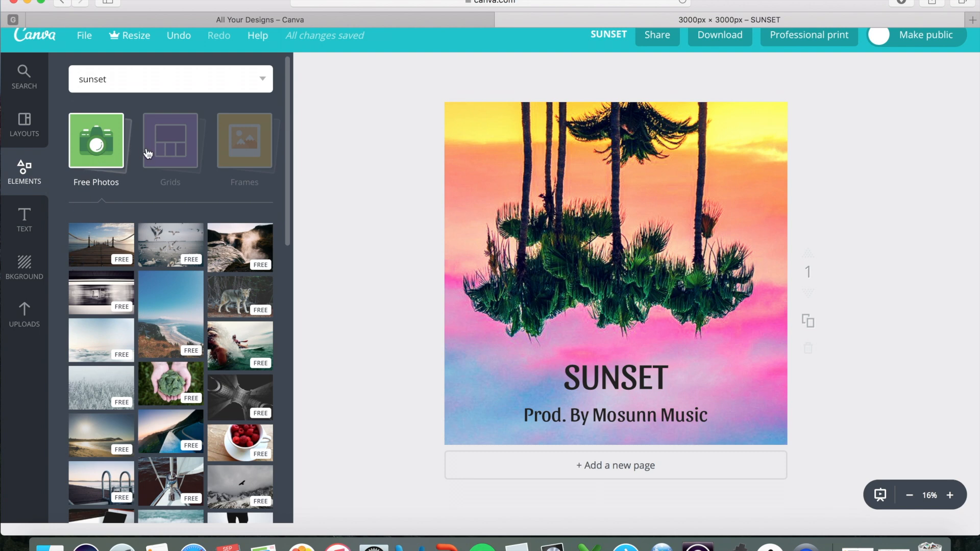
pyautogui.moveTo(164, 153)
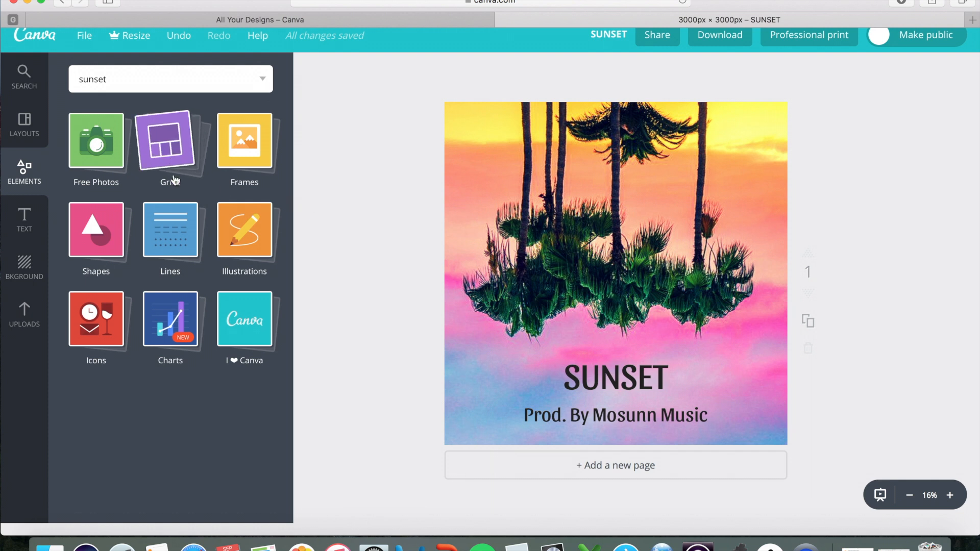
# Place a plain black line from the Lines collection just above the SUNSET title.
pyautogui.click(169, 231)
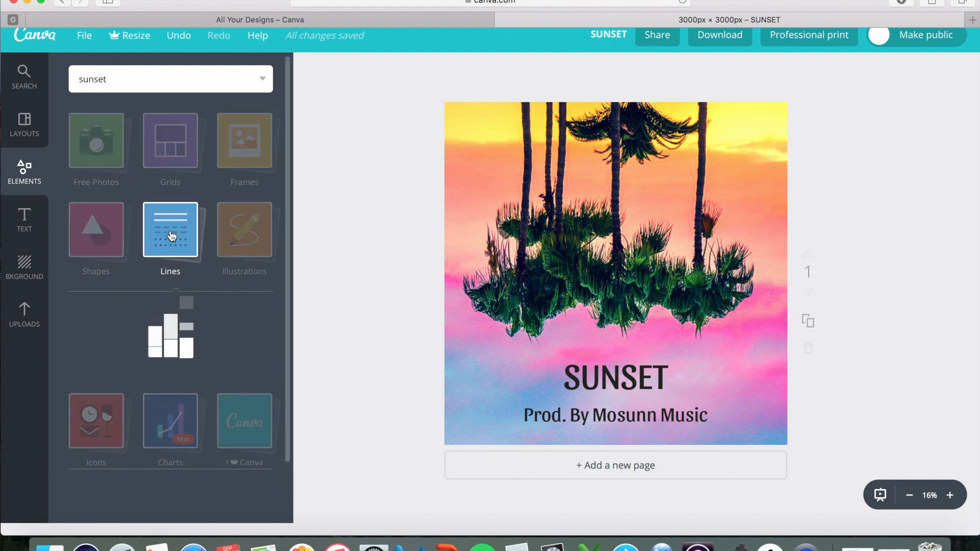
pyautogui.click(170, 231)
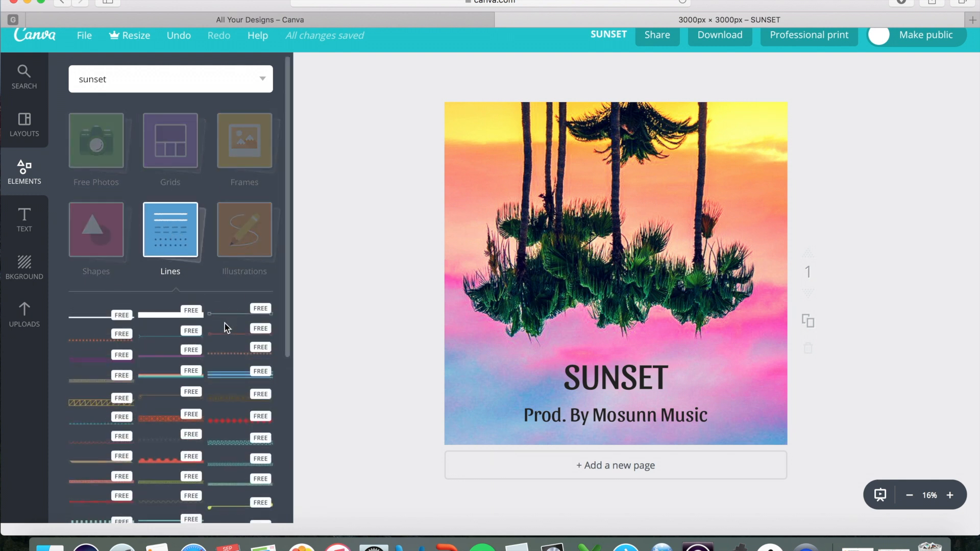
pyautogui.moveTo(91, 316)
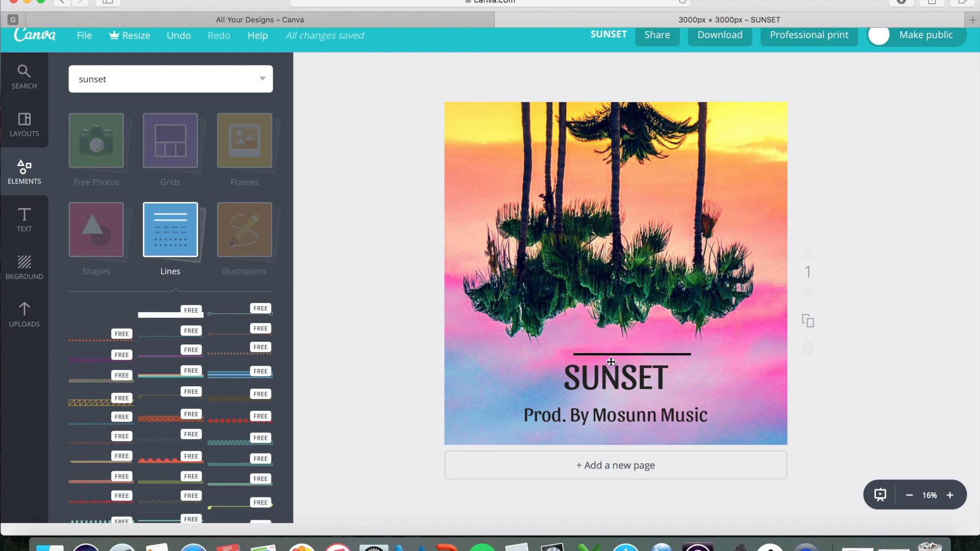
pyautogui.click(615, 353)
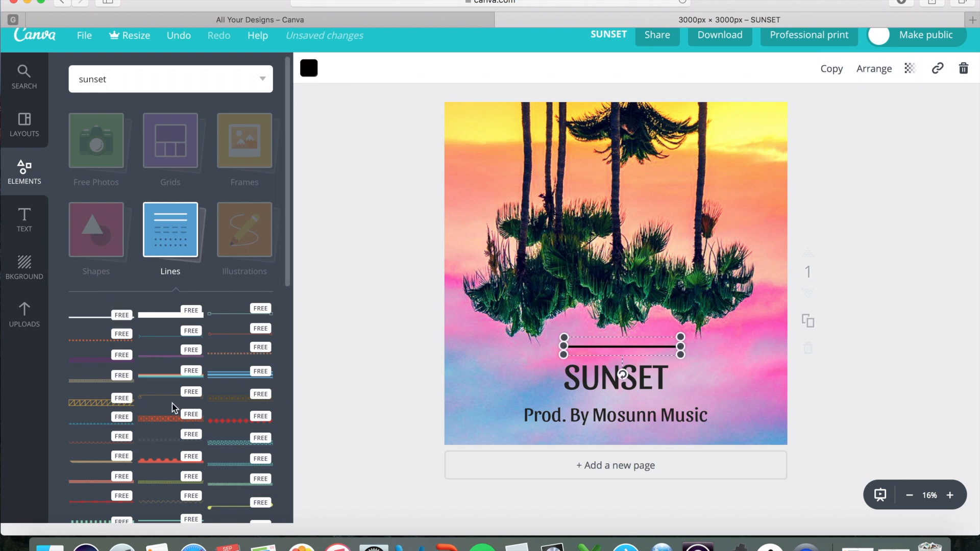
pyautogui.scroll(-3)
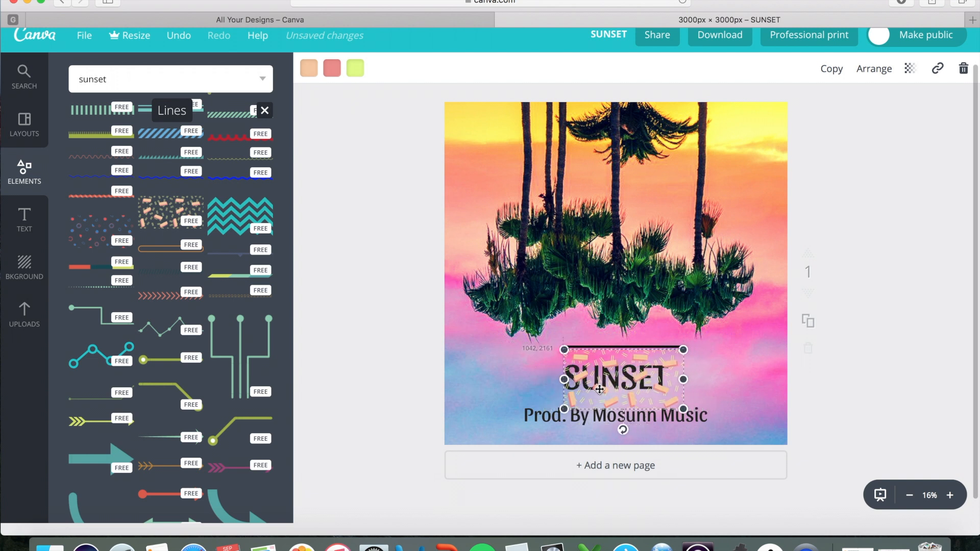
# Move an orange pattern over the title and fade it to a very low transparency.
pyautogui.moveTo(614, 380); pyautogui.dragTo(609, 383)
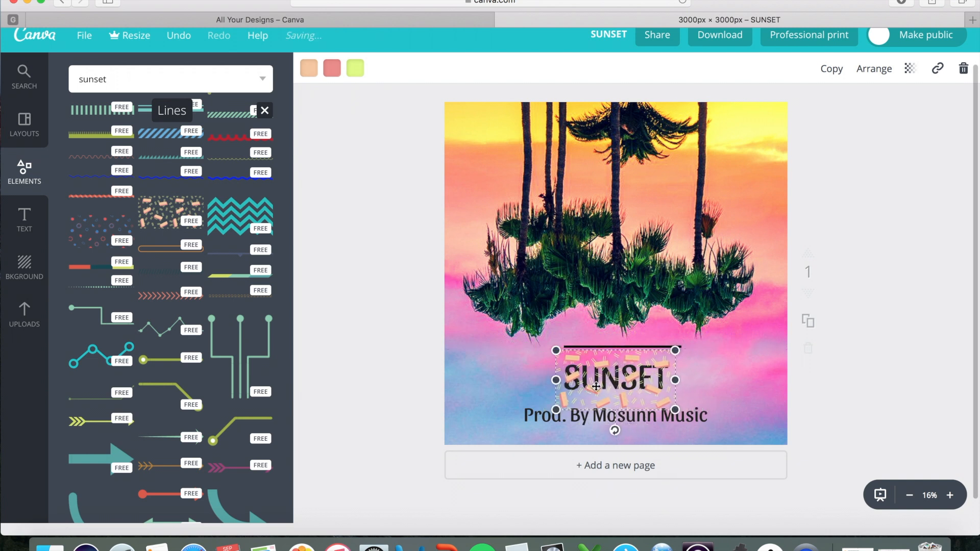
pyautogui.click(911, 69)
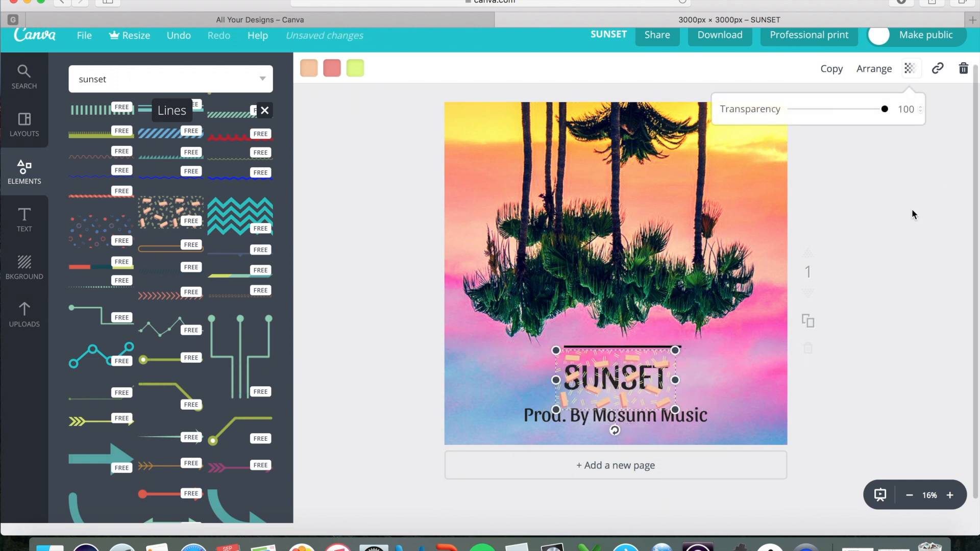
pyautogui.moveTo(883, 109); pyautogui.dragTo(806, 109)
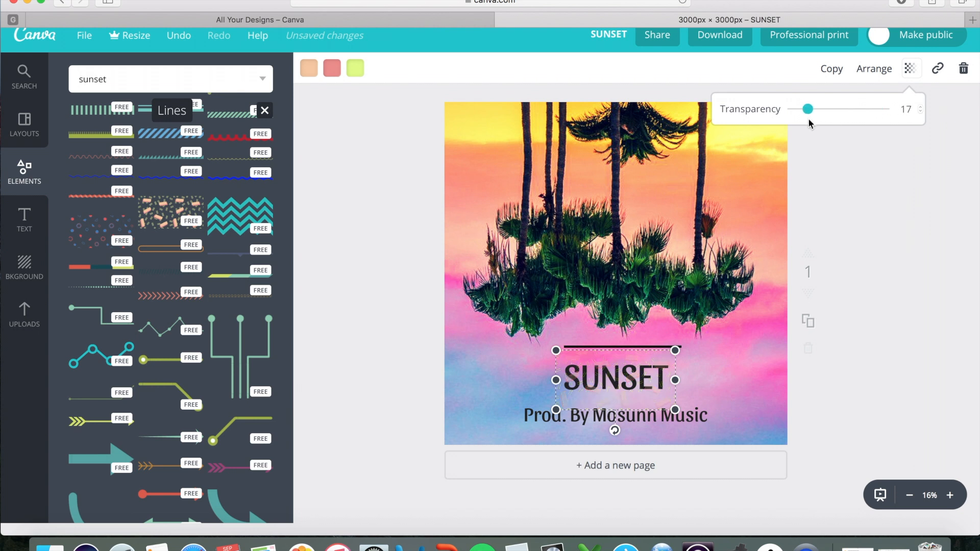
pyautogui.moveTo(806, 109); pyautogui.dragTo(833, 109)
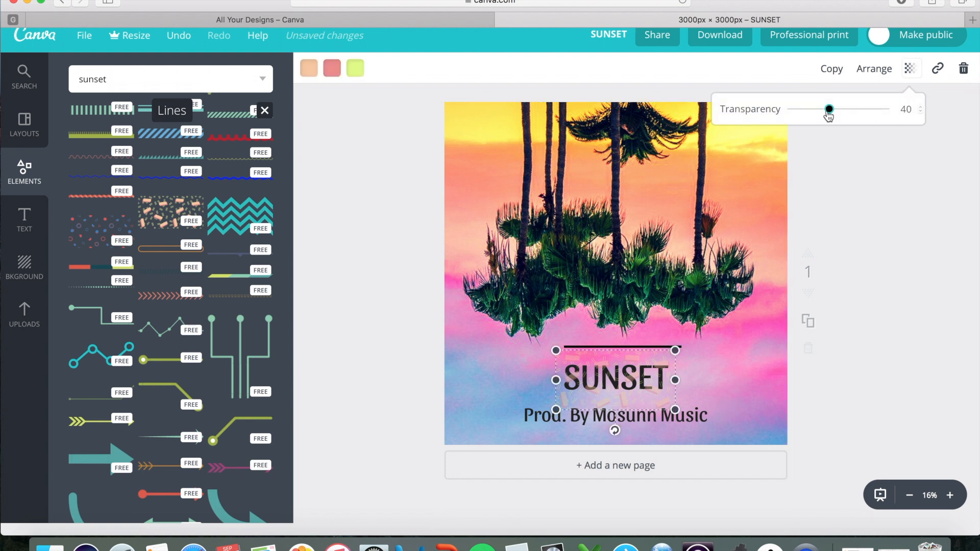
pyautogui.moveTo(829, 110); pyautogui.dragTo(803, 110)
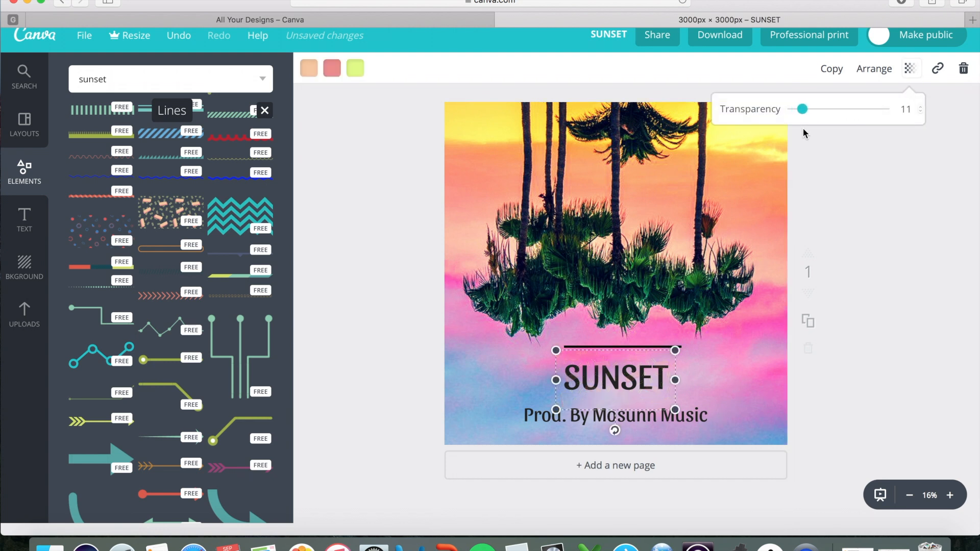
pyautogui.moveTo(803, 109); pyautogui.dragTo(813, 109)
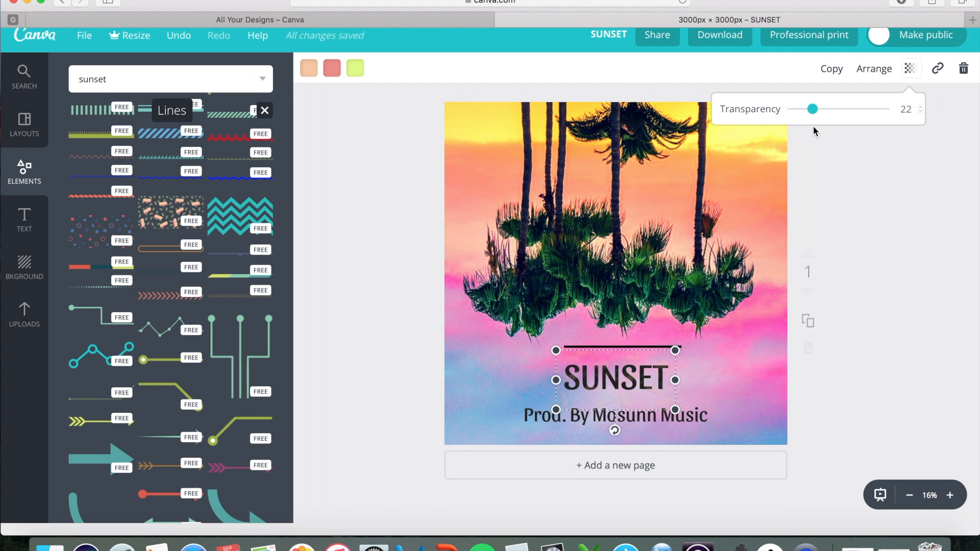
pyautogui.click(692, 318)
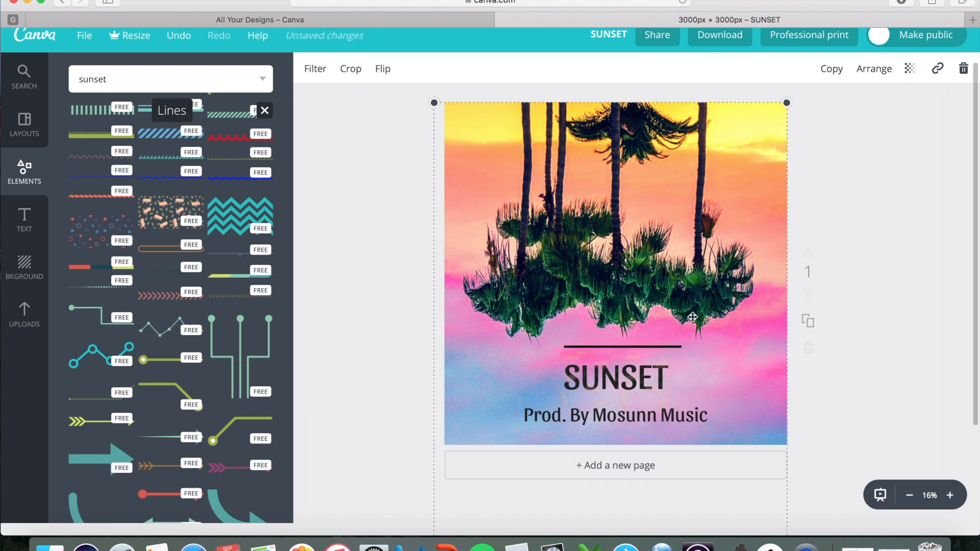
# Duplicate the black line and set the copy just below the SUNSET title.
pyautogui.click(616, 379)
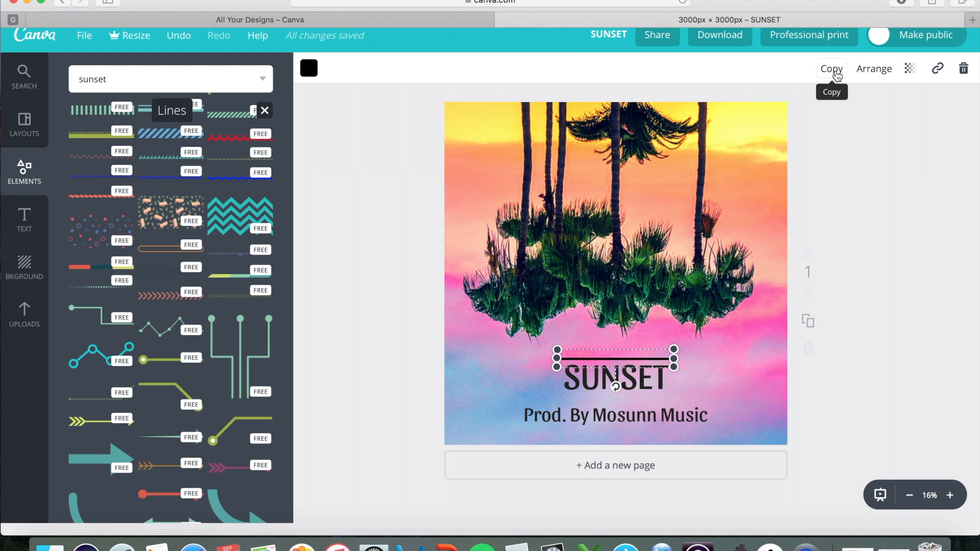
pyautogui.moveTo(614, 358); pyautogui.dragTo(506, 388)
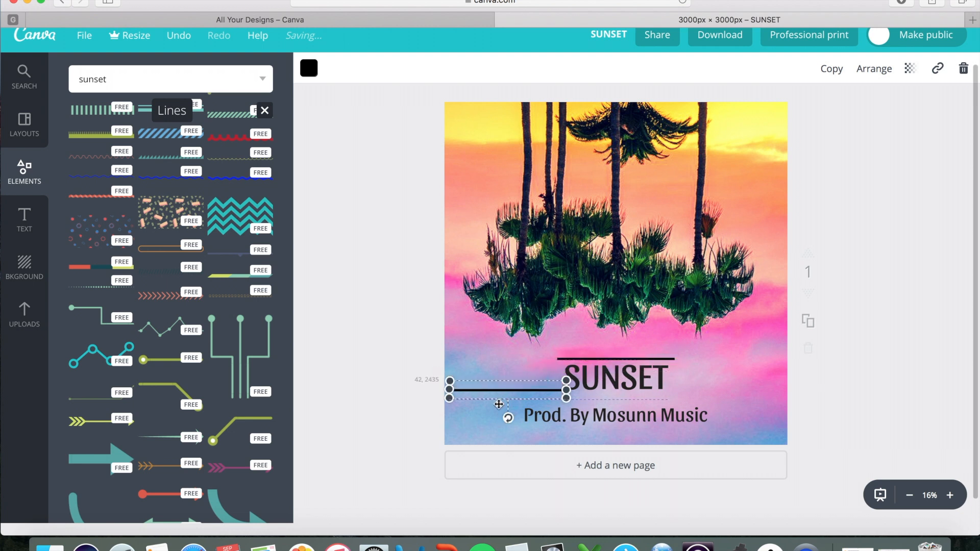
pyautogui.moveTo(499, 405); pyautogui.dragTo(631, 399)
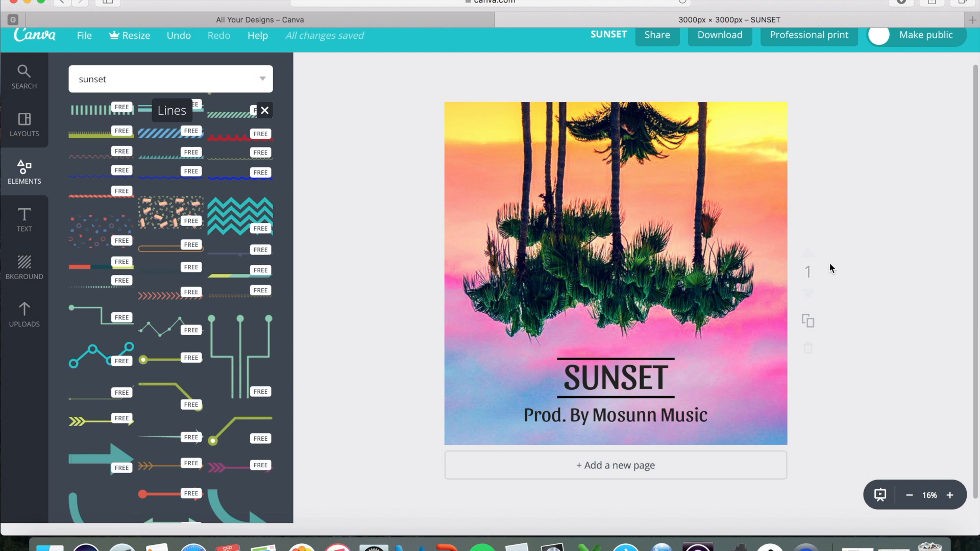
pyautogui.moveTo(694, 399)
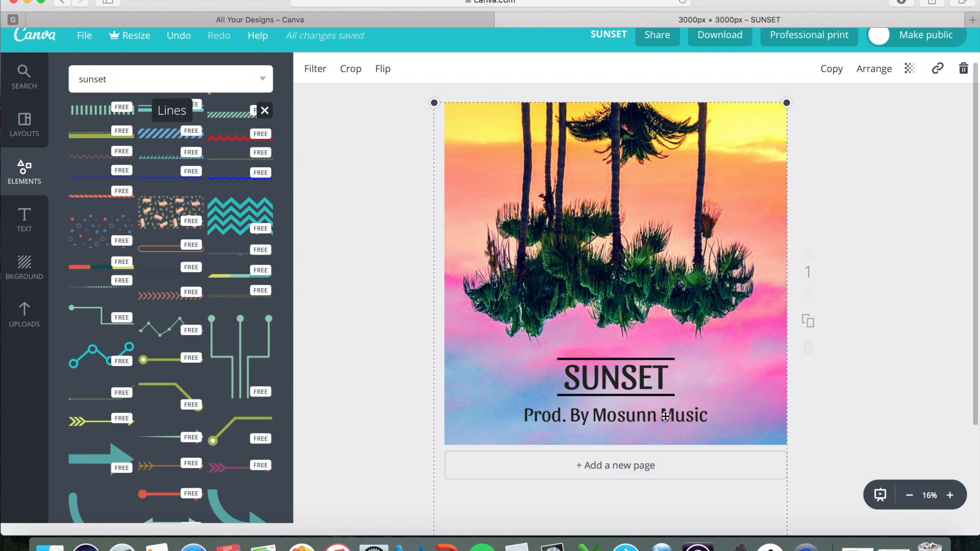
pyautogui.moveTo(824, 402)
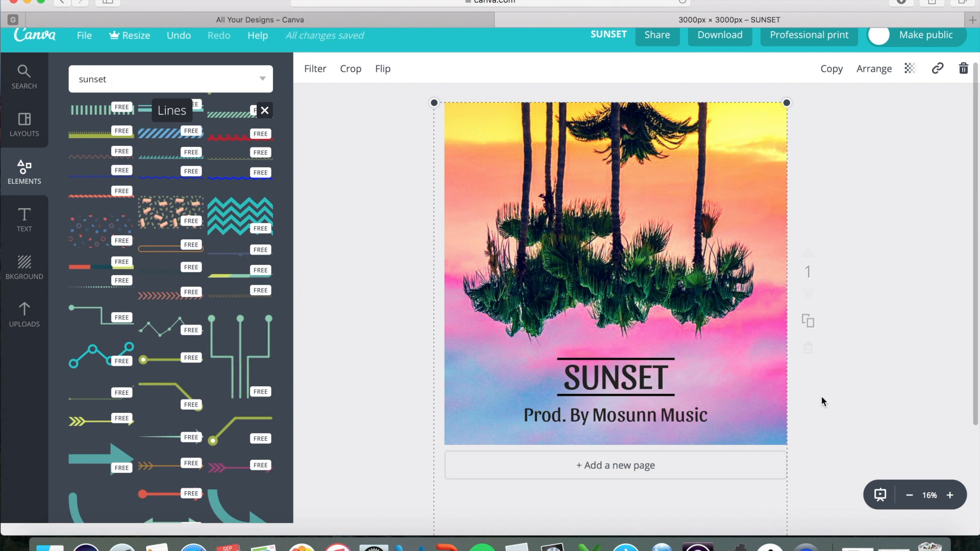
pyautogui.moveTo(941, 337)
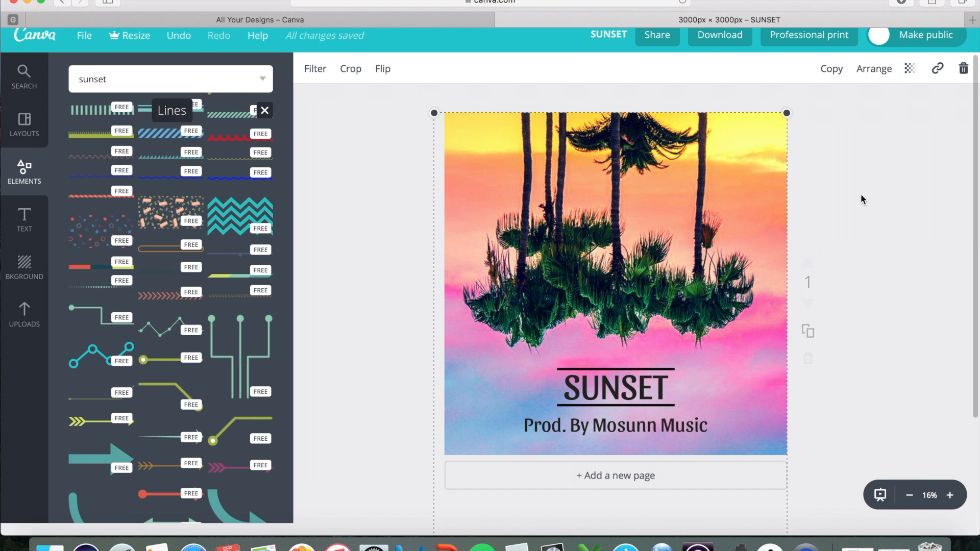
pyautogui.moveTo(652, 47)
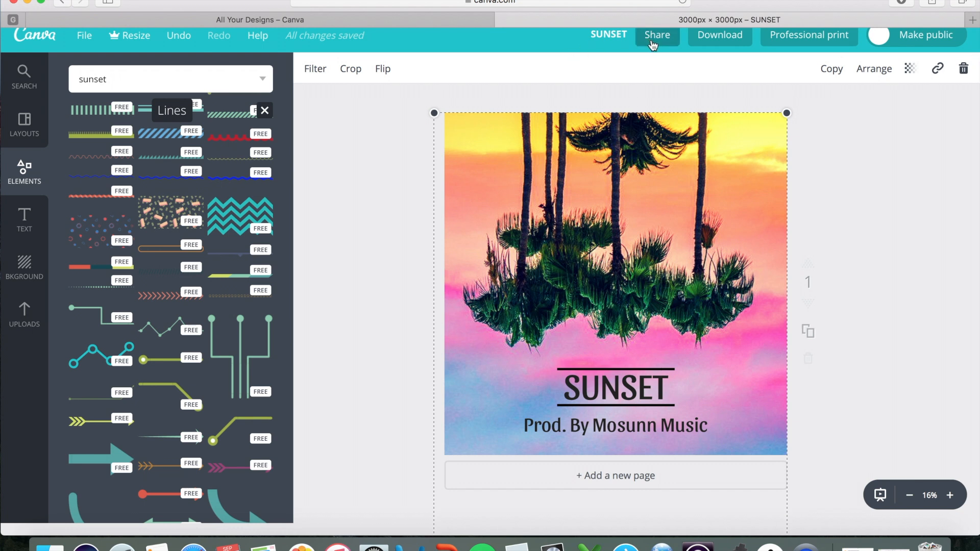
pyautogui.moveTo(652, 51)
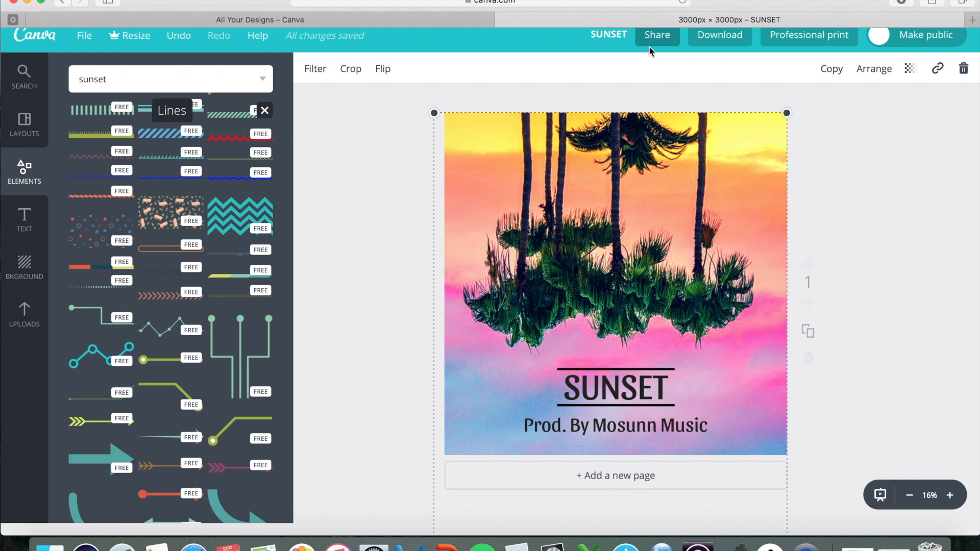
pyautogui.moveTo(647, 55)
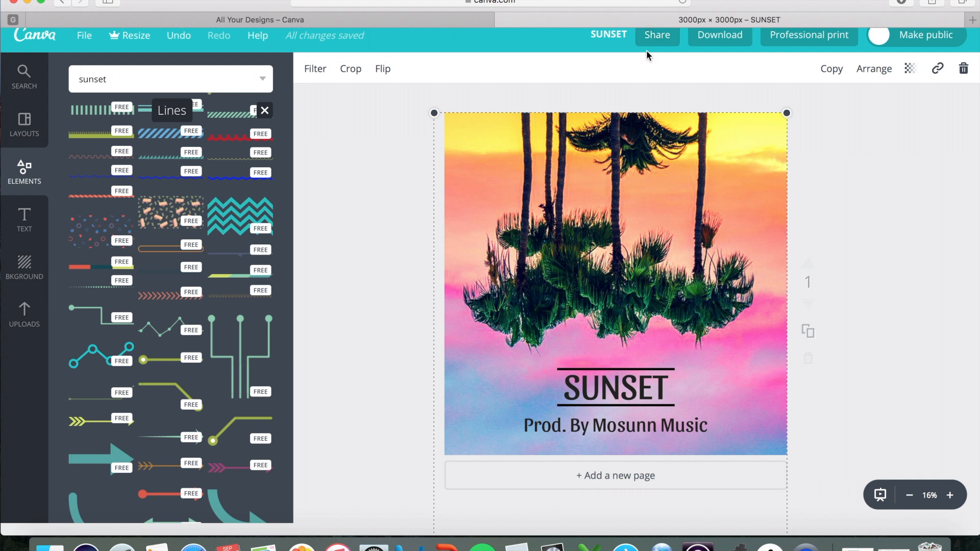
pyautogui.moveTo(656, 50)
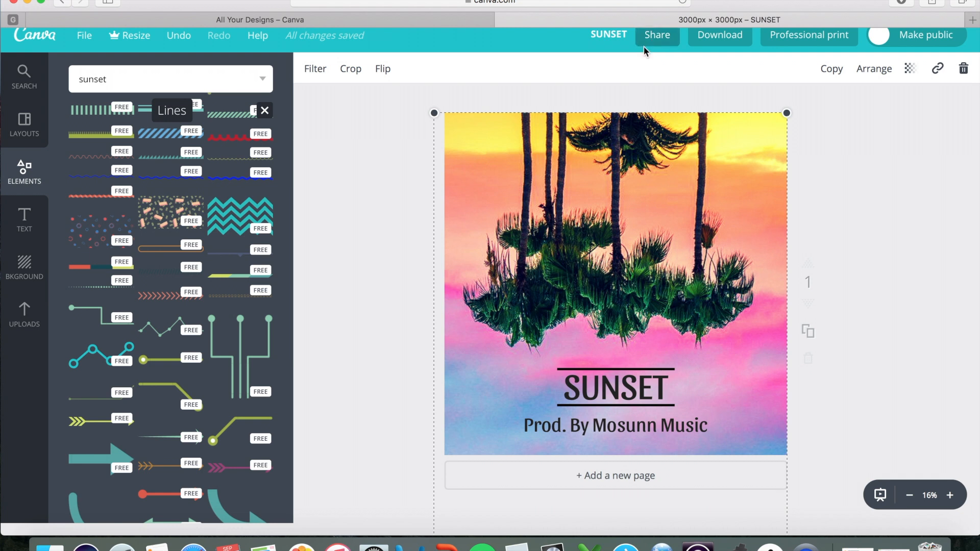
pyautogui.moveTo(666, 37)
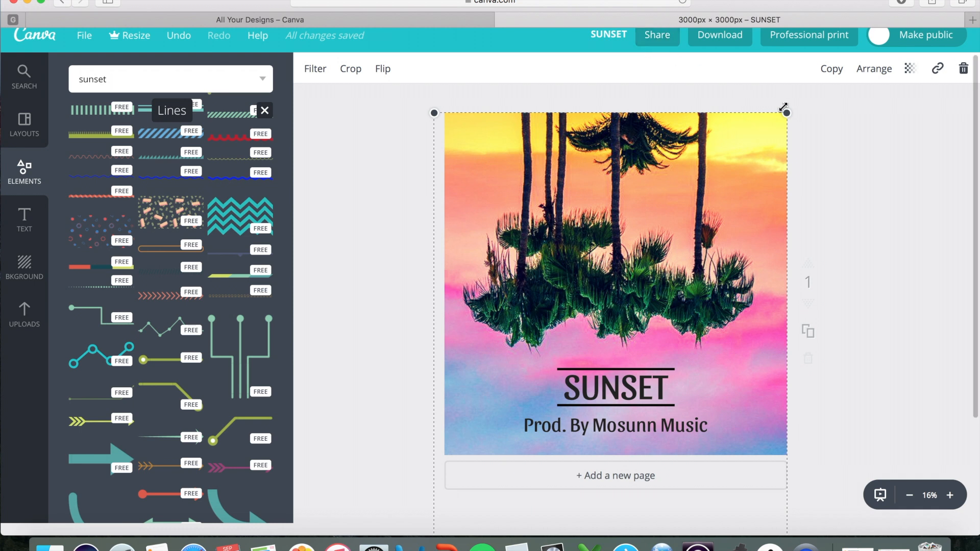
pyautogui.moveTo(806, 110)
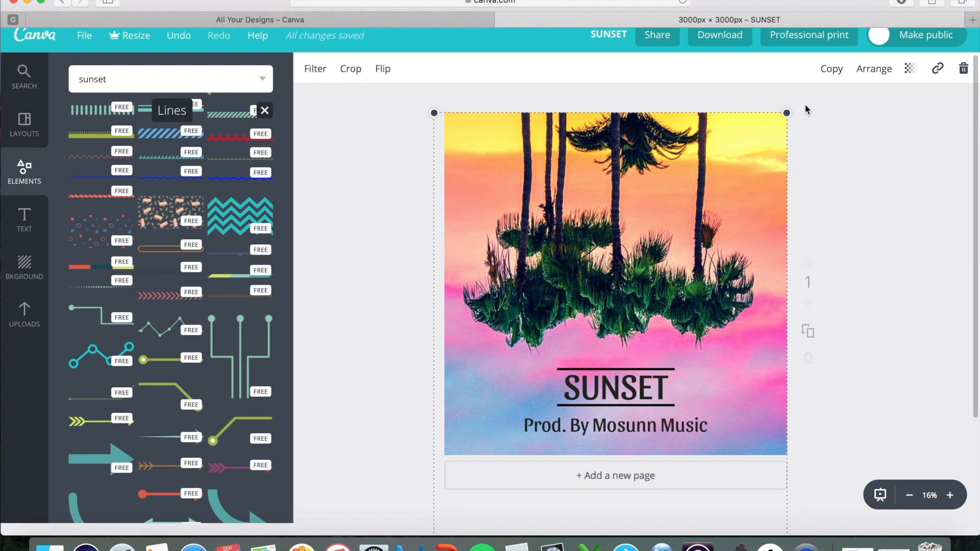
pyautogui.moveTo(758, 87)
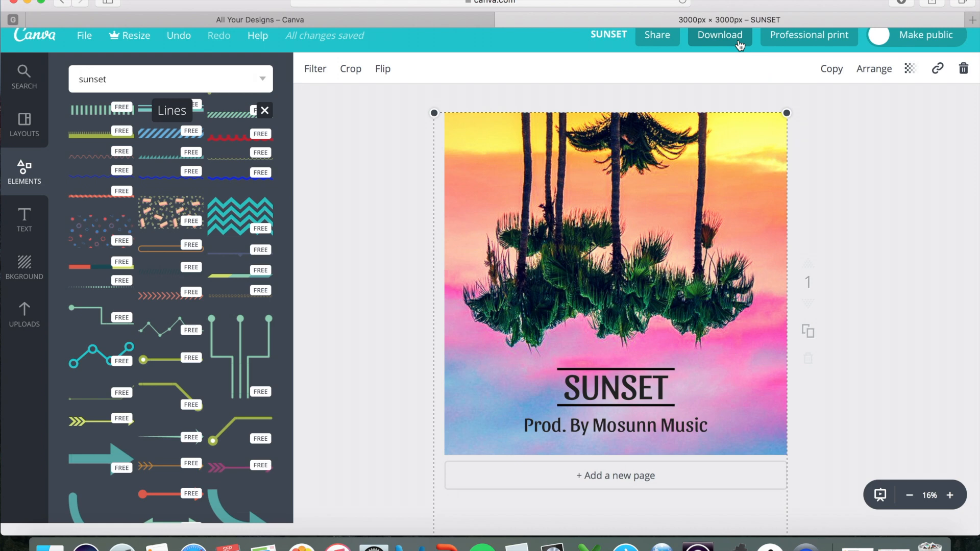
pyautogui.moveTo(710, 76)
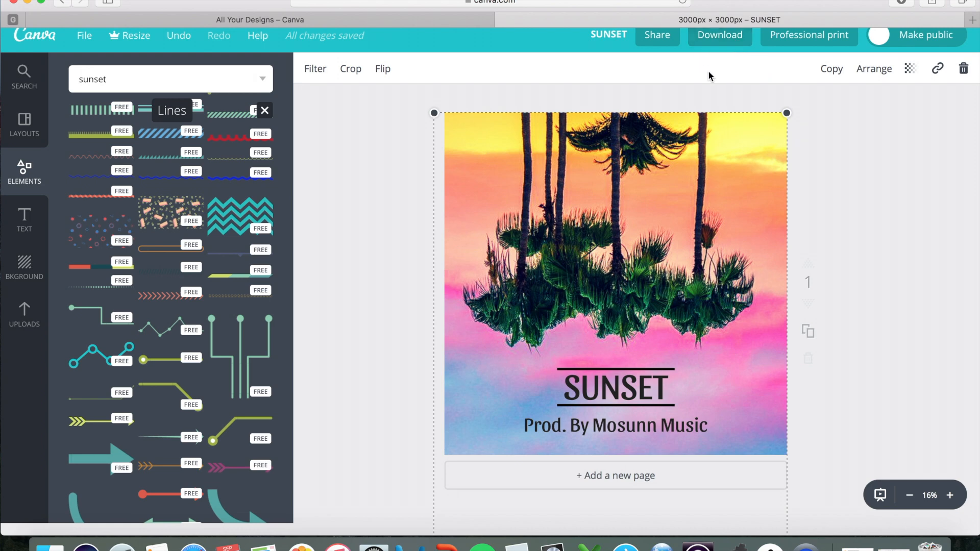
# In the Download options, choose JPG as the file type.
pyautogui.click(720, 35)
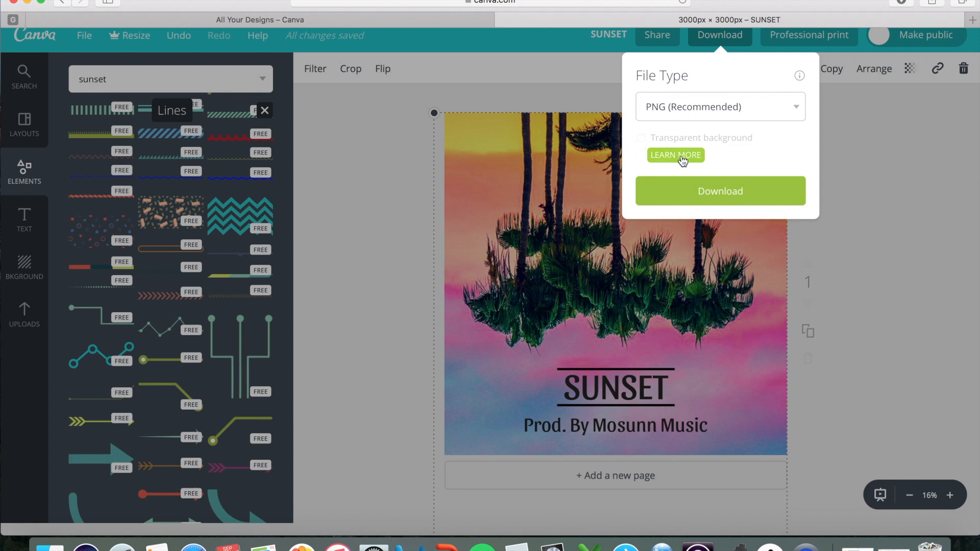
pyautogui.moveTo(800, 108)
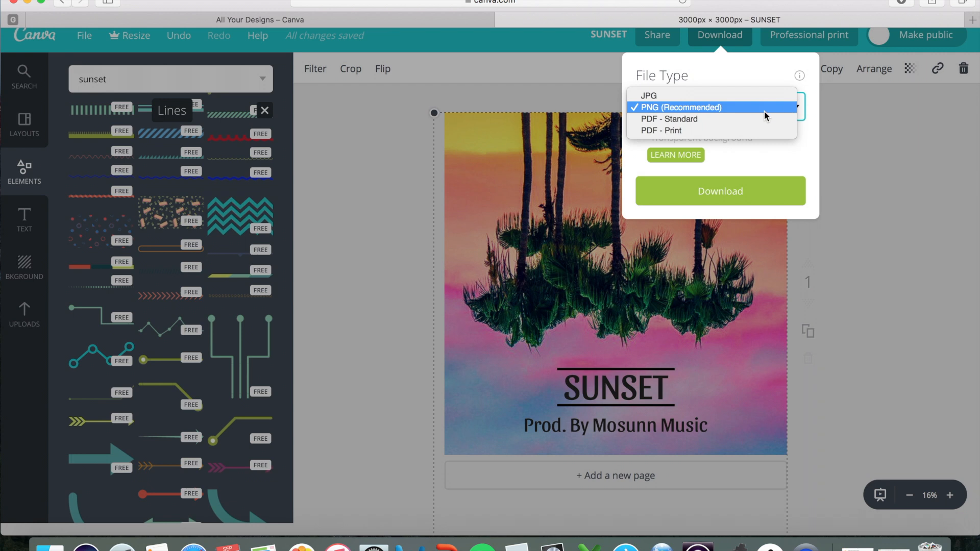
pyautogui.moveTo(760, 114)
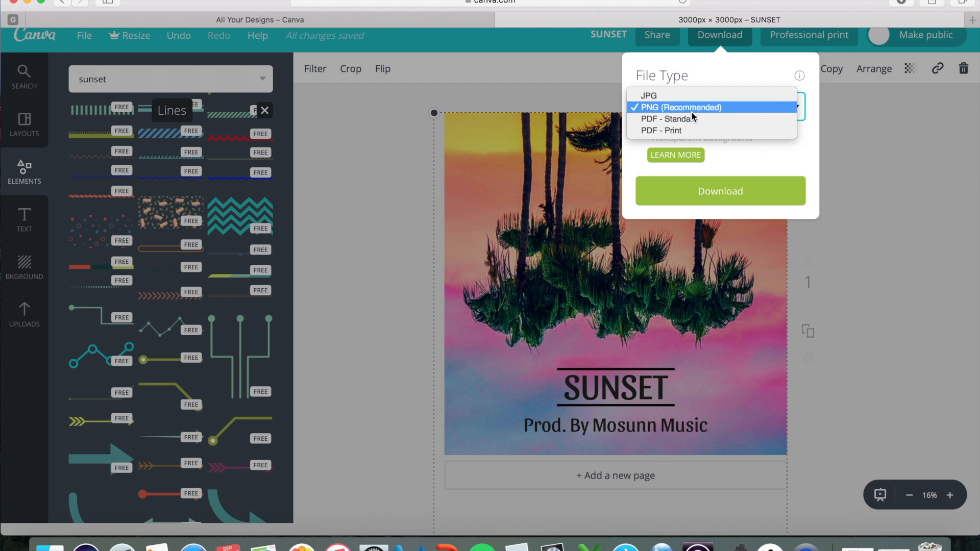
pyautogui.moveTo(693, 121)
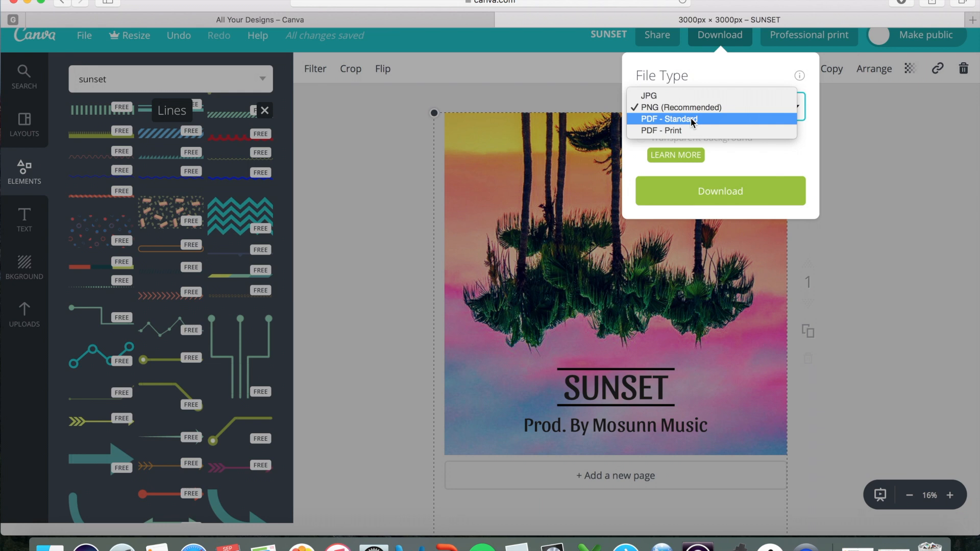
pyautogui.moveTo(708, 93)
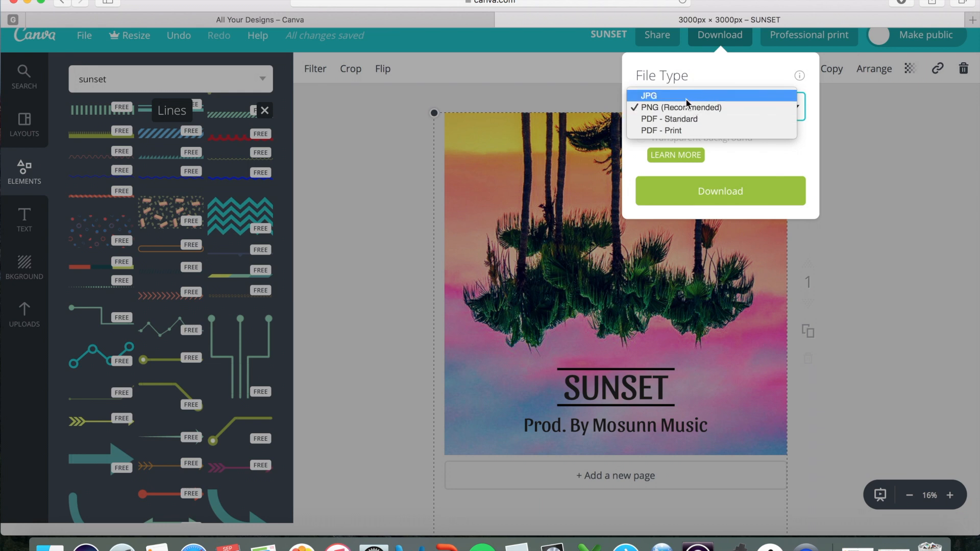
pyautogui.click(649, 96)
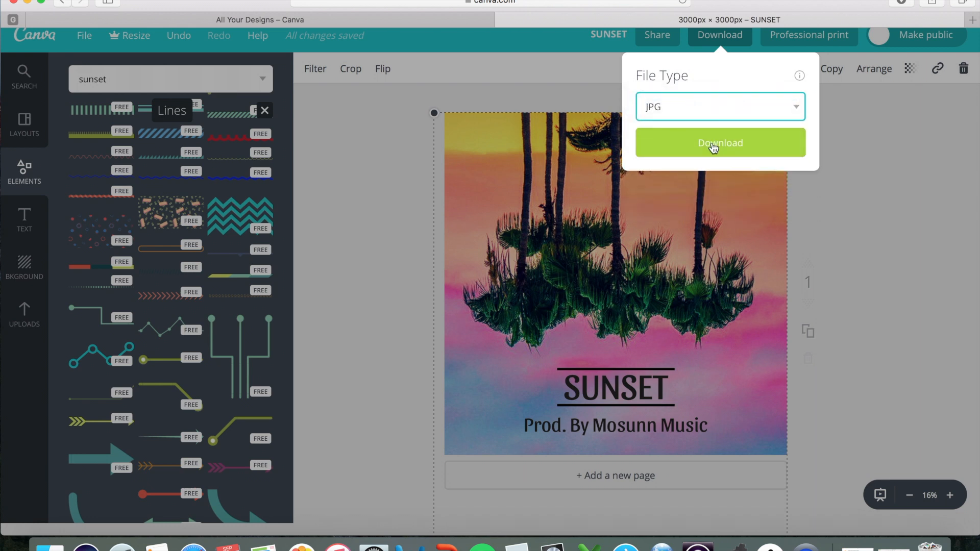
pyautogui.moveTo(711, 147)
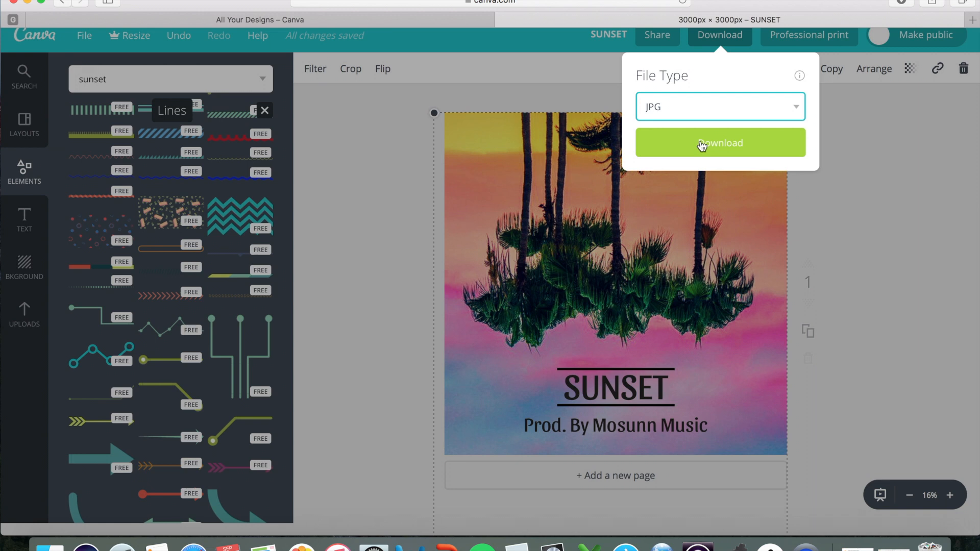
pyautogui.moveTo(700, 144)
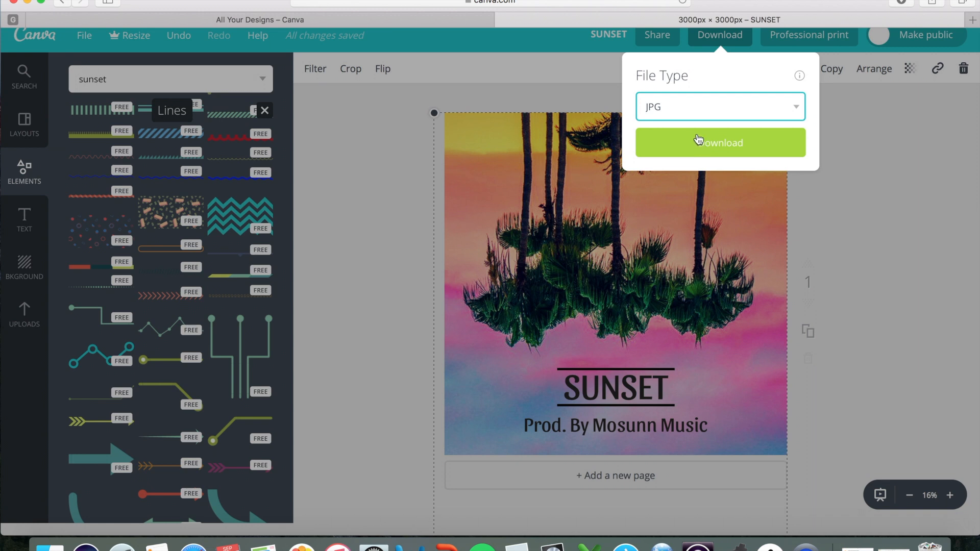
pyautogui.moveTo(697, 143)
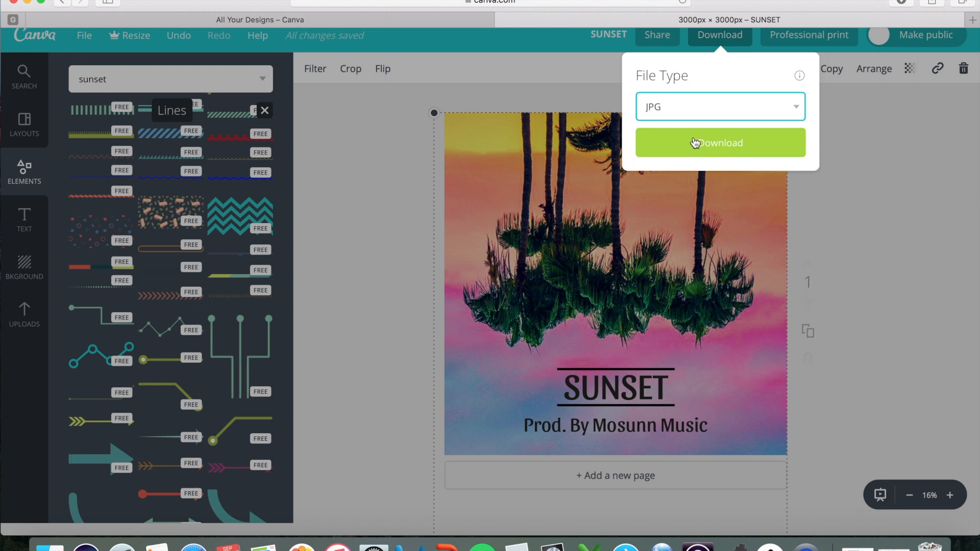
pyautogui.moveTo(675, 114)
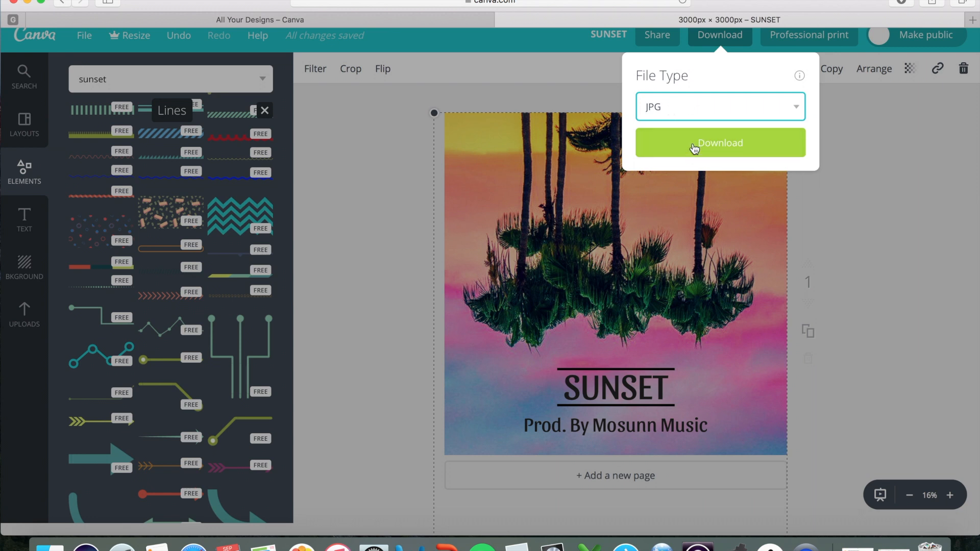
# Start the JPG download of the SUNSET album cover.
pyautogui.click(720, 143)
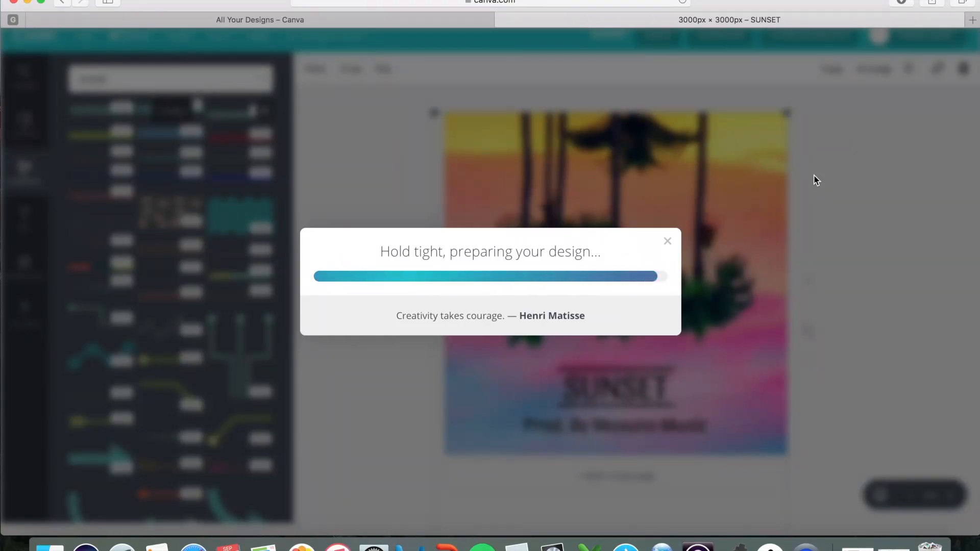
pyautogui.moveTo(656, 208)
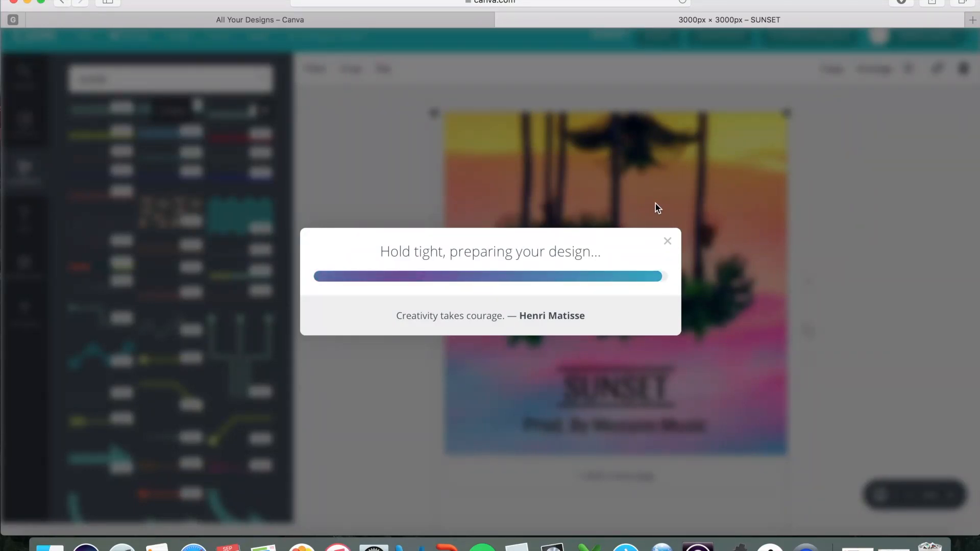
pyautogui.moveTo(665, 214)
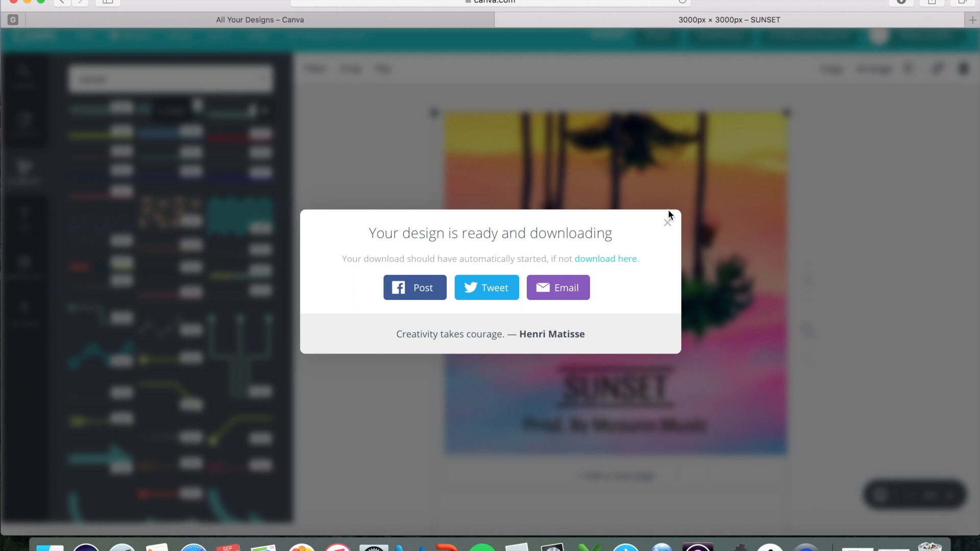
pyautogui.moveTo(670, 217)
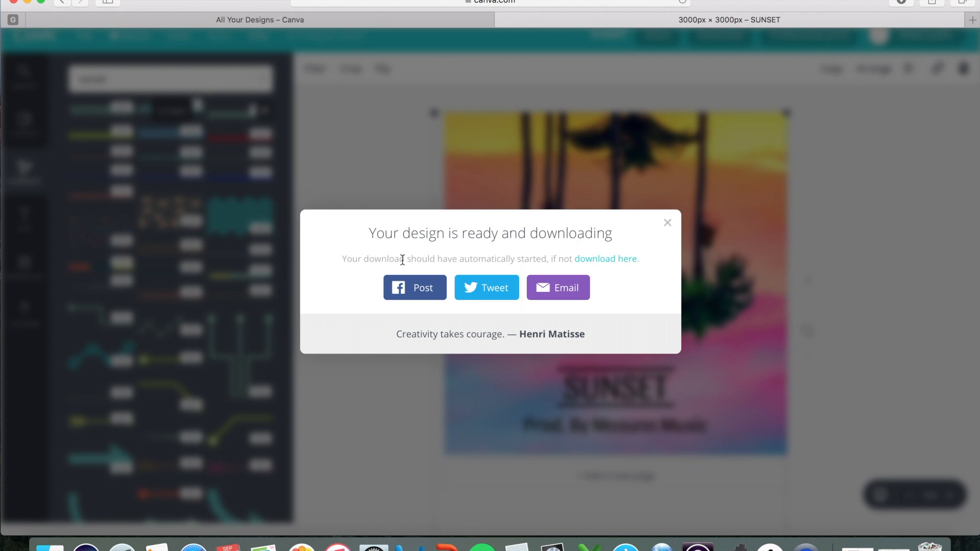
pyautogui.moveTo(363, 288)
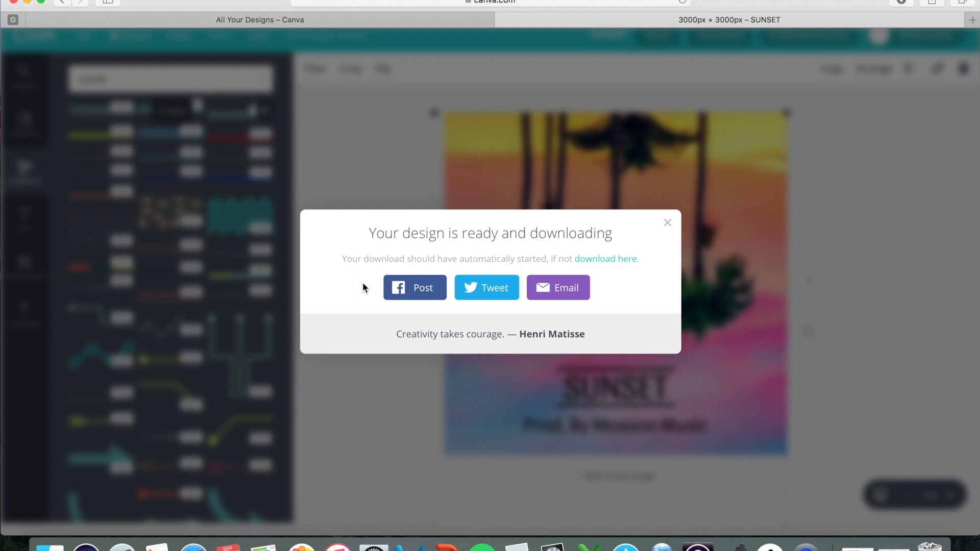
pyautogui.moveTo(472, 304)
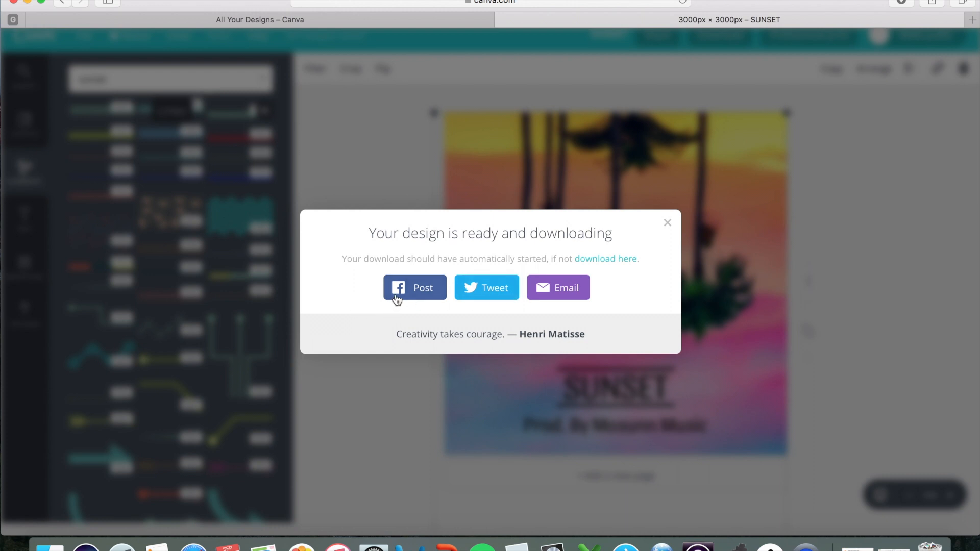
pyautogui.moveTo(445, 285)
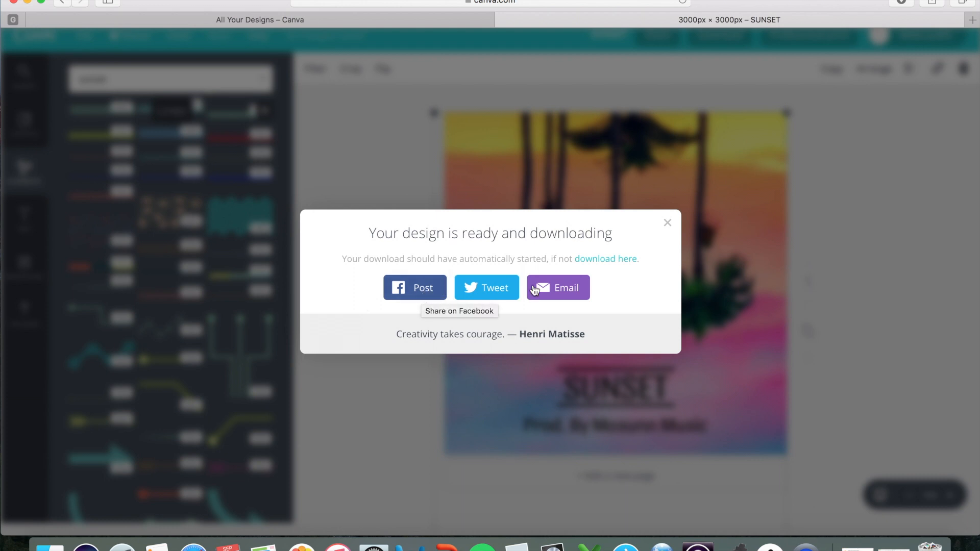
pyautogui.moveTo(564, 302)
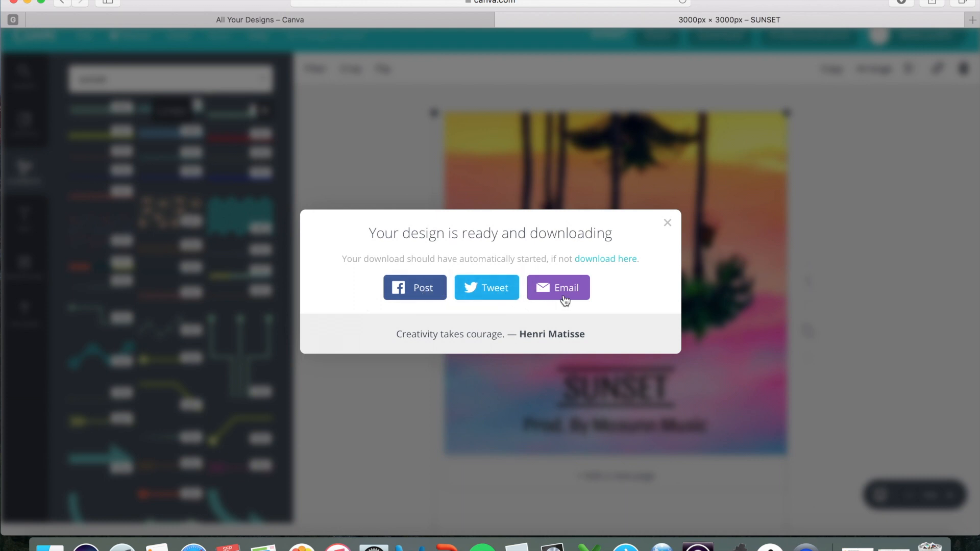
pyautogui.moveTo(593, 294)
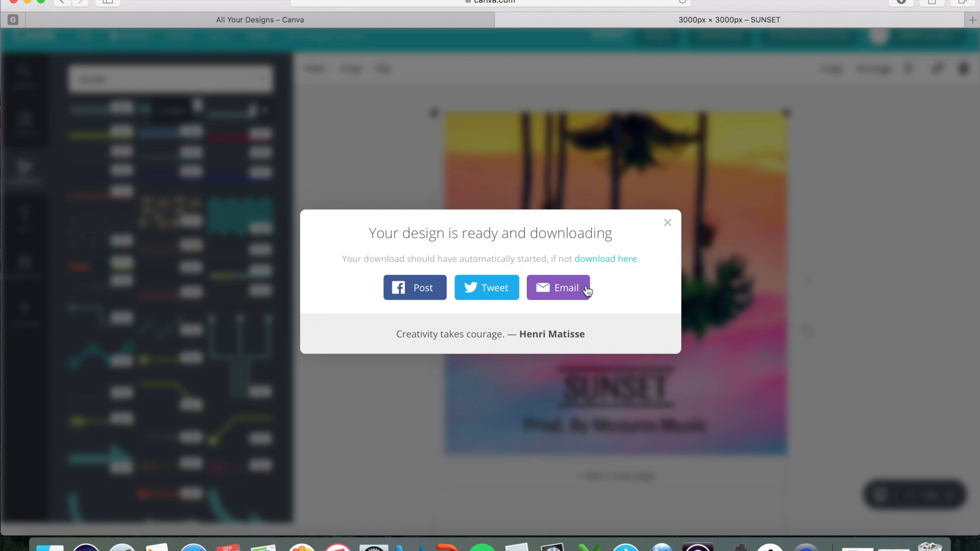
pyautogui.moveTo(627, 324)
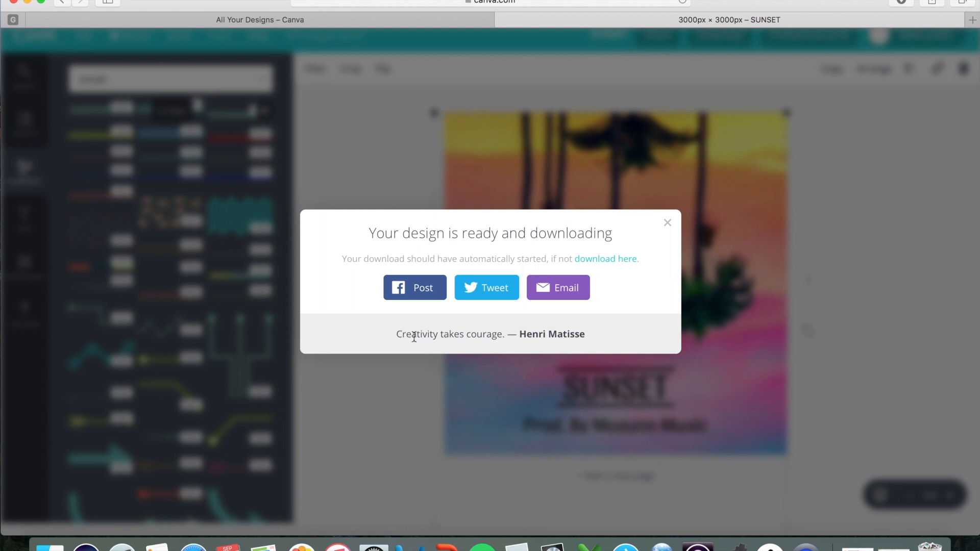
pyautogui.moveTo(543, 338)
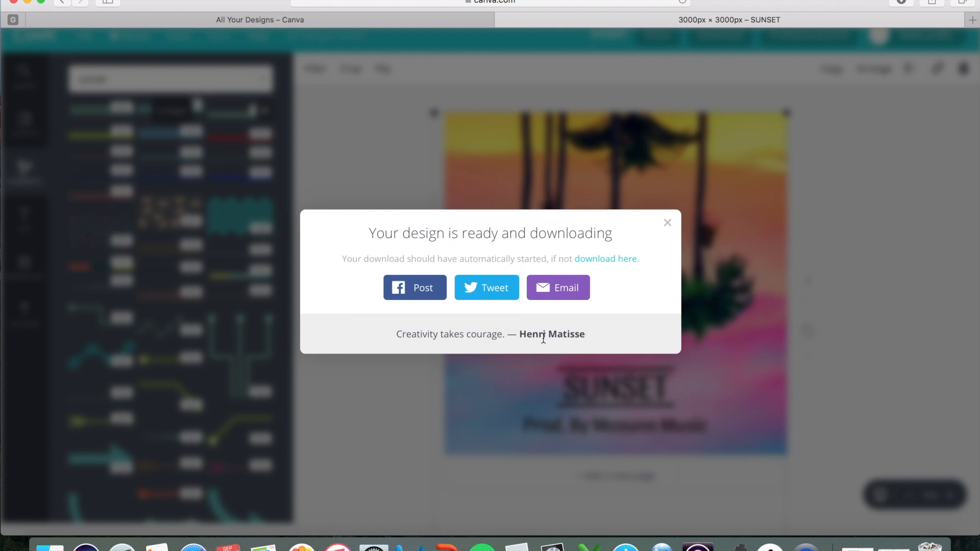
pyautogui.moveTo(537, 353)
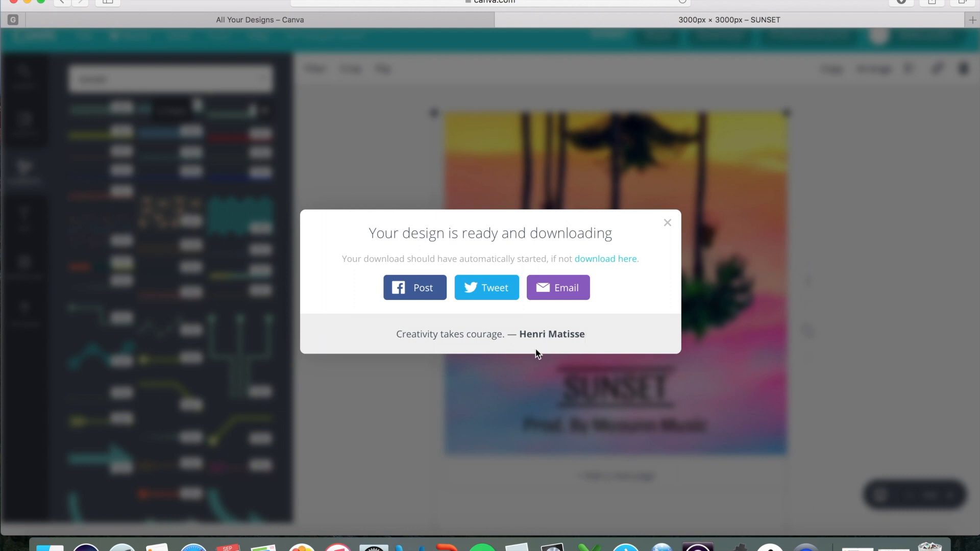
pyautogui.moveTo(667, 223)
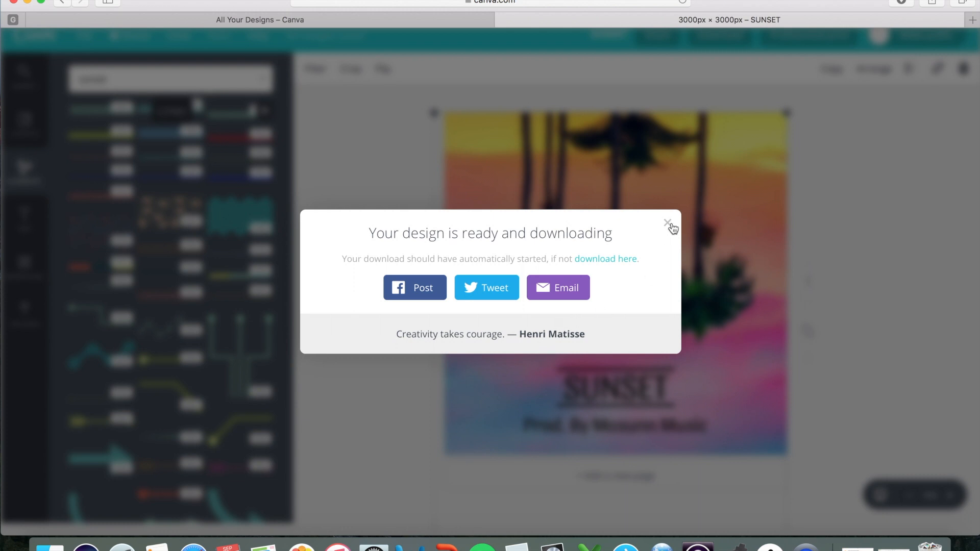
# Dismiss the download-ready message to return to the finished cover.
pyautogui.click(668, 223)
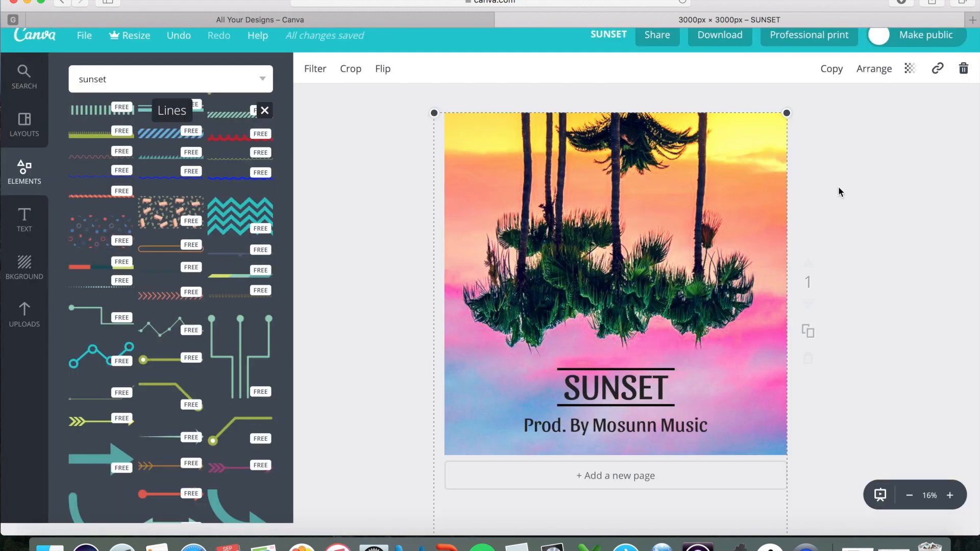
pyautogui.moveTo(806, 173)
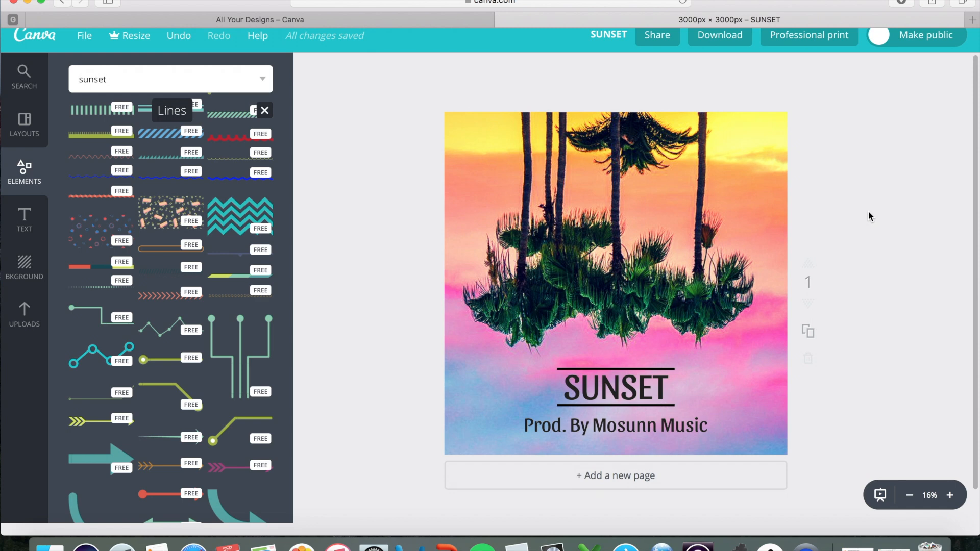
pyautogui.moveTo(874, 211)
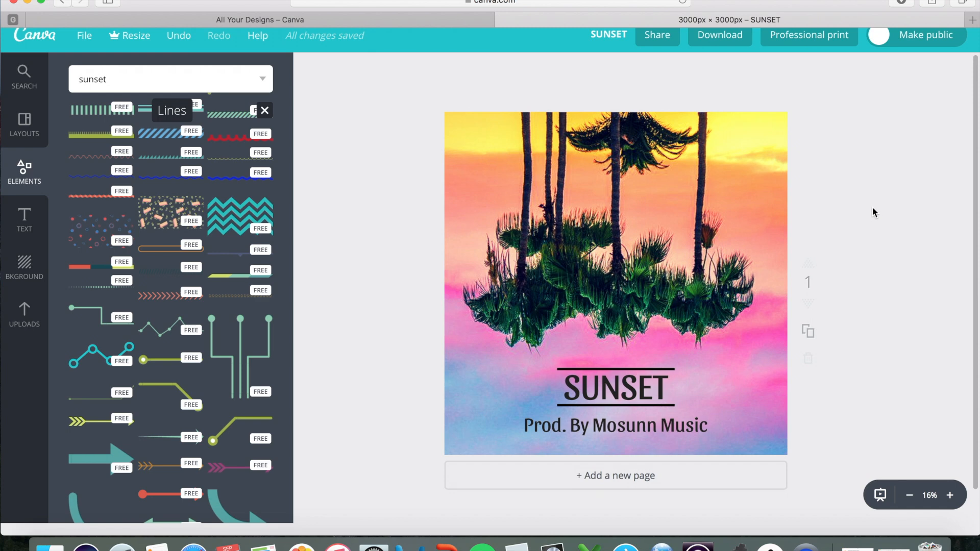